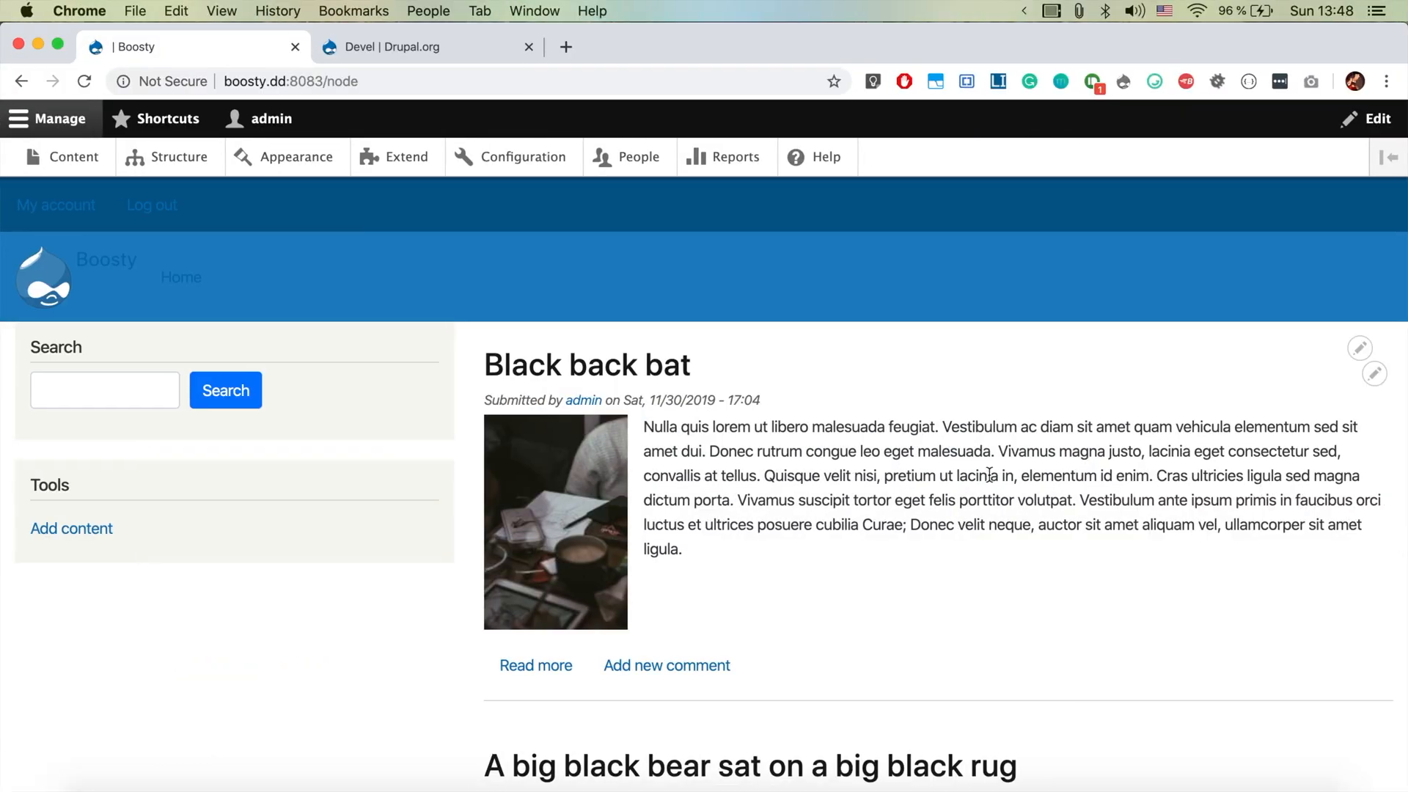
# Step: Bring up the Terminal session in the site's web directory
pyautogui.click(413, 45)
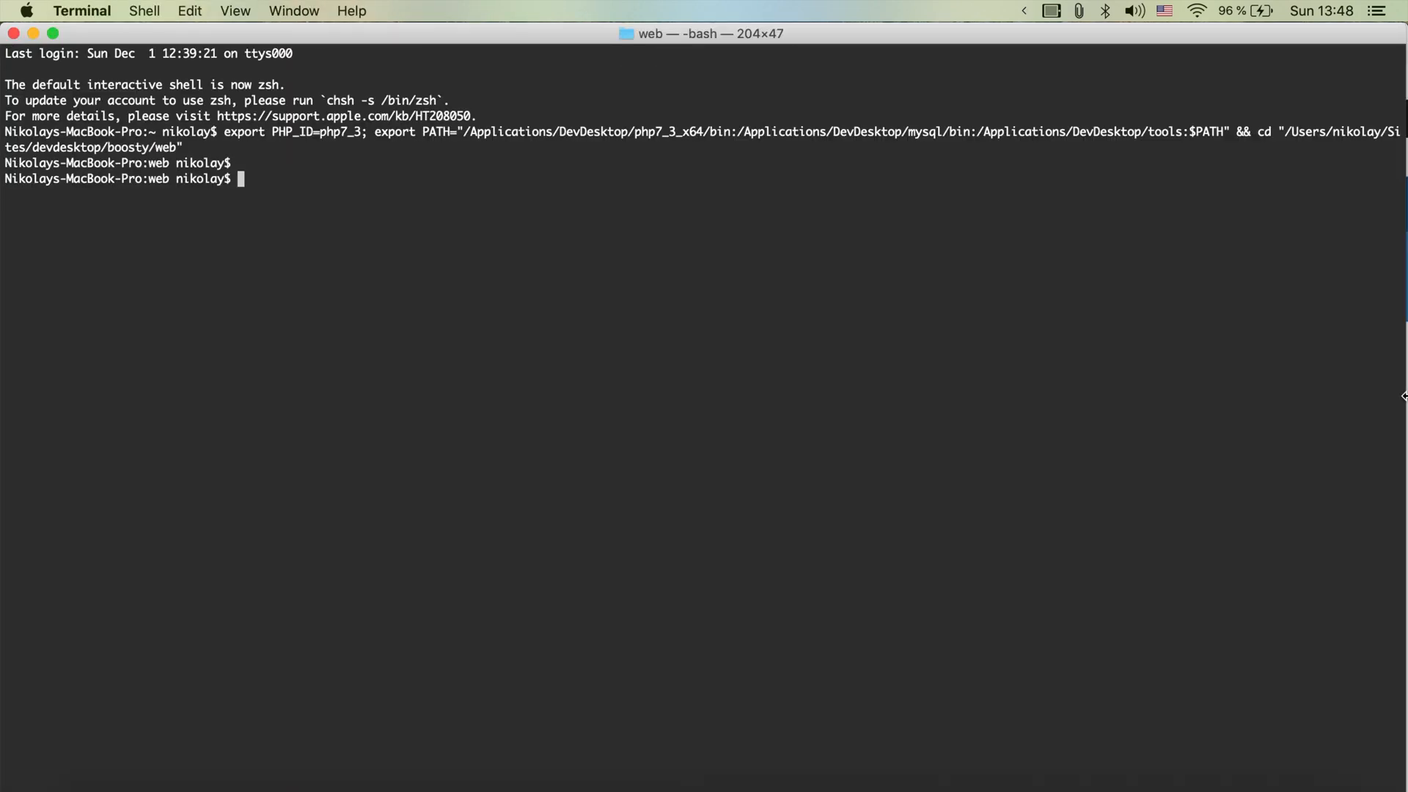
# Step: From the project root, run composer require drupal/devel to download the Devel package
pyautogui.write('cd ..')
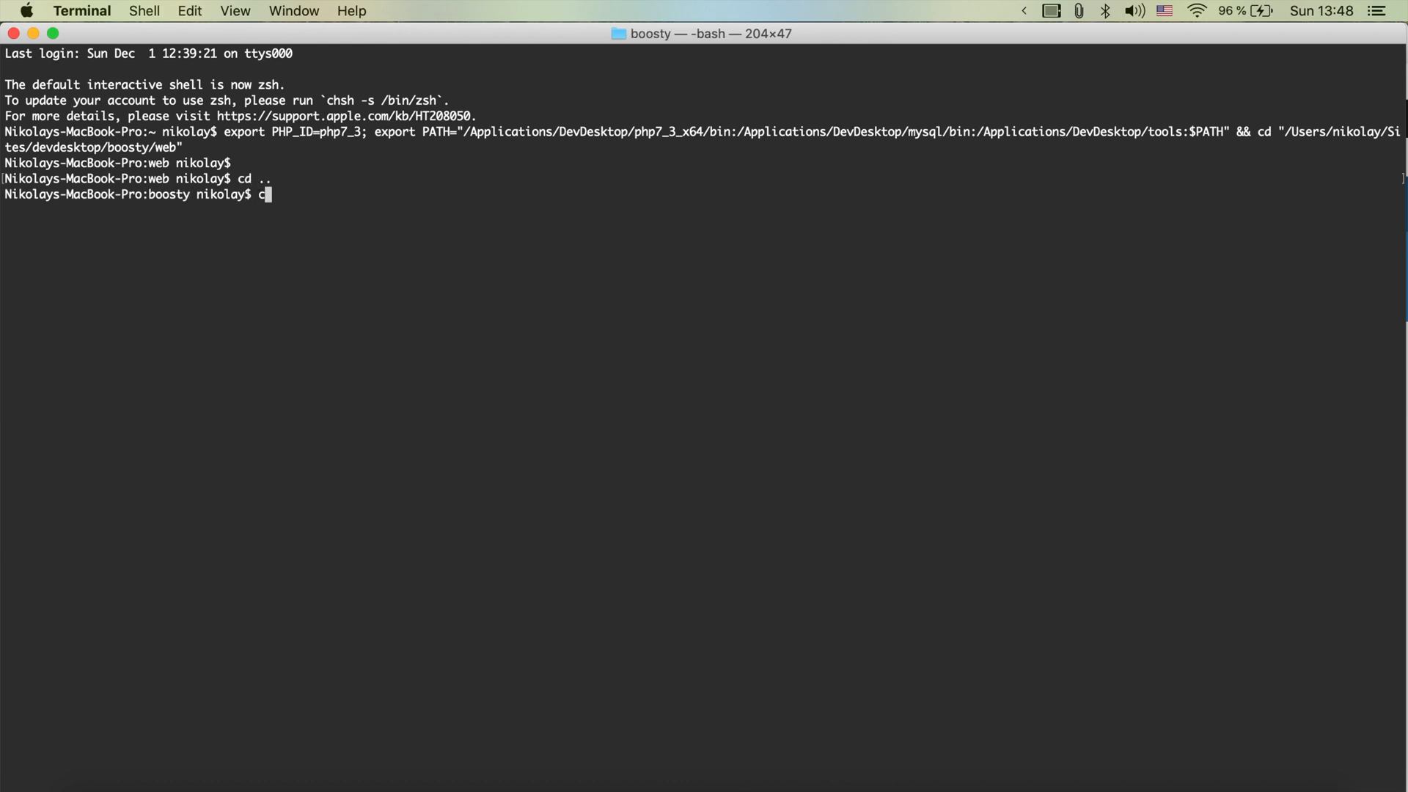
pyautogui.write('omposer require')
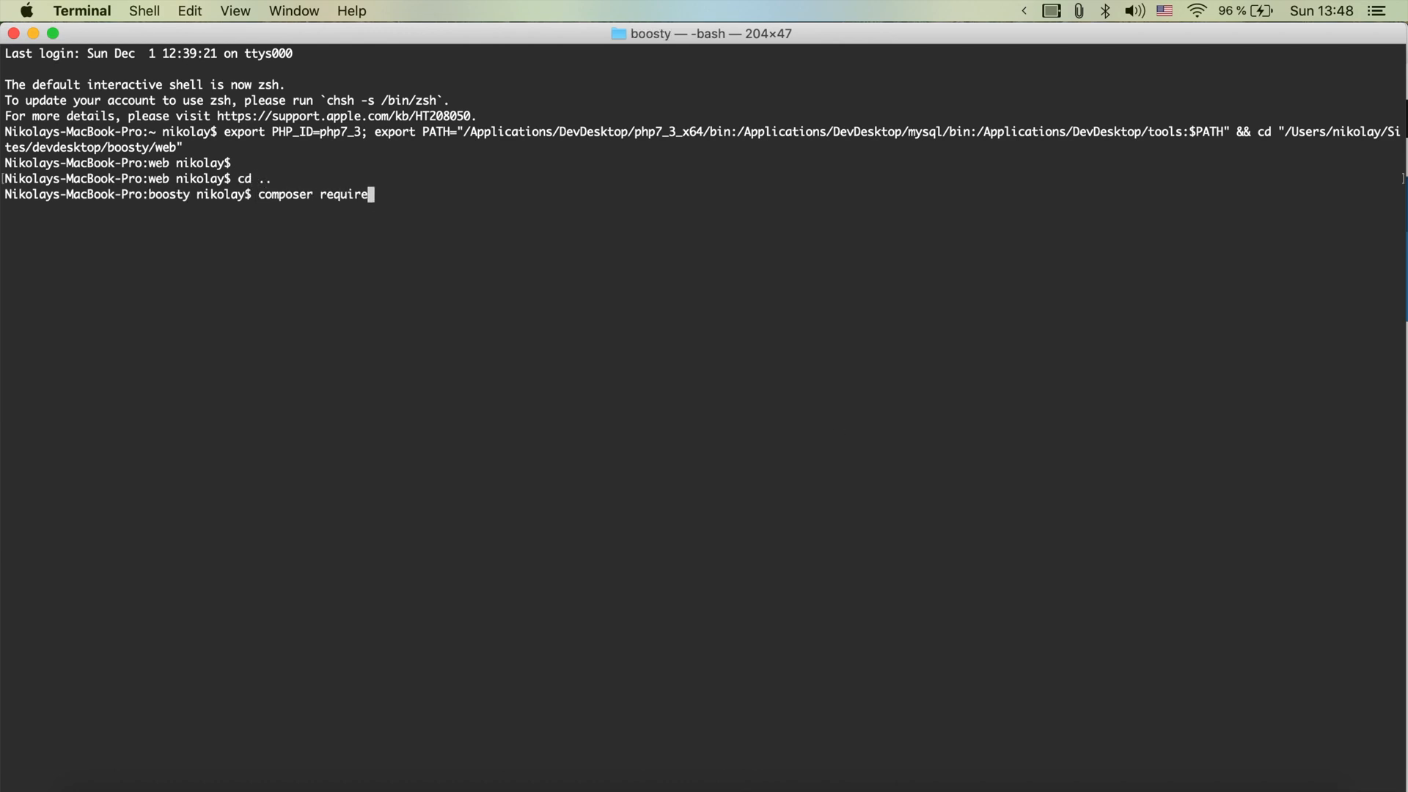
pyautogui.write('drupal/devel')
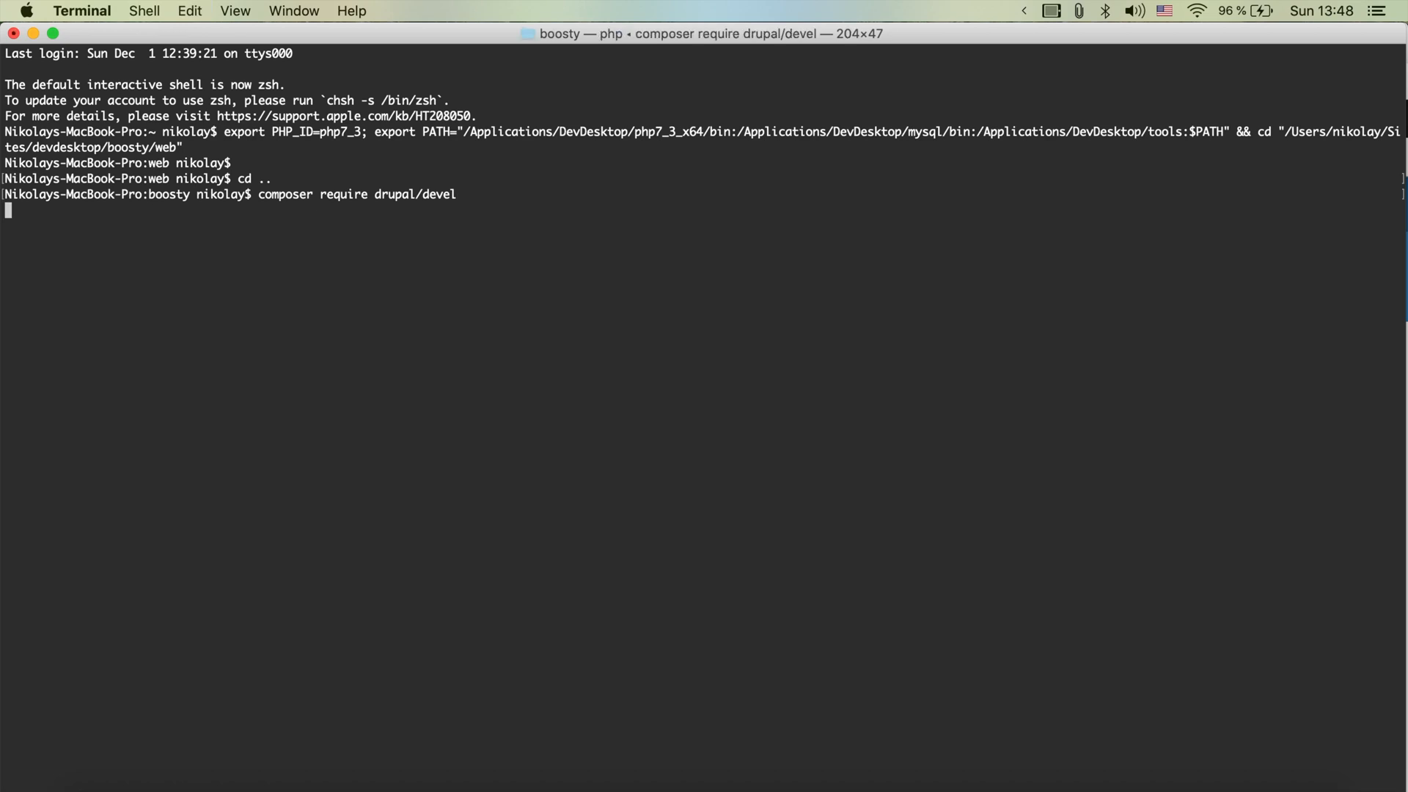
pyautogui.moveTo(838, 440)
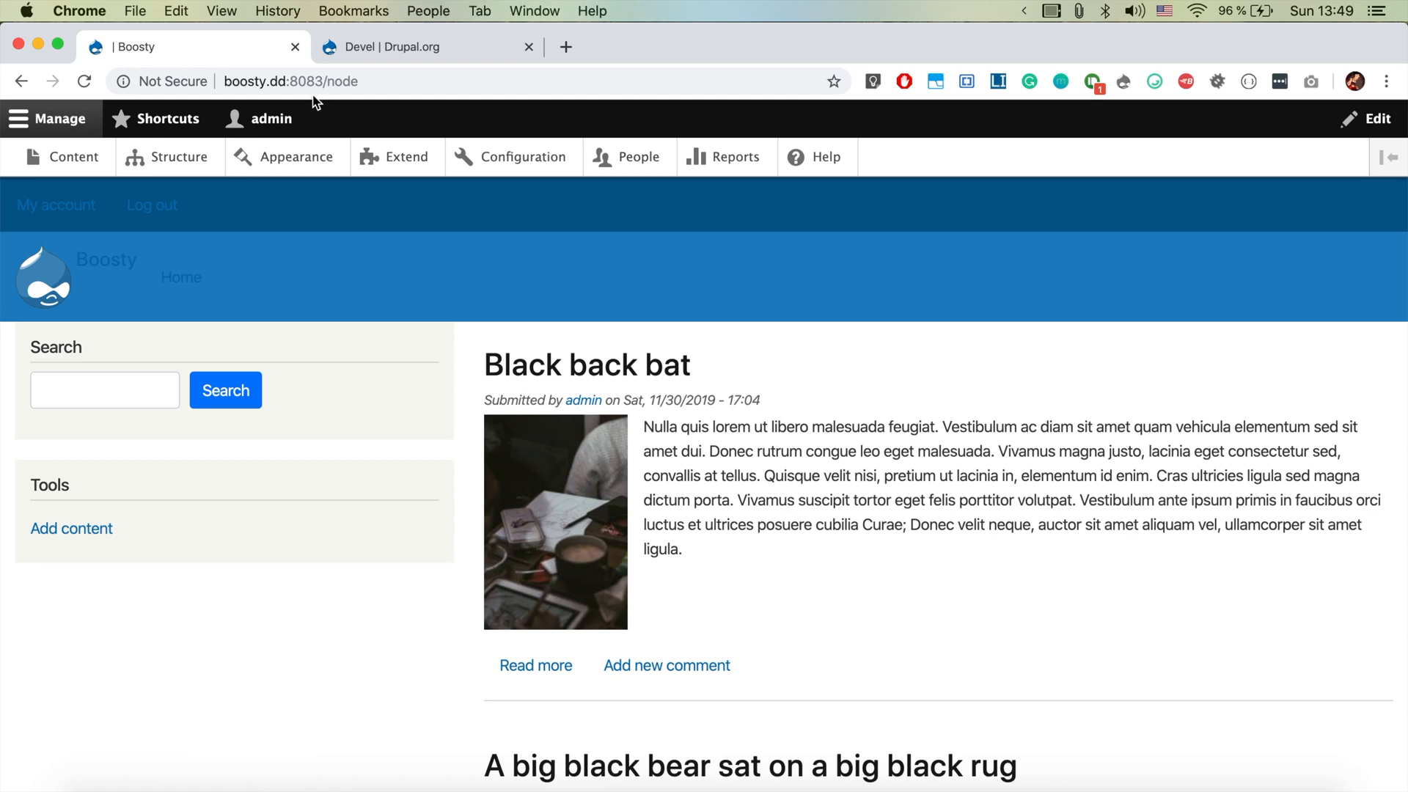
# Step: On the Extend page, filter for 'deve', install the Devel module and reveal its toolbar tools
pyautogui.click(397, 155)
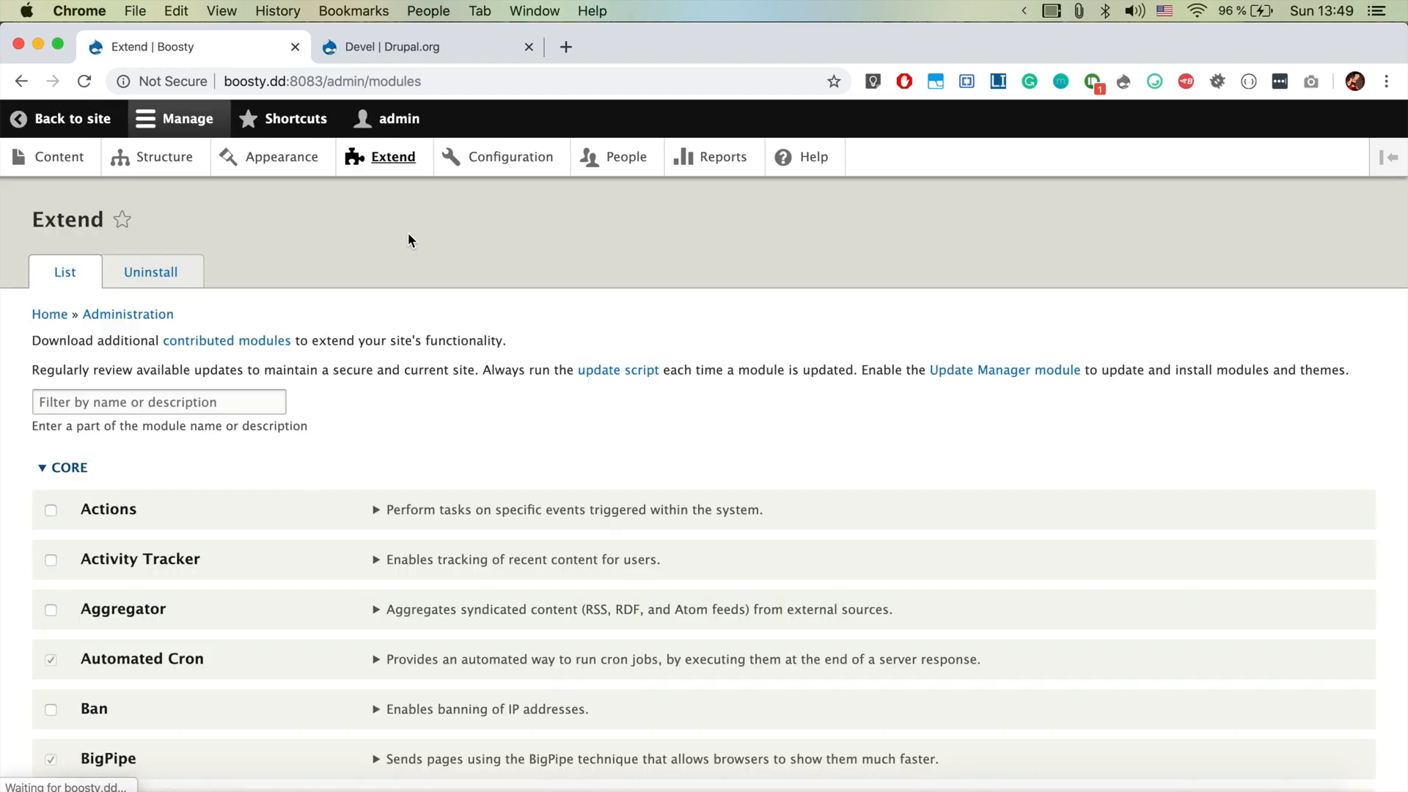
pyautogui.write('deve')
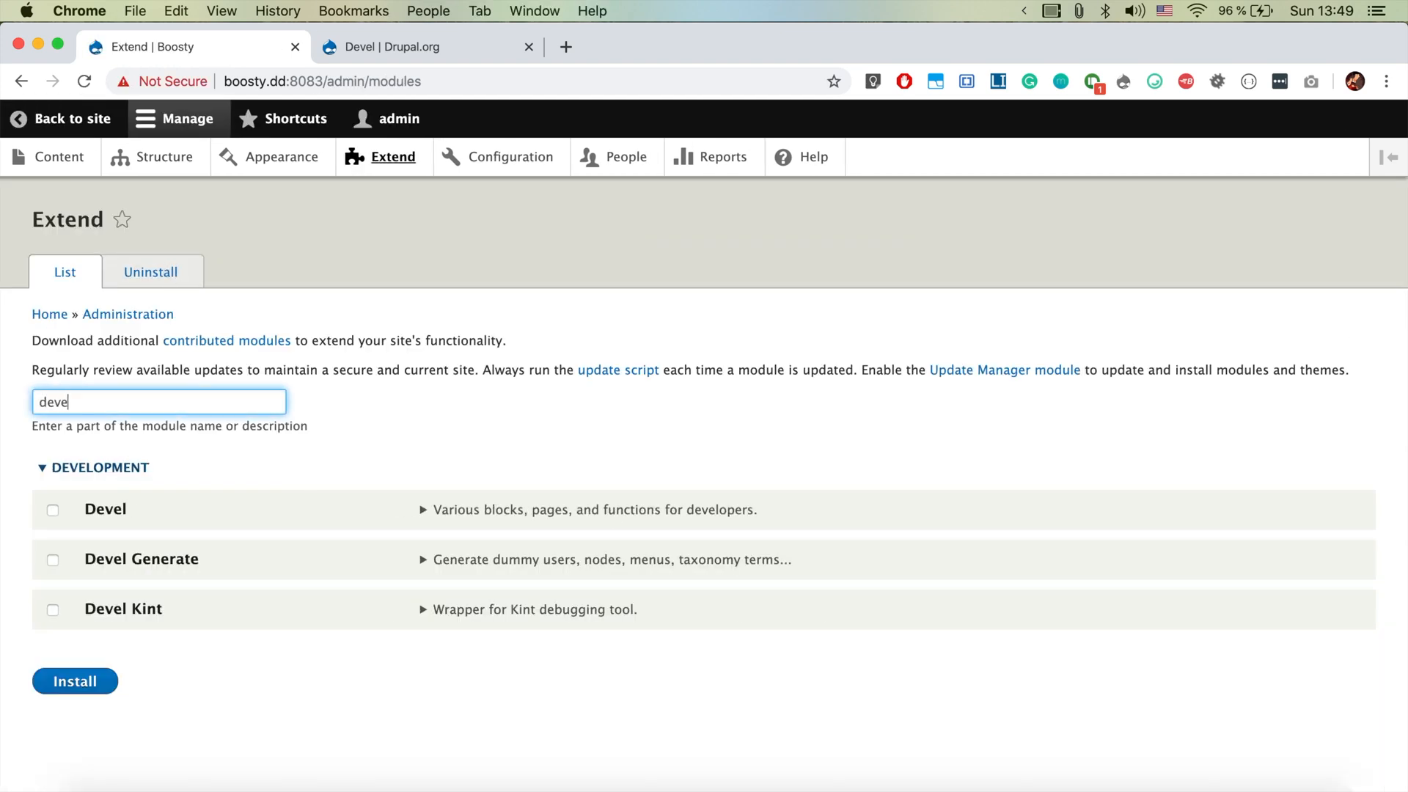
pyautogui.click(53, 511)
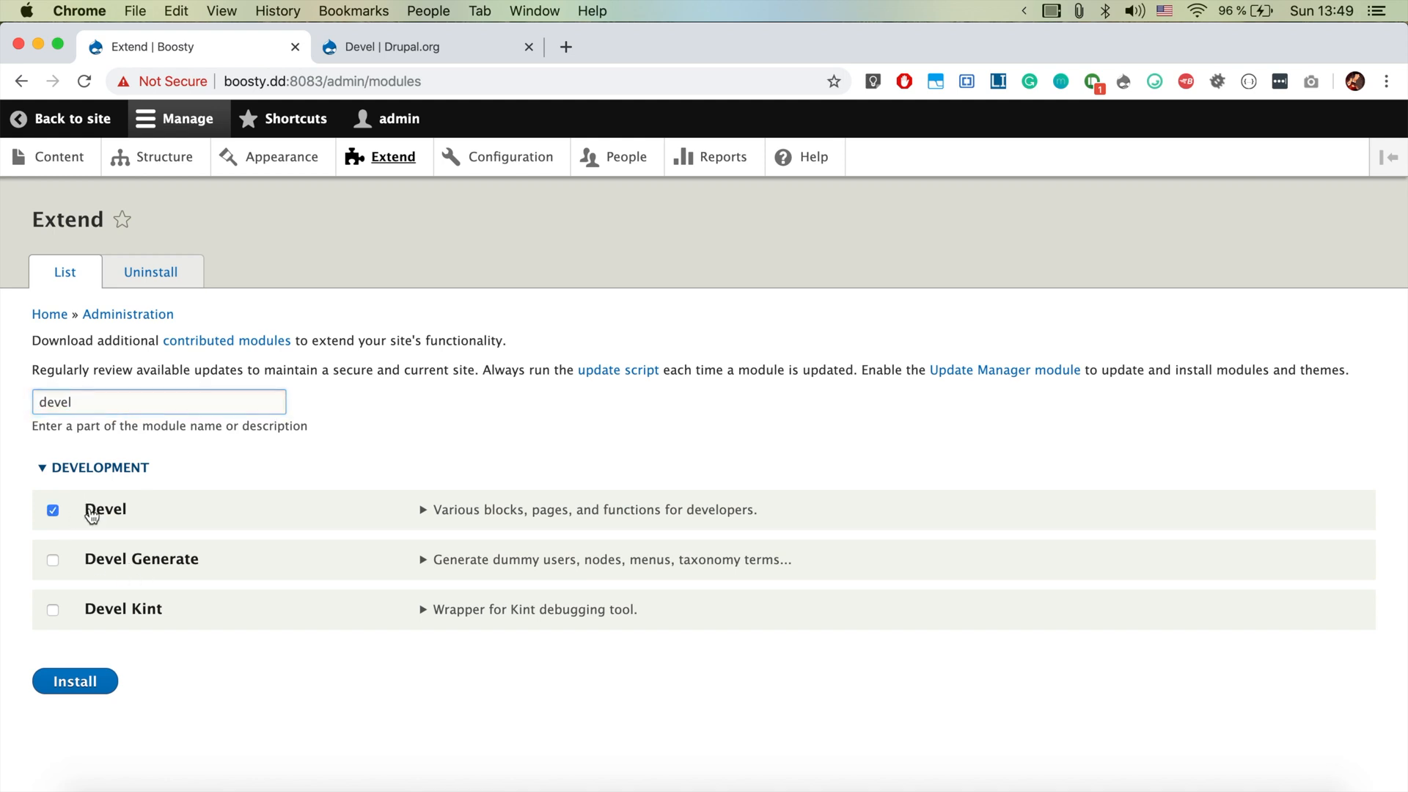
pyautogui.click(75, 680)
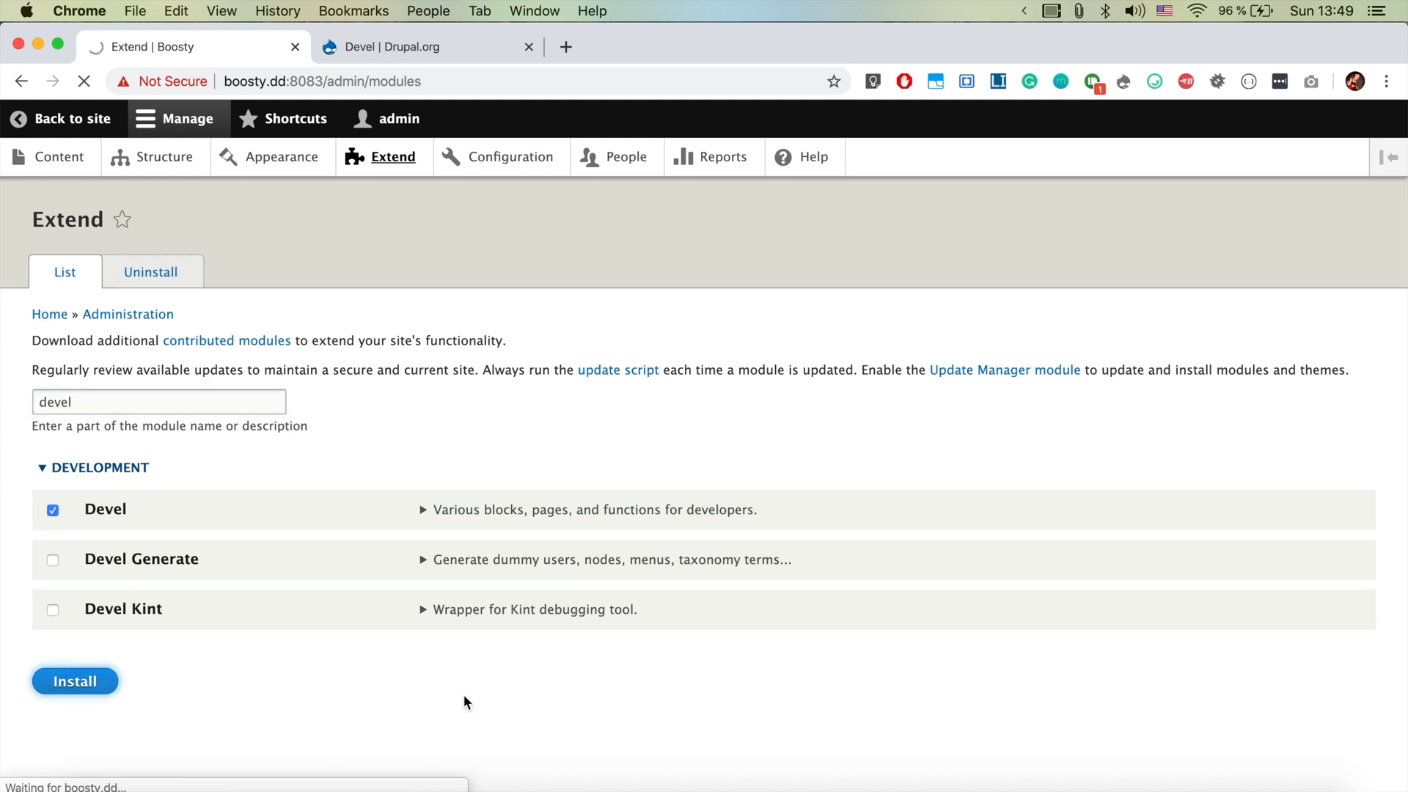
pyautogui.click(75, 680)
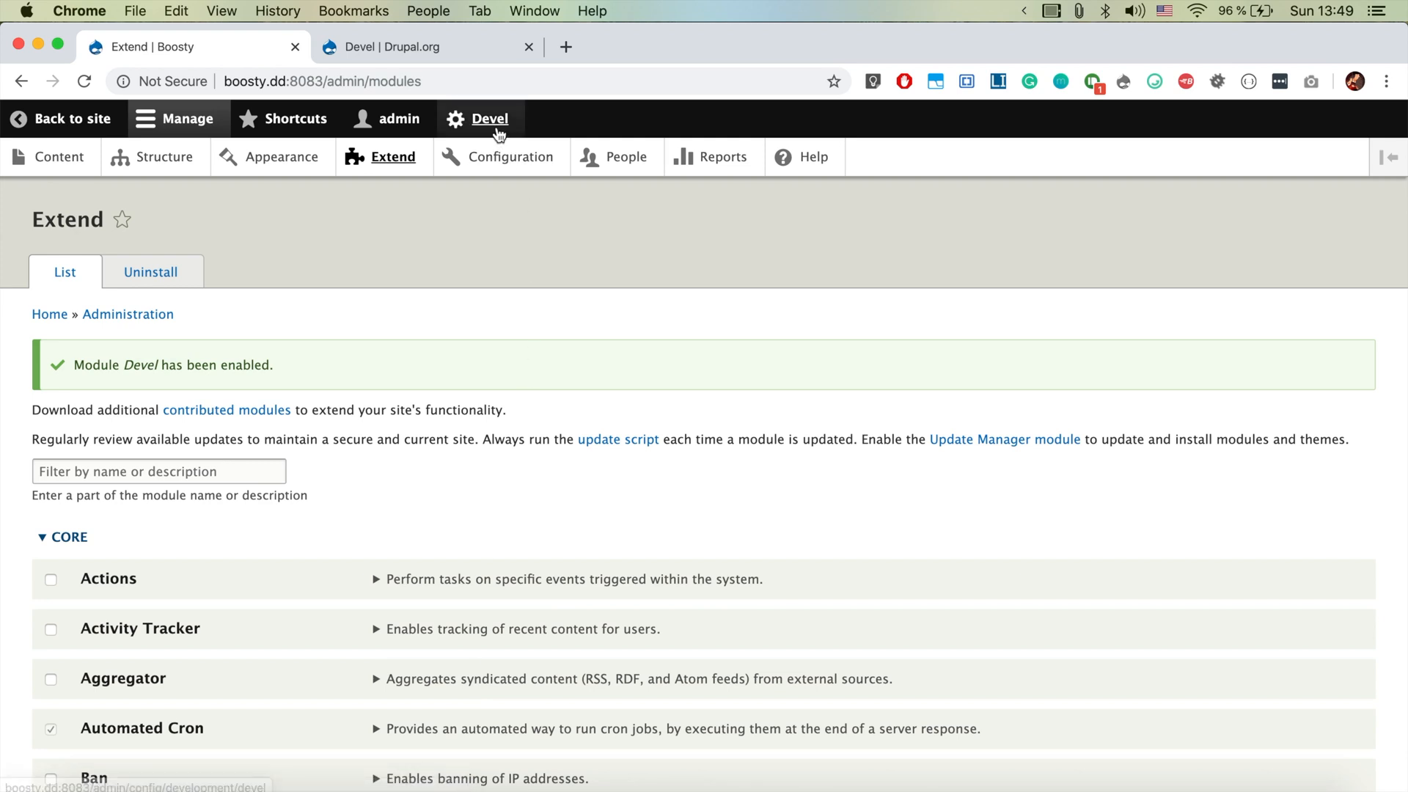
pyautogui.click(489, 118)
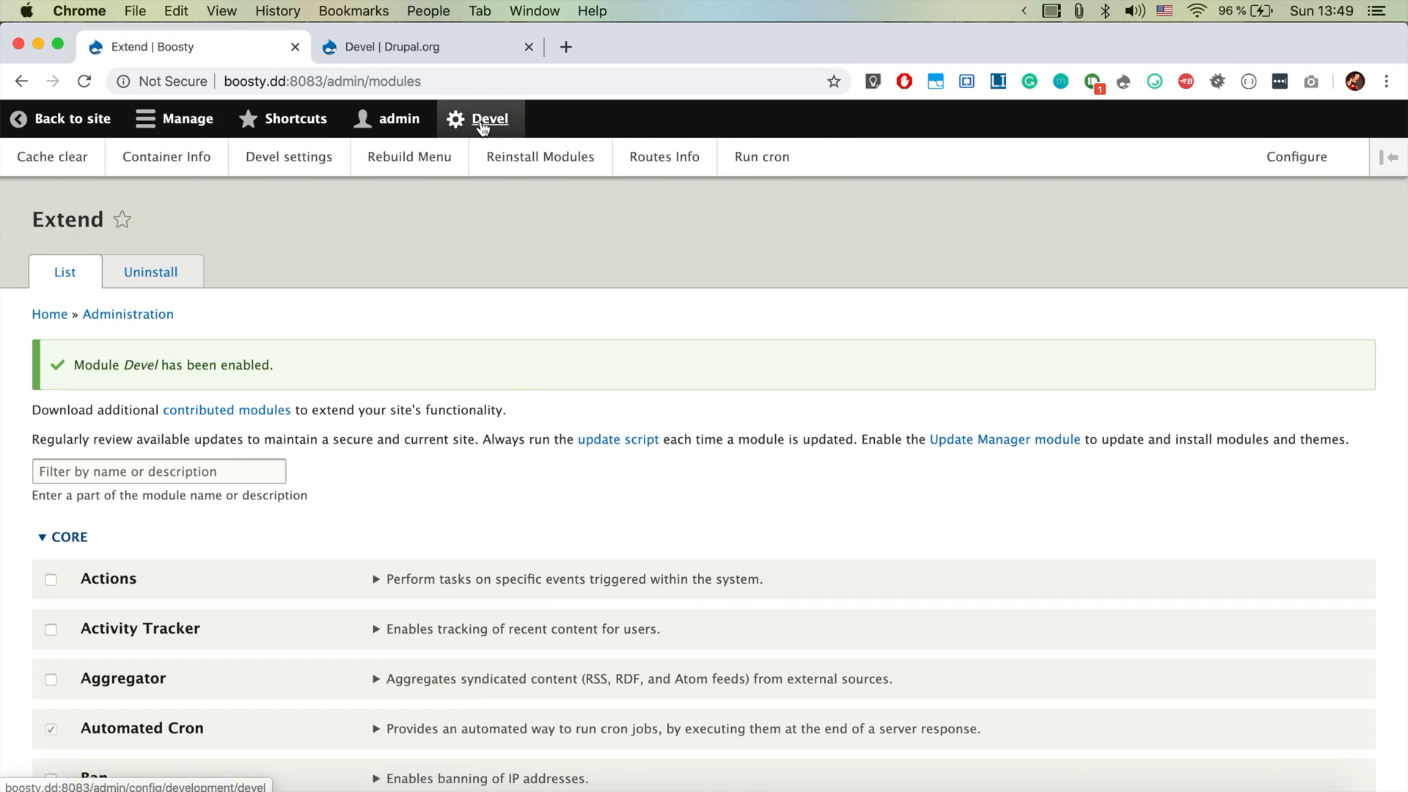
pyautogui.moveTo(52, 157)
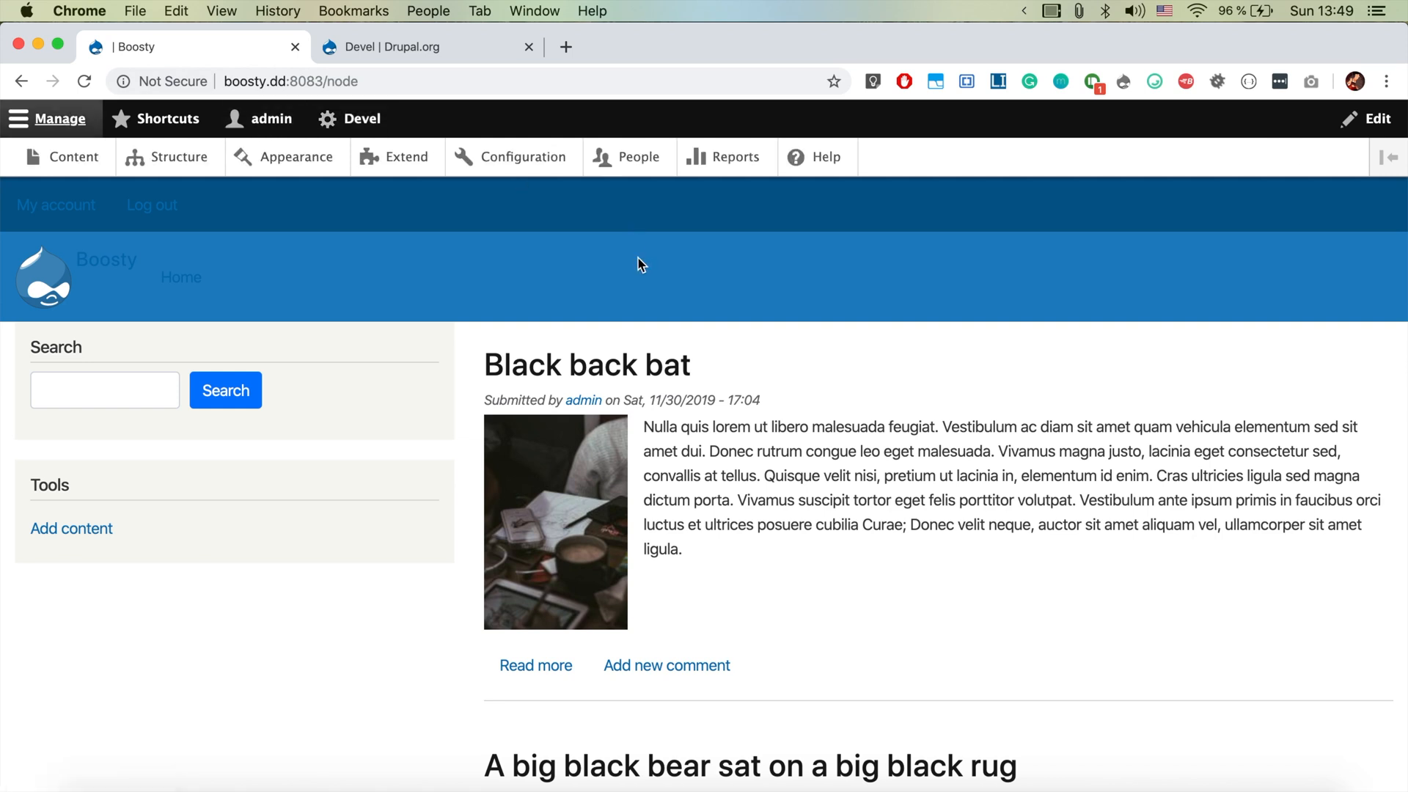
pyautogui.moveTo(627, 314)
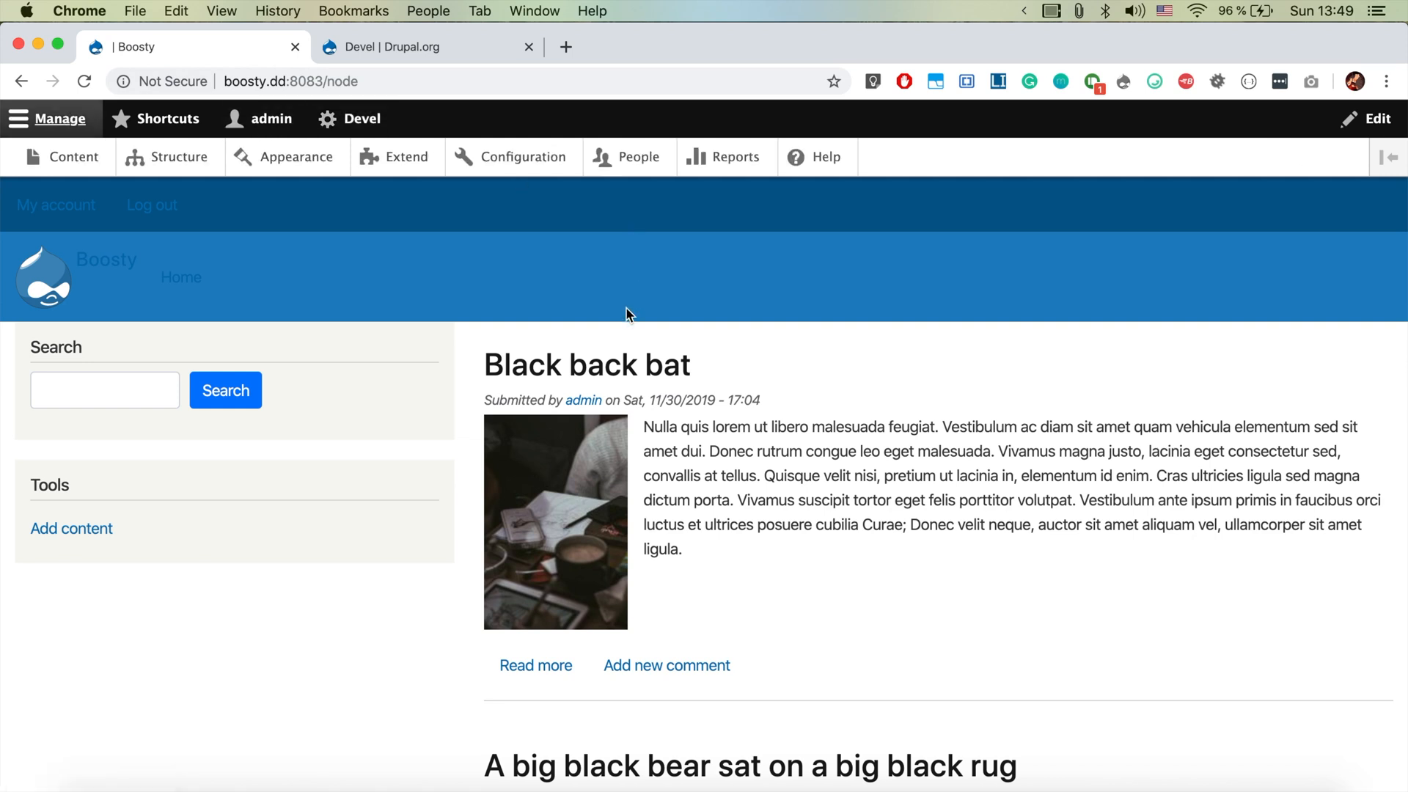
pyautogui.moveTo(816, 318)
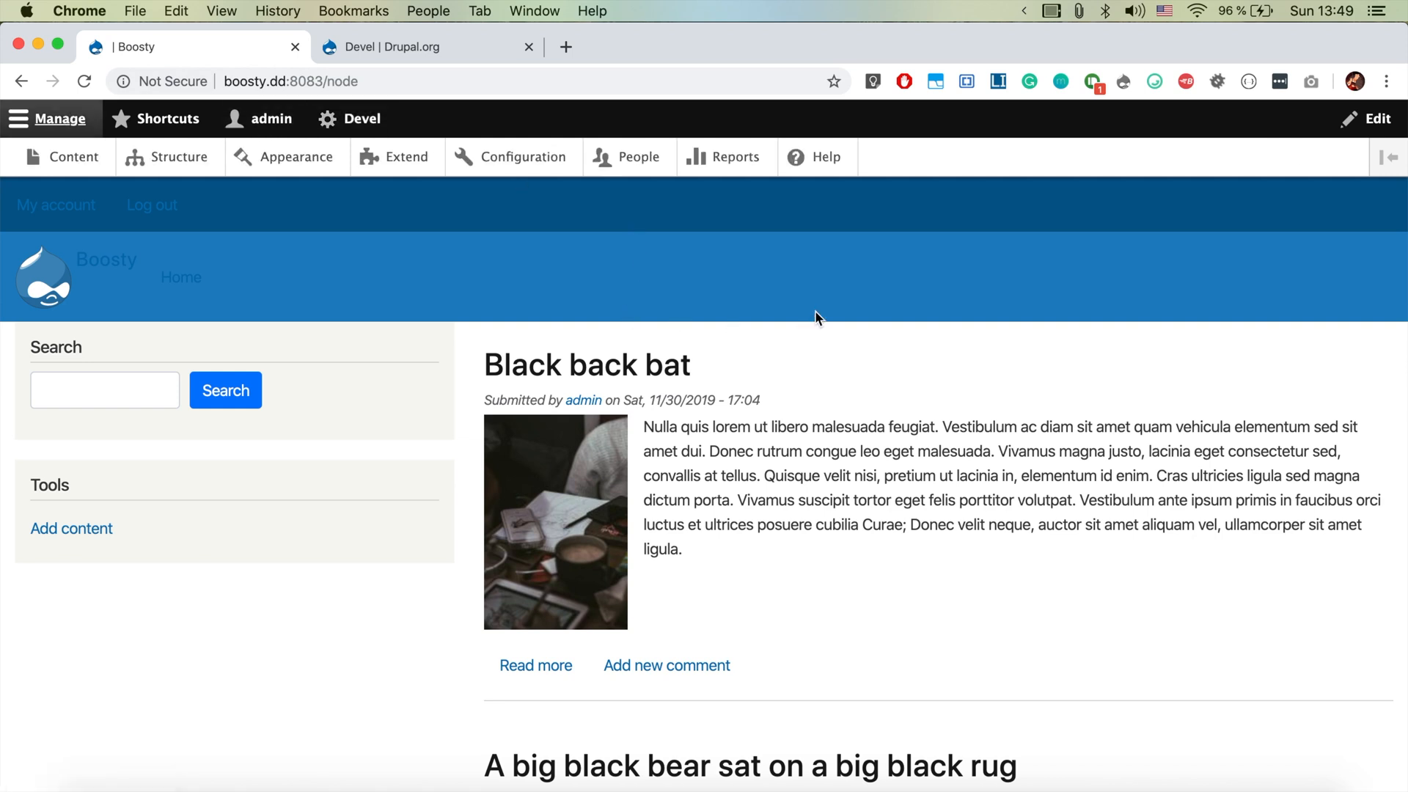
pyautogui.moveTo(903, 610)
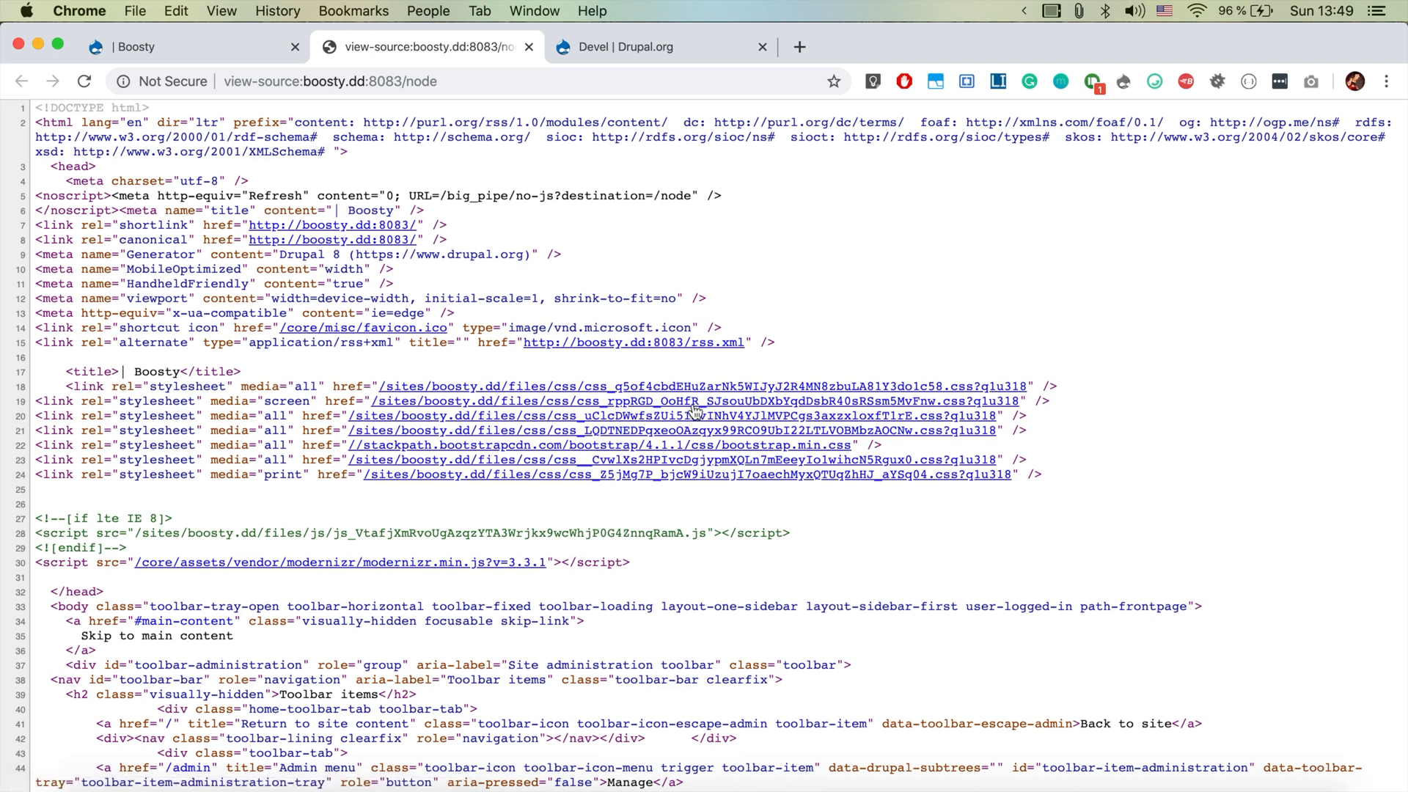
pyautogui.moveTo(701, 479)
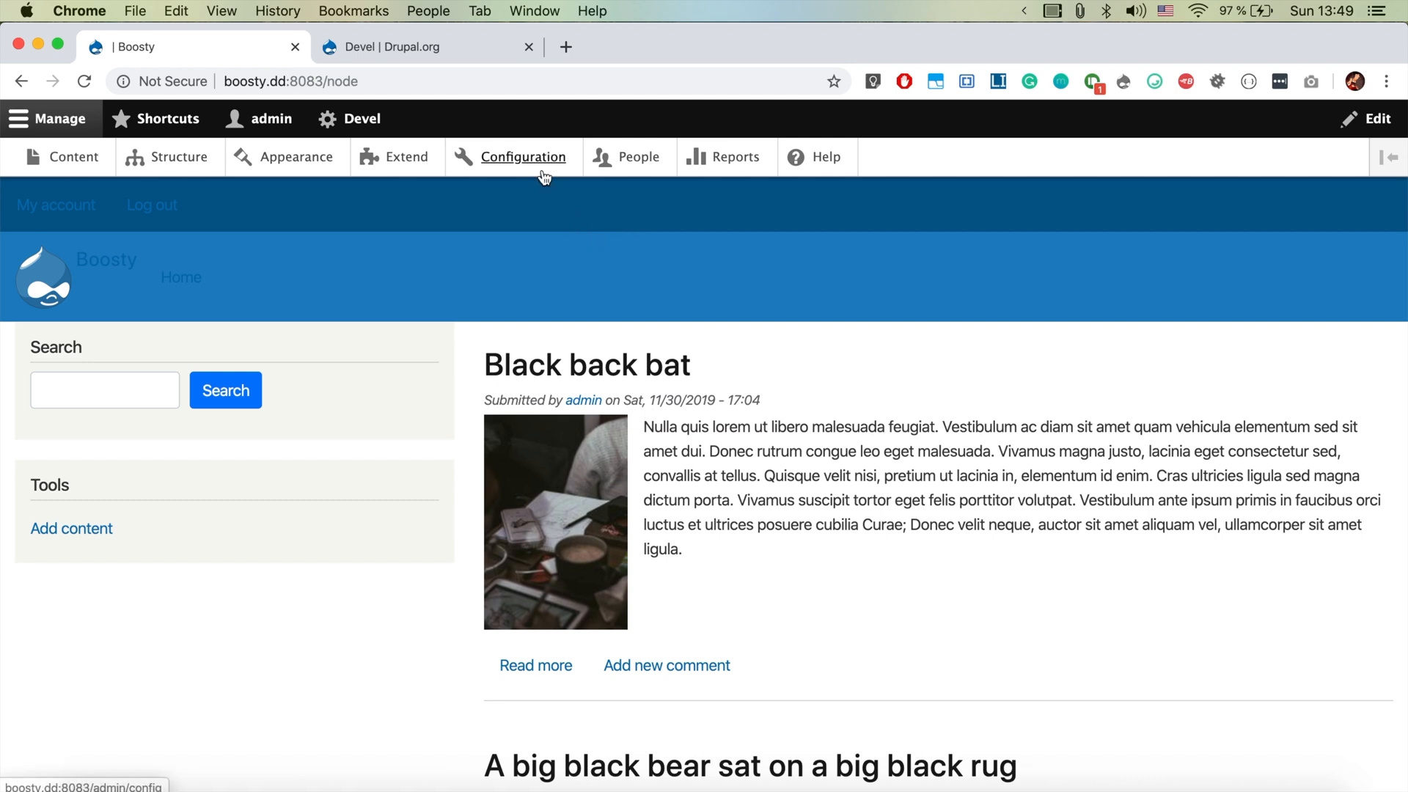
# Step: In Performance settings, untick Aggregate CSS files and Aggregate JavaScript files and save the configuration
pyautogui.click(519, 157)
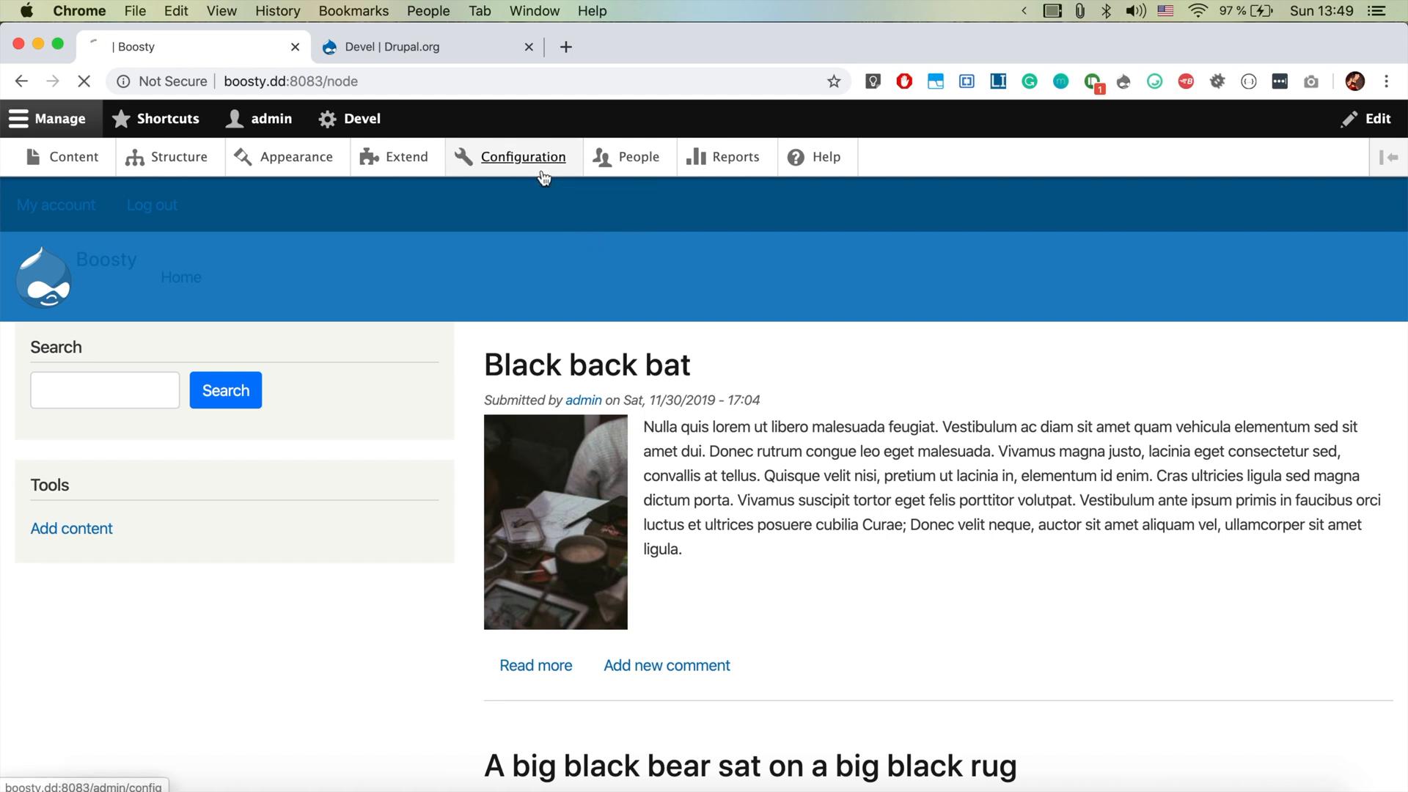
pyautogui.click(520, 155)
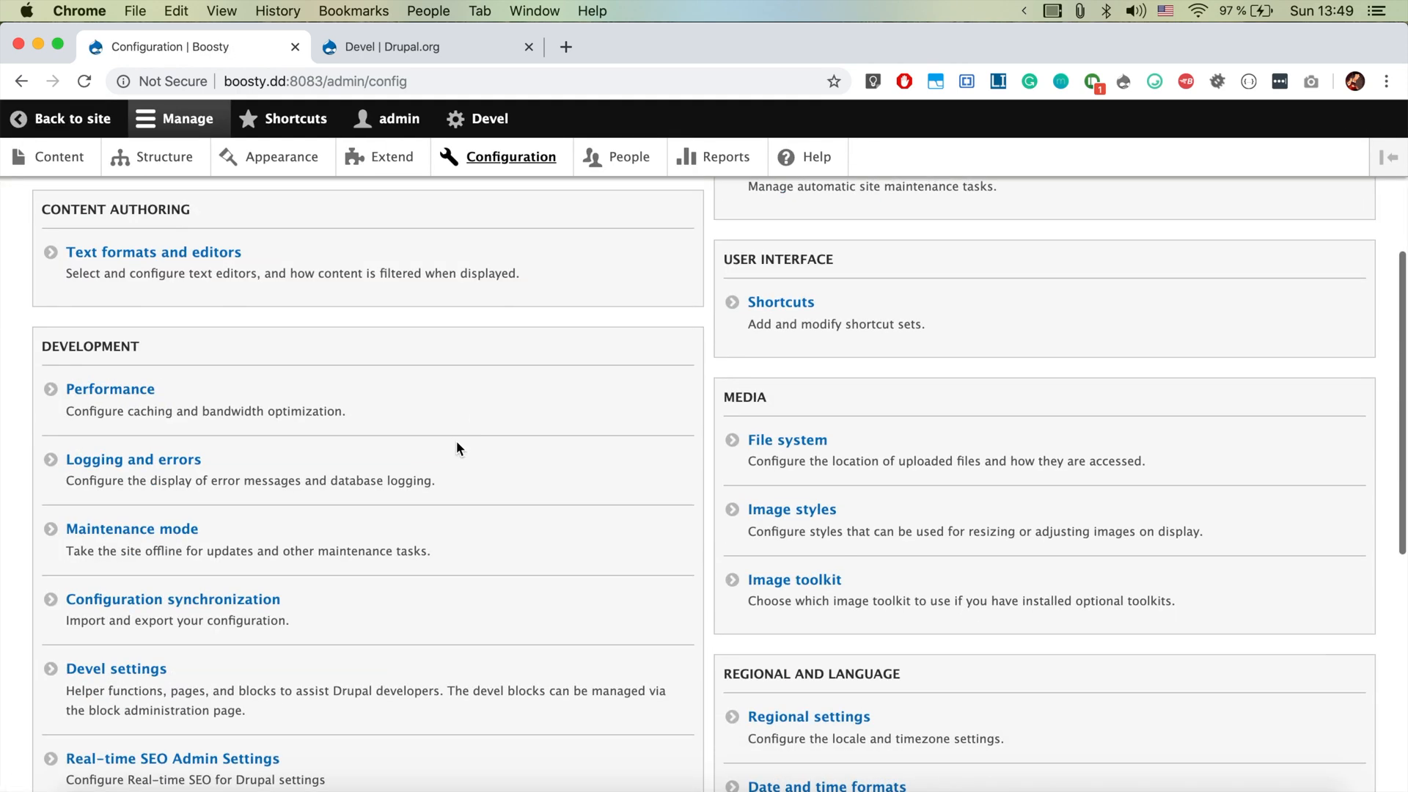
pyautogui.click(108, 389)
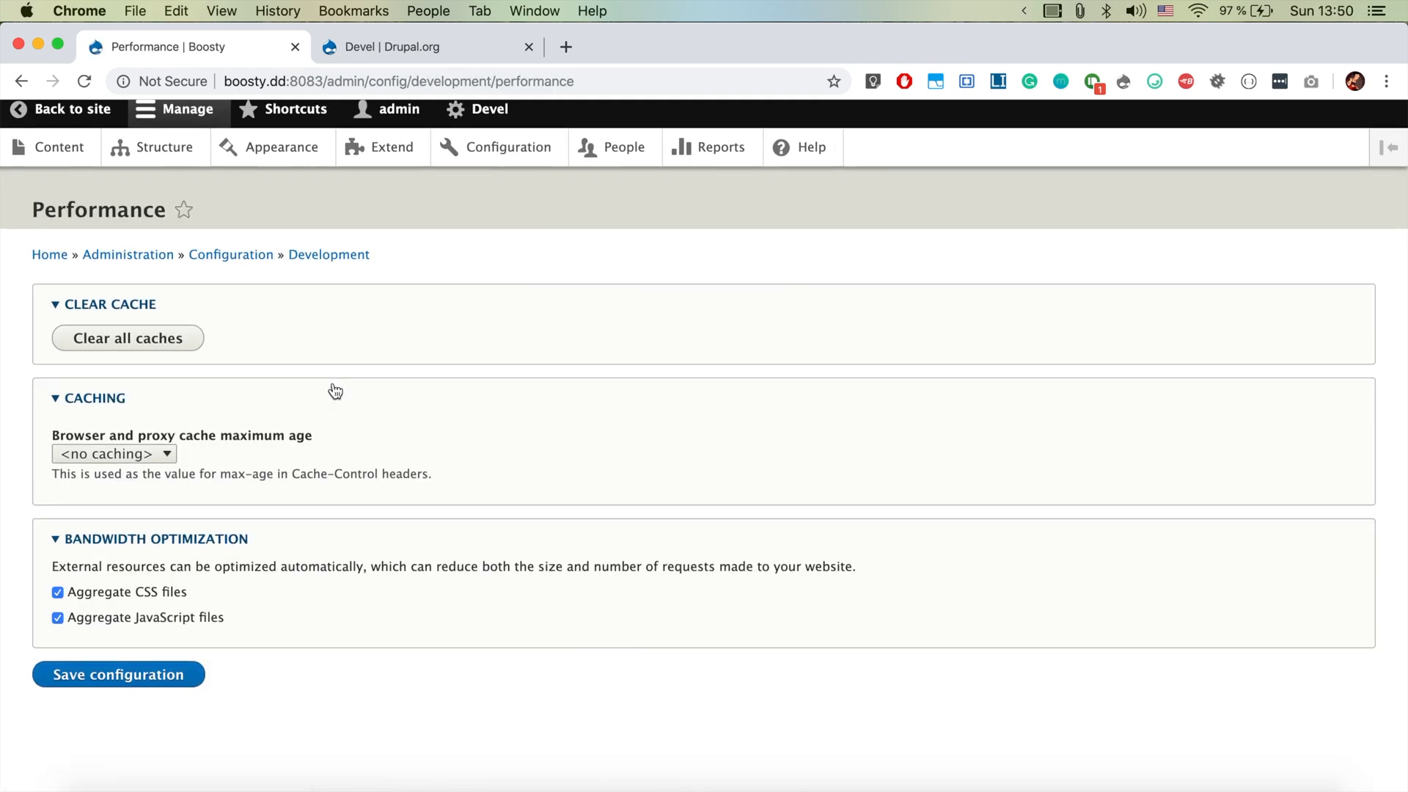
pyautogui.click(56, 591)
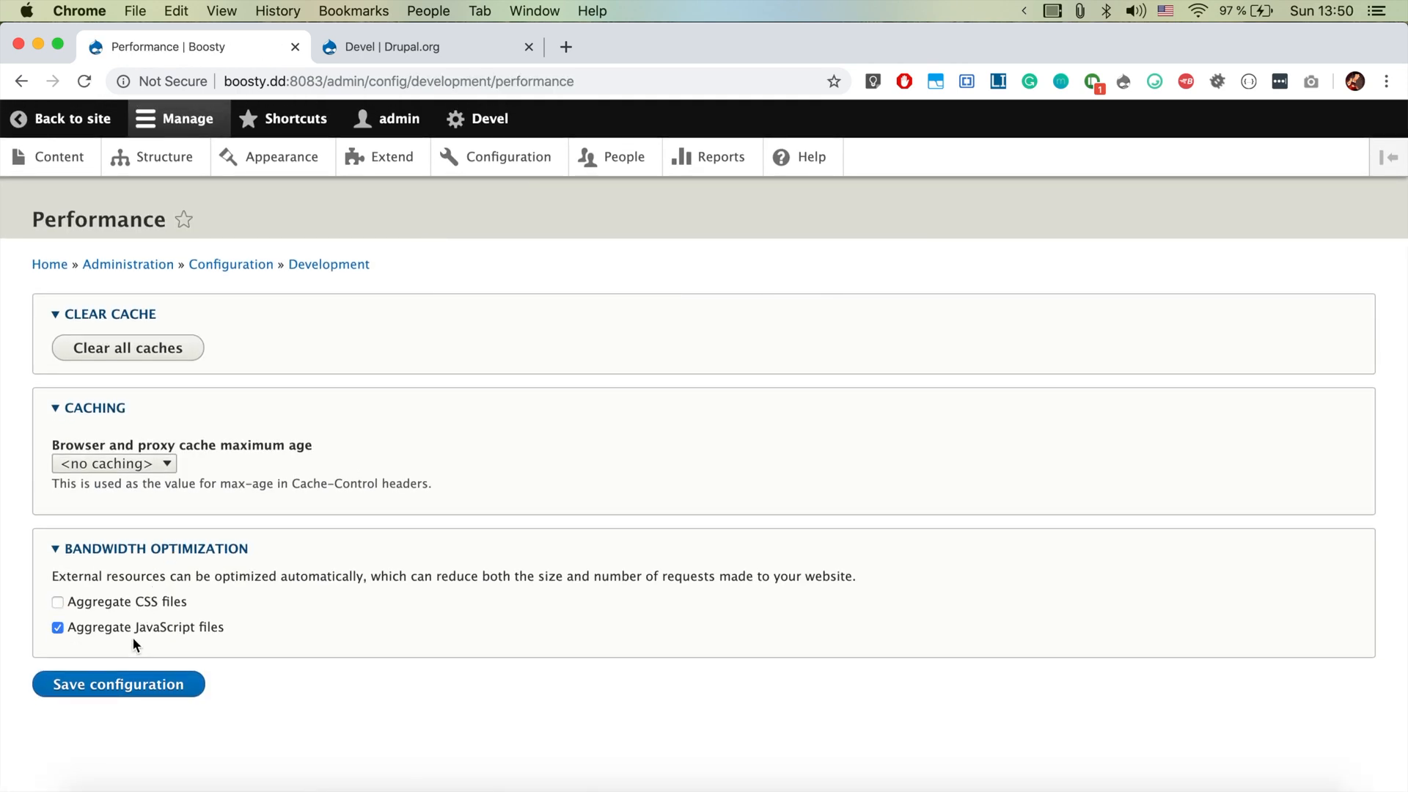
pyautogui.click(58, 628)
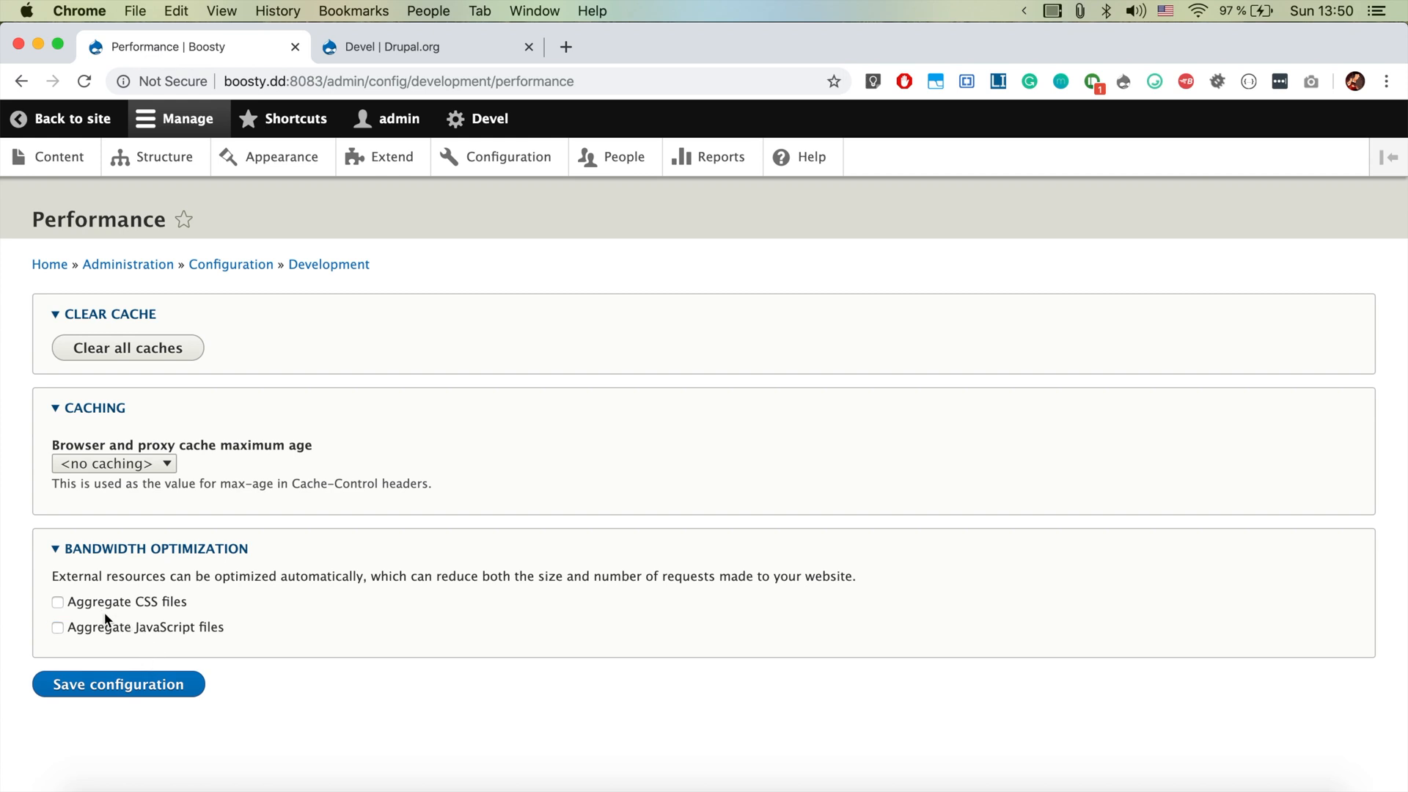
pyautogui.moveTo(166, 635)
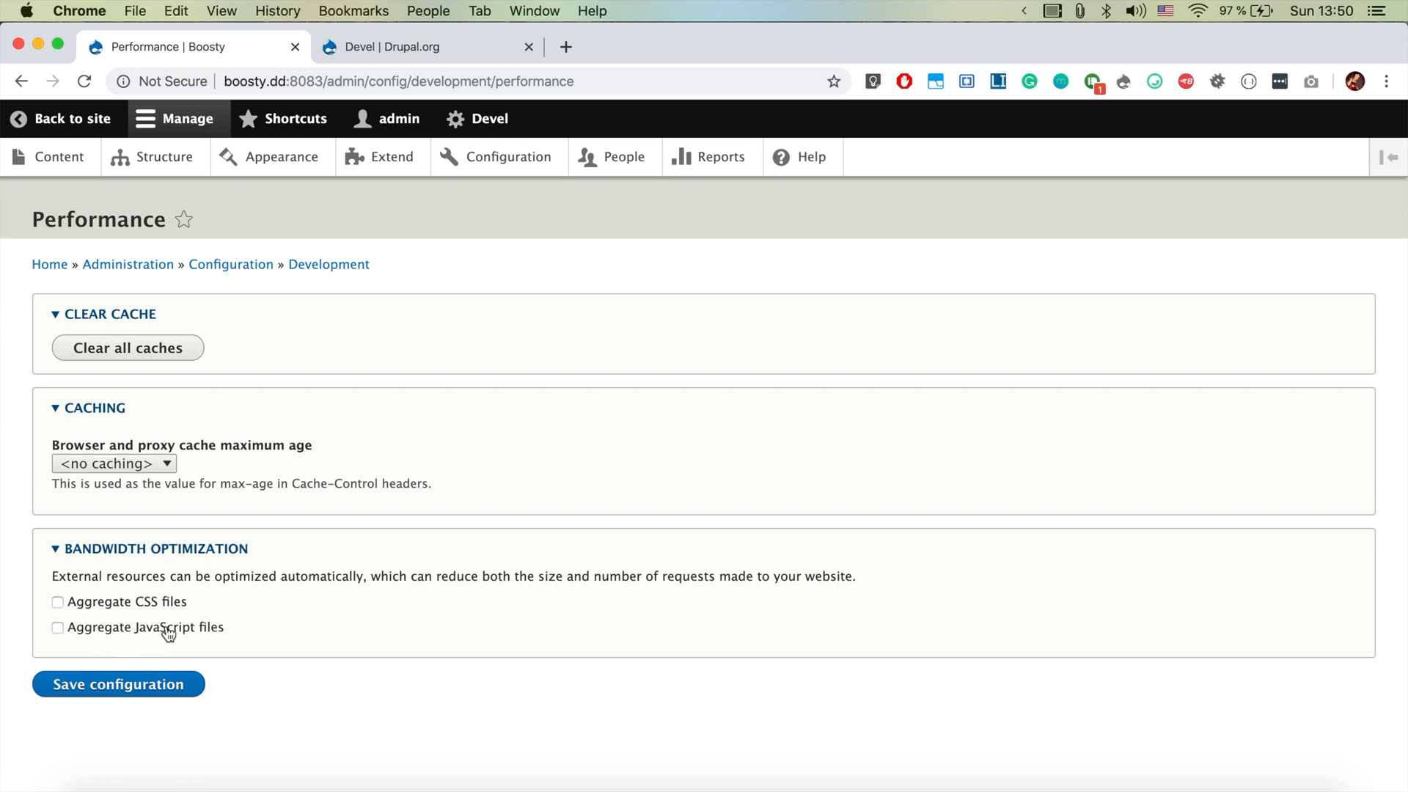
pyautogui.click(117, 683)
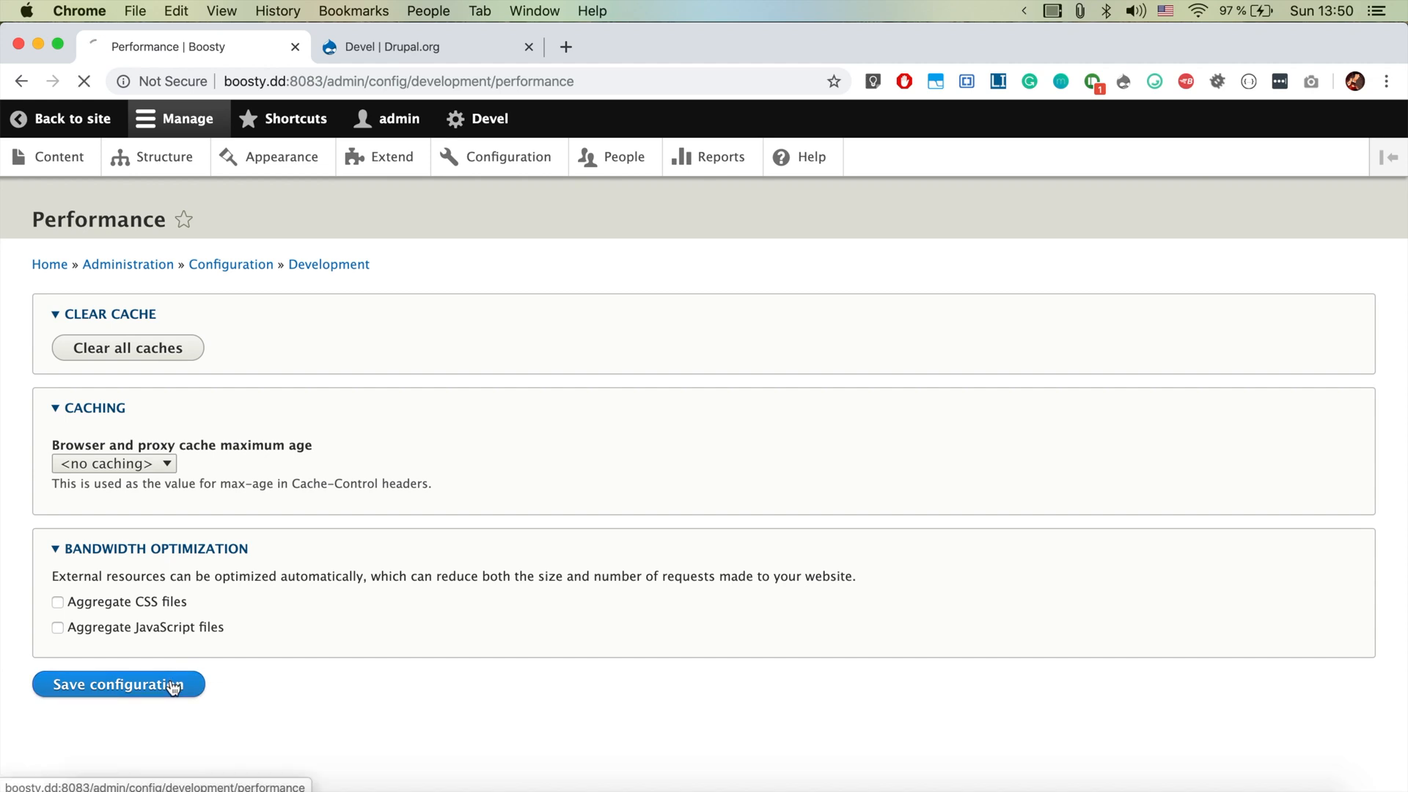
pyautogui.click(118, 683)
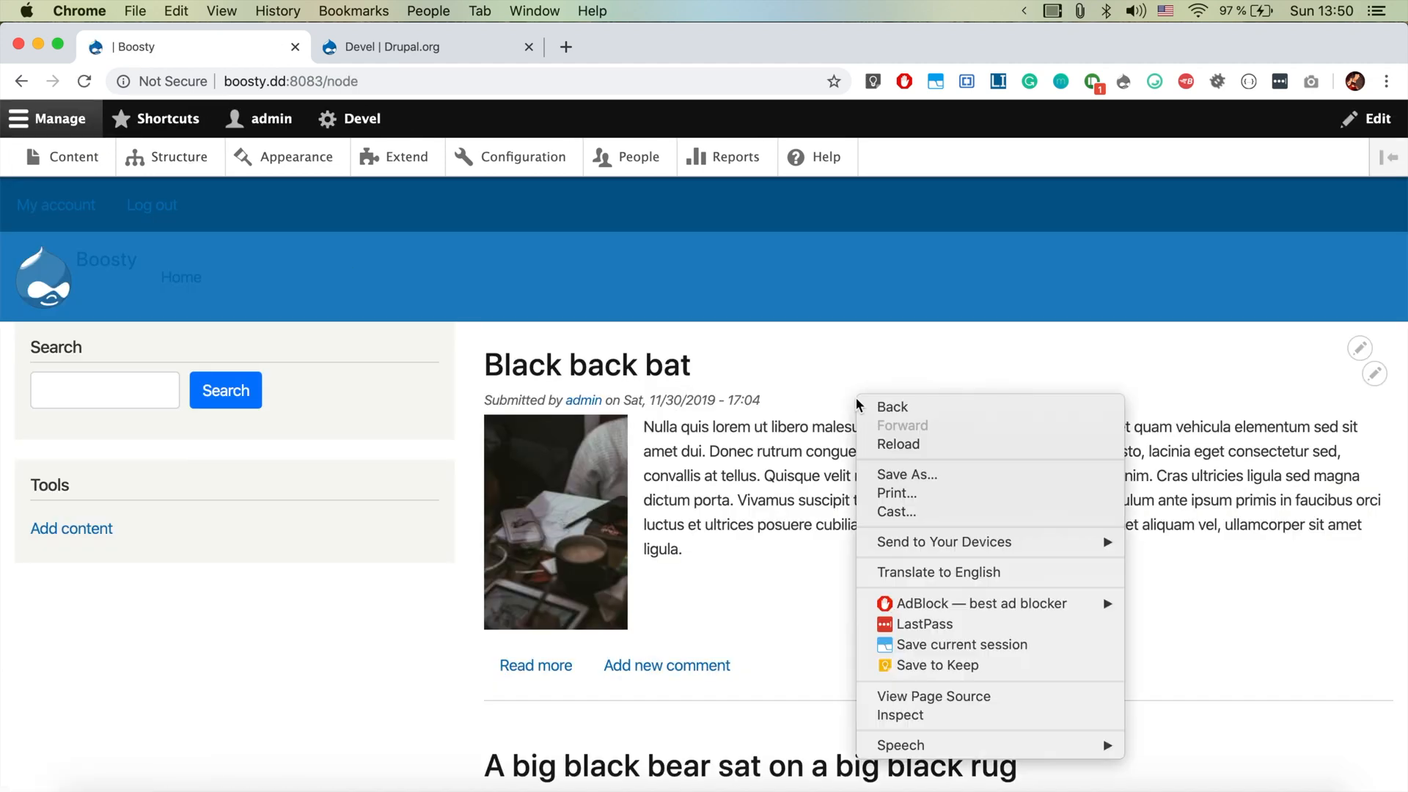
pyautogui.click(933, 695)
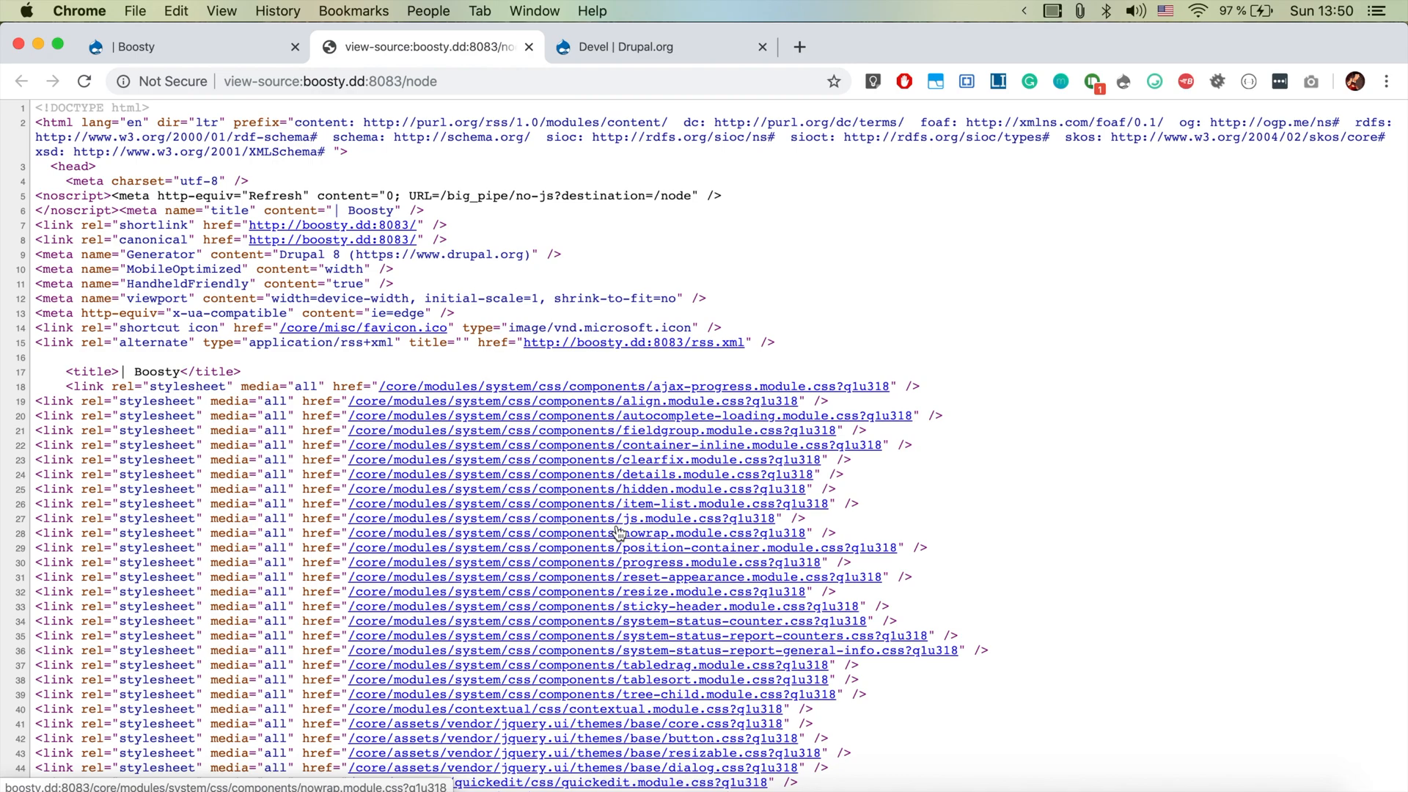
pyautogui.scroll(-3)
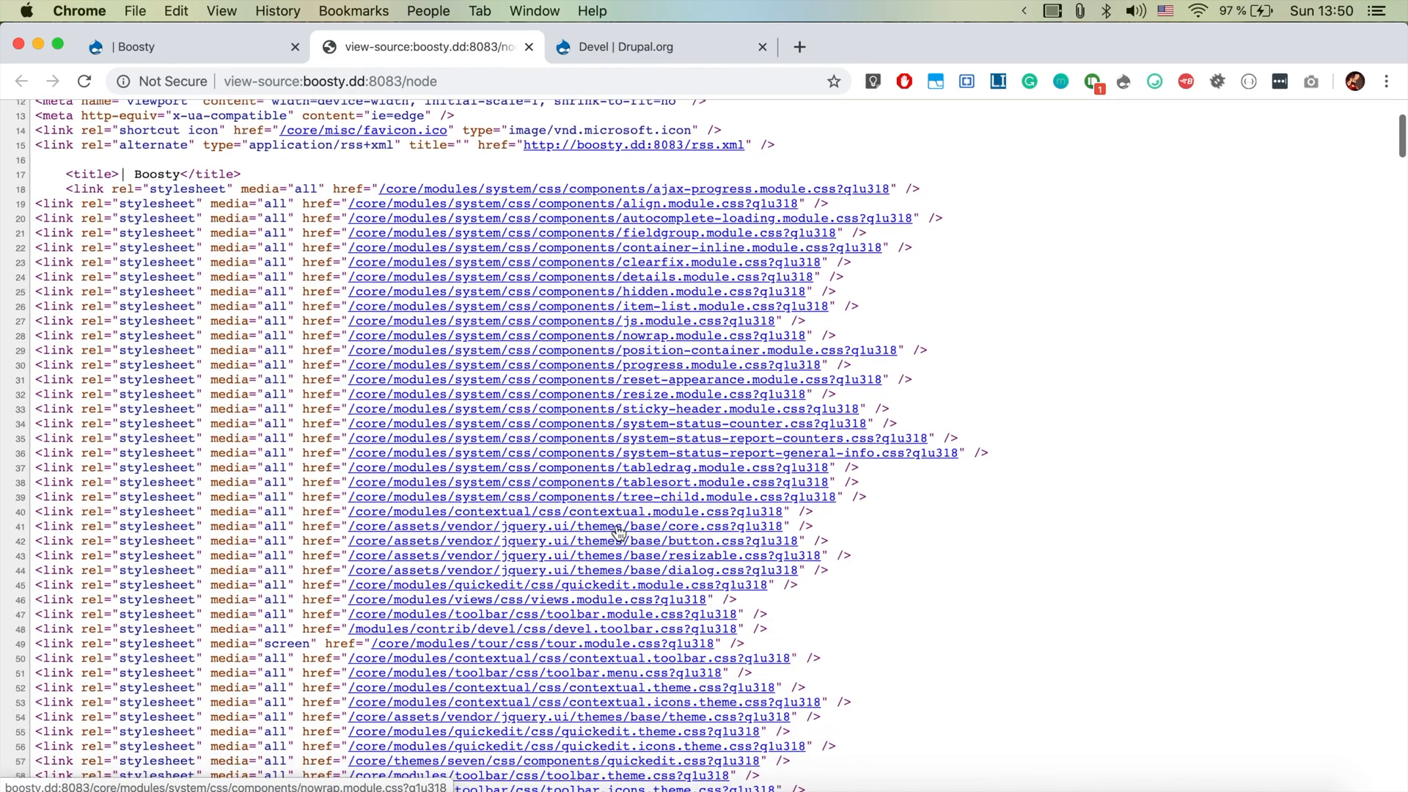
pyautogui.scroll(-3)
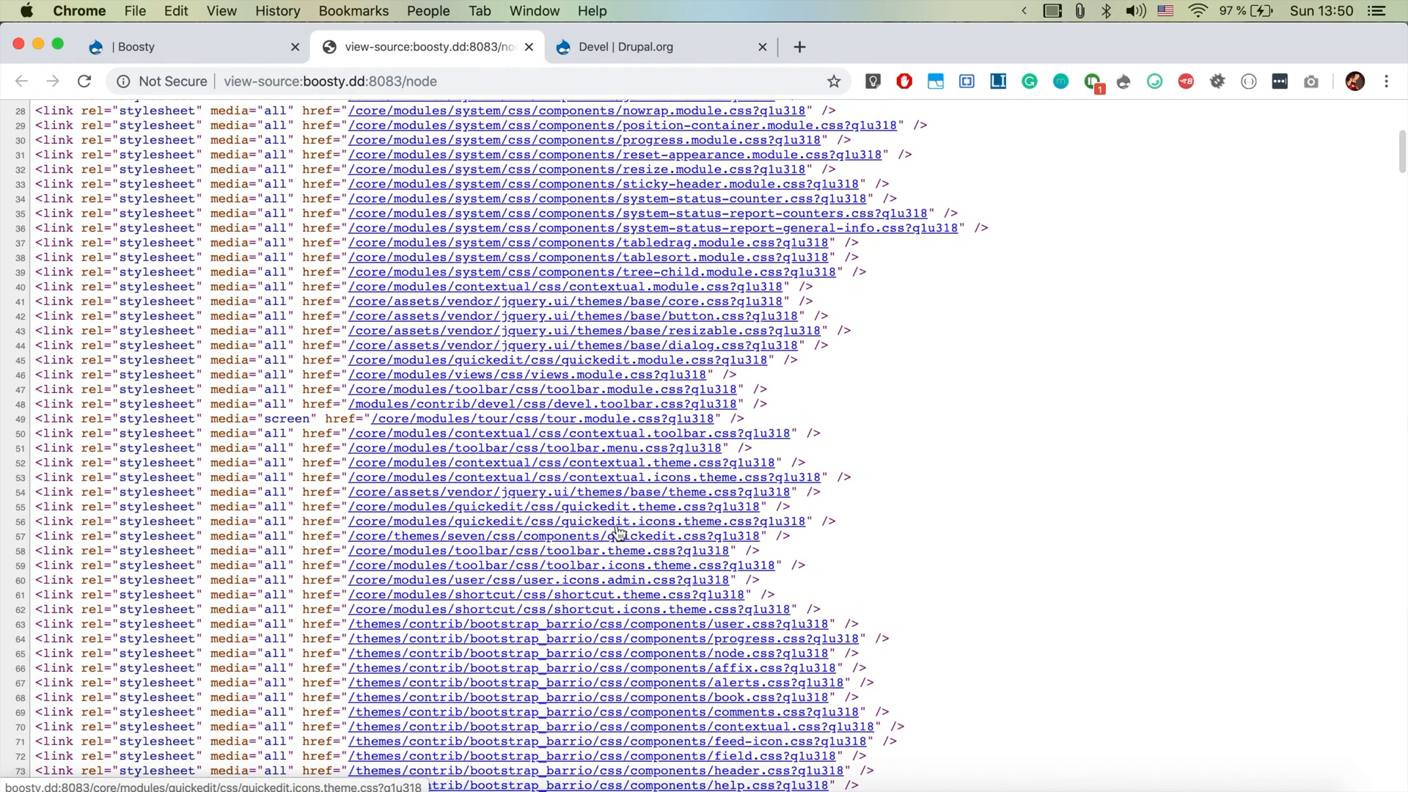
pyautogui.scroll(-3)
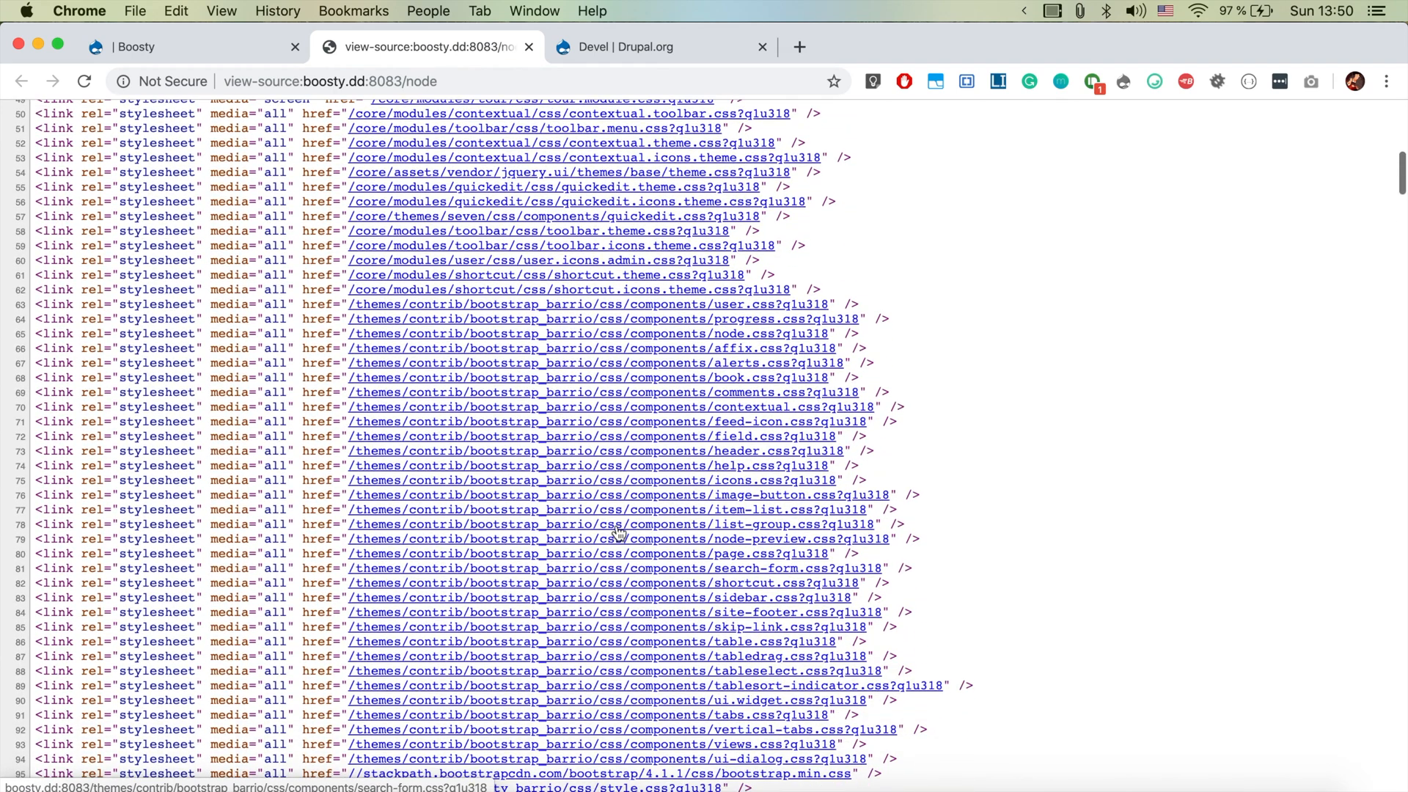
pyautogui.moveTo(666, 529)
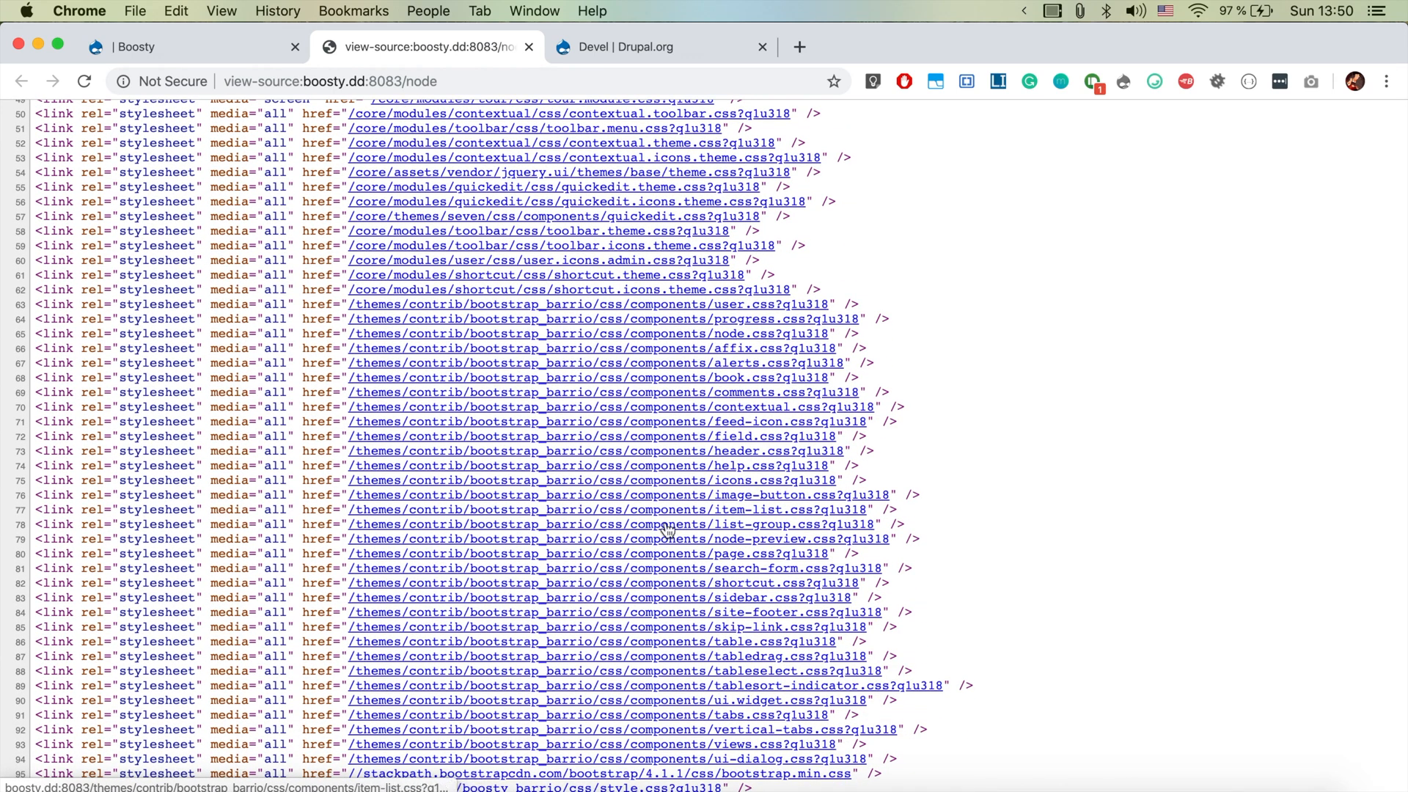
pyautogui.scroll(-3)
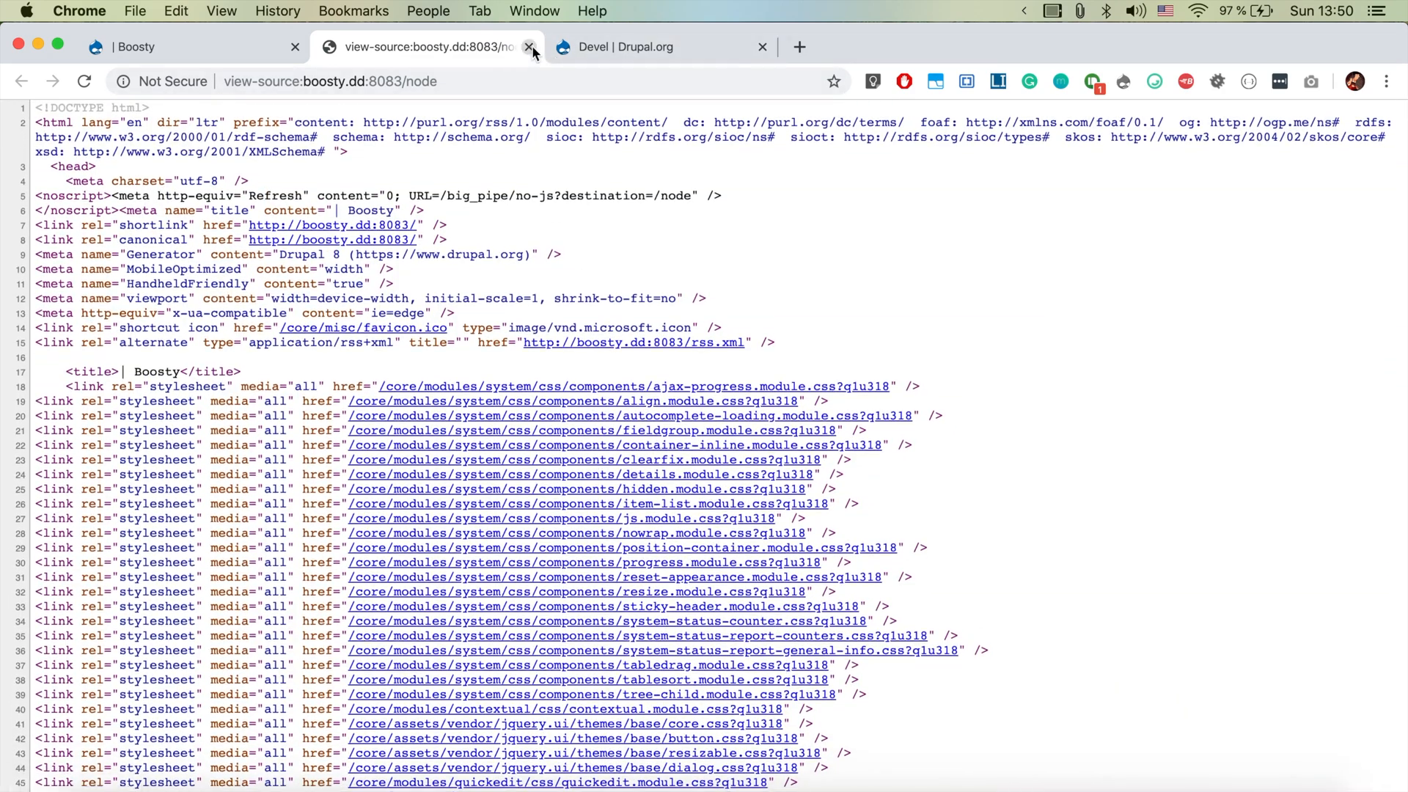
pyautogui.click(534, 47)
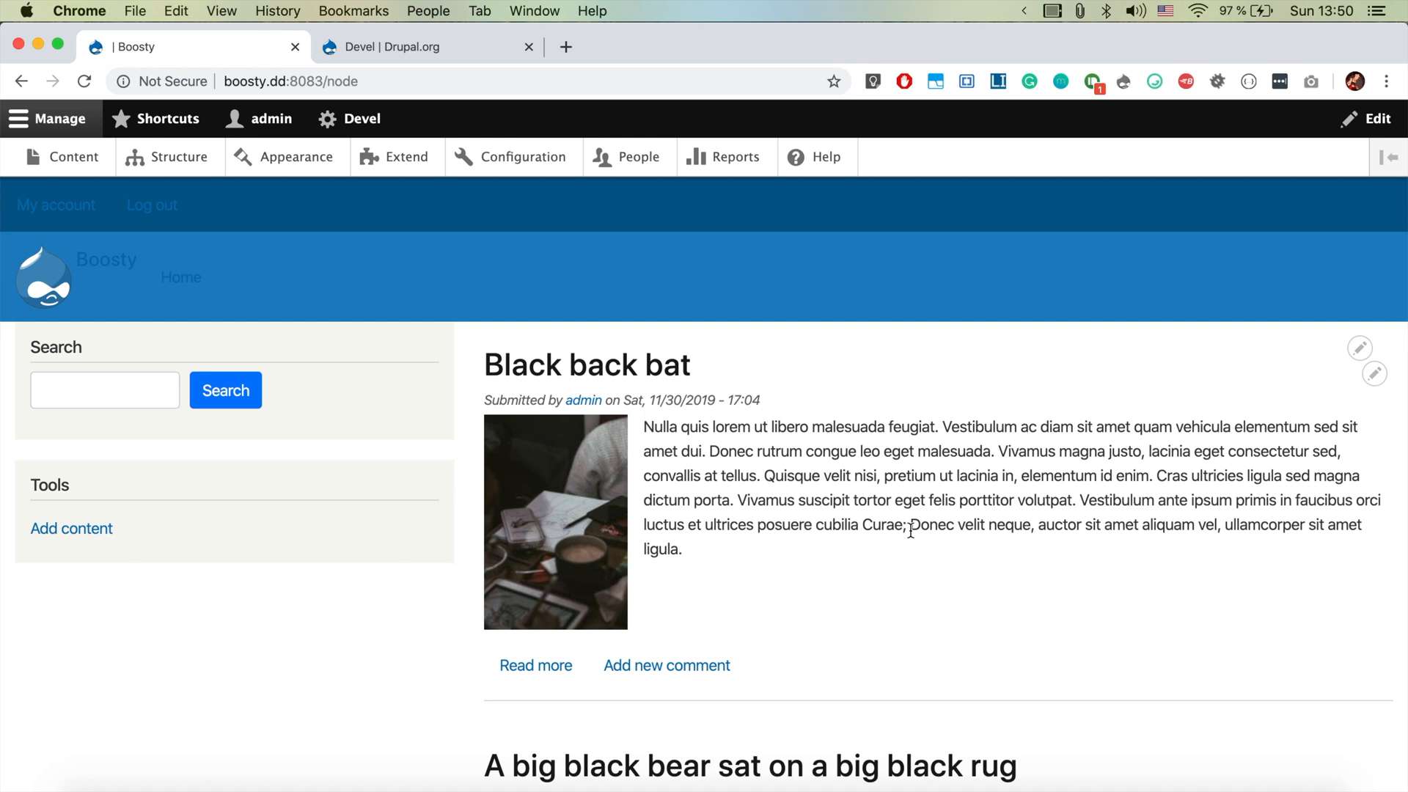
pyautogui.moveTo(856, 443)
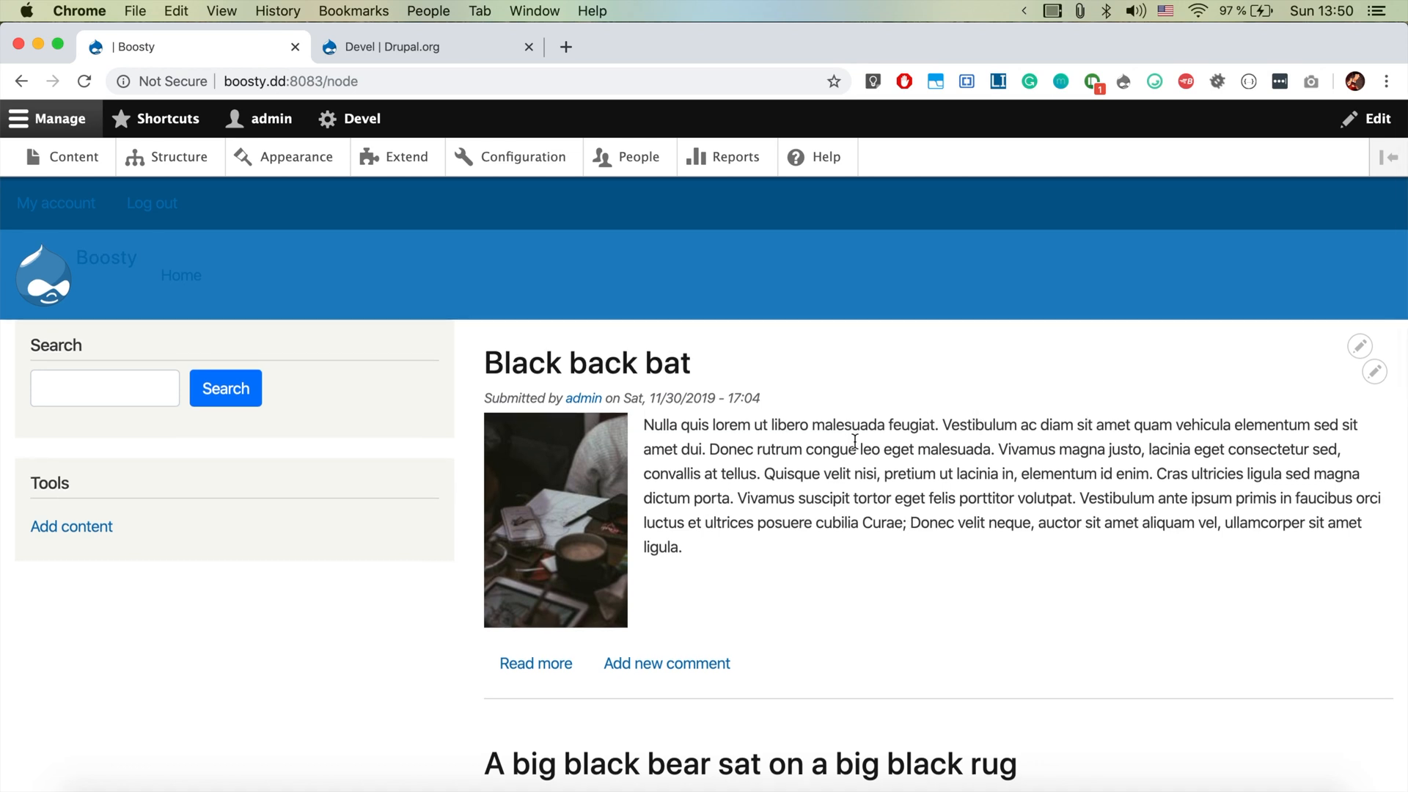
pyautogui.rightClick(853, 447)
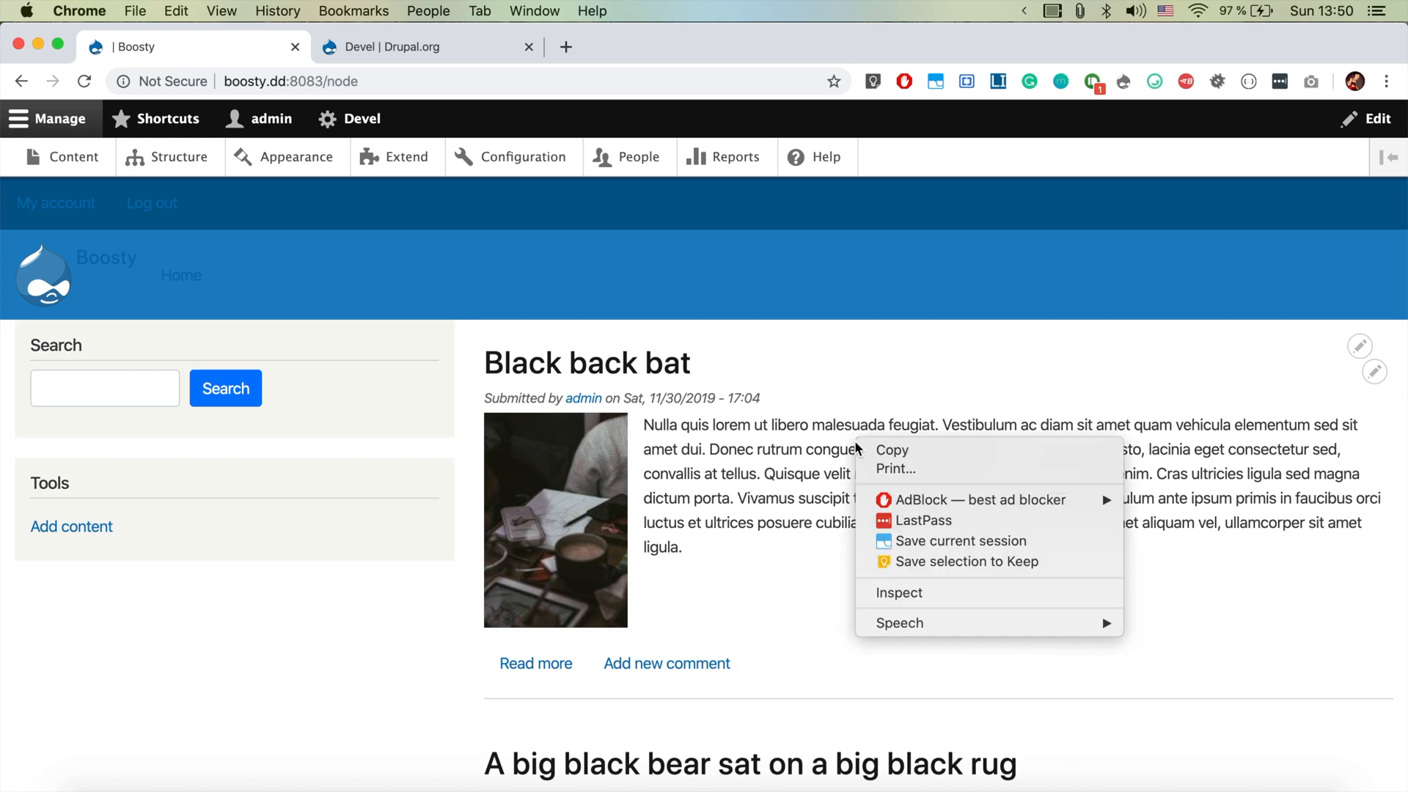
pyautogui.click(899, 592)
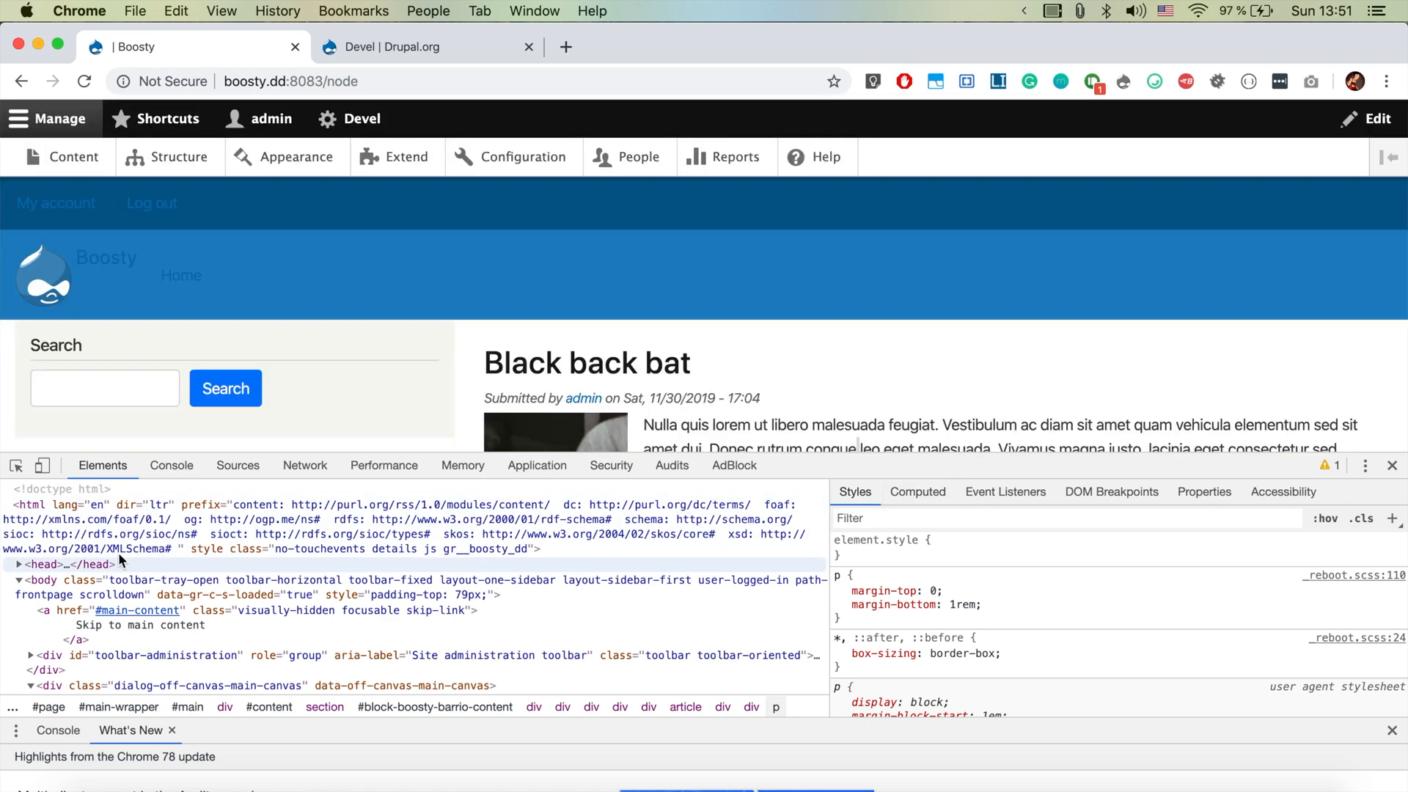
pyautogui.moveTo(144, 534)
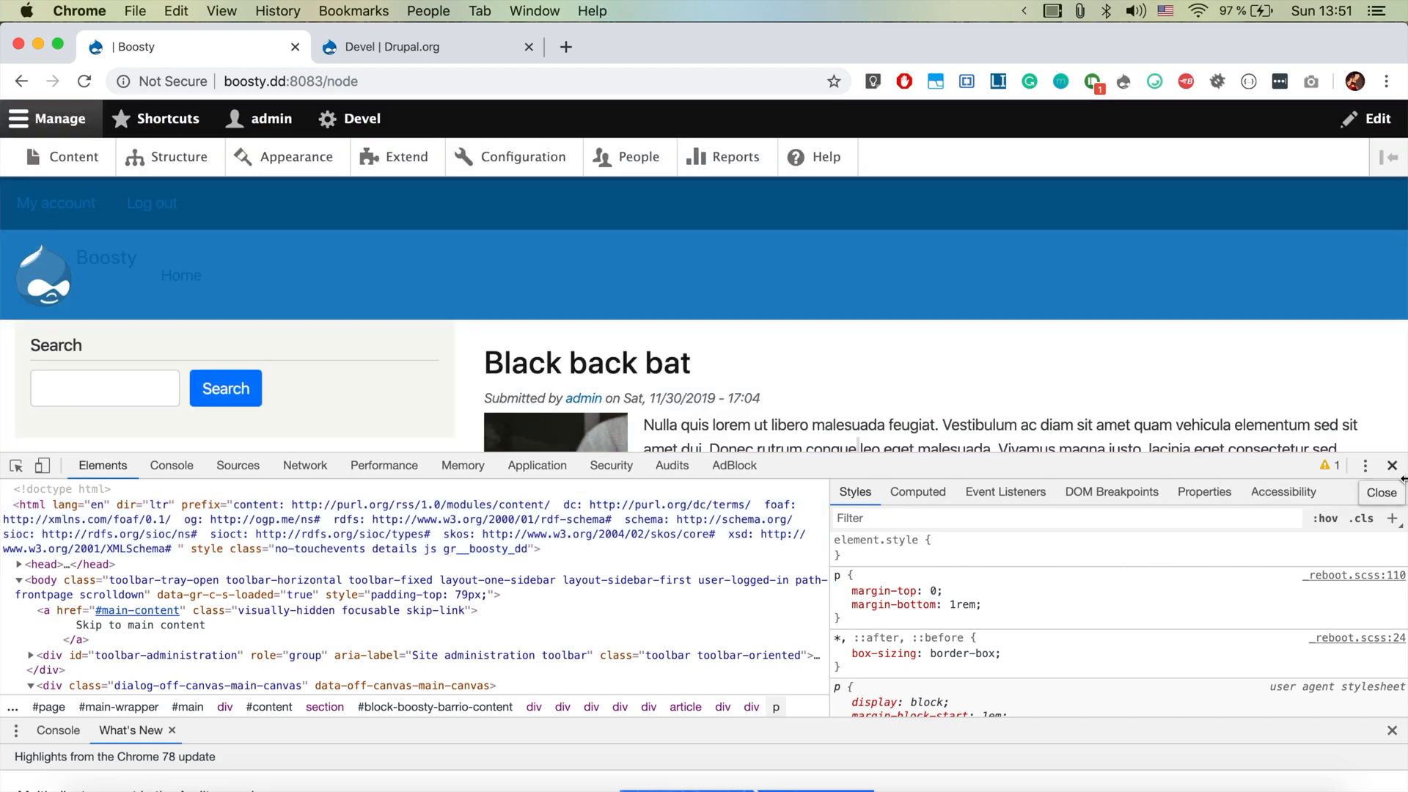
pyautogui.click(1390, 466)
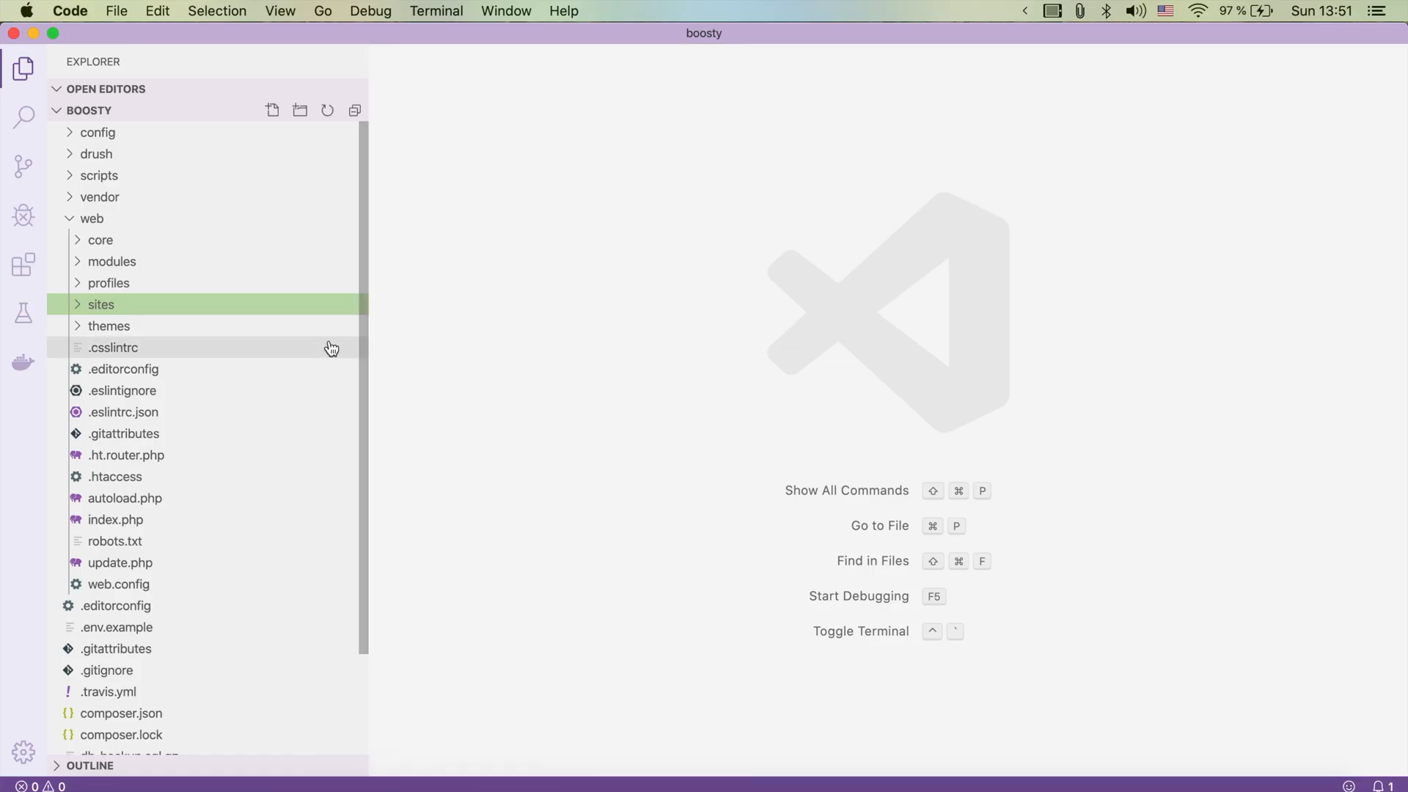
pyautogui.moveTo(137, 241)
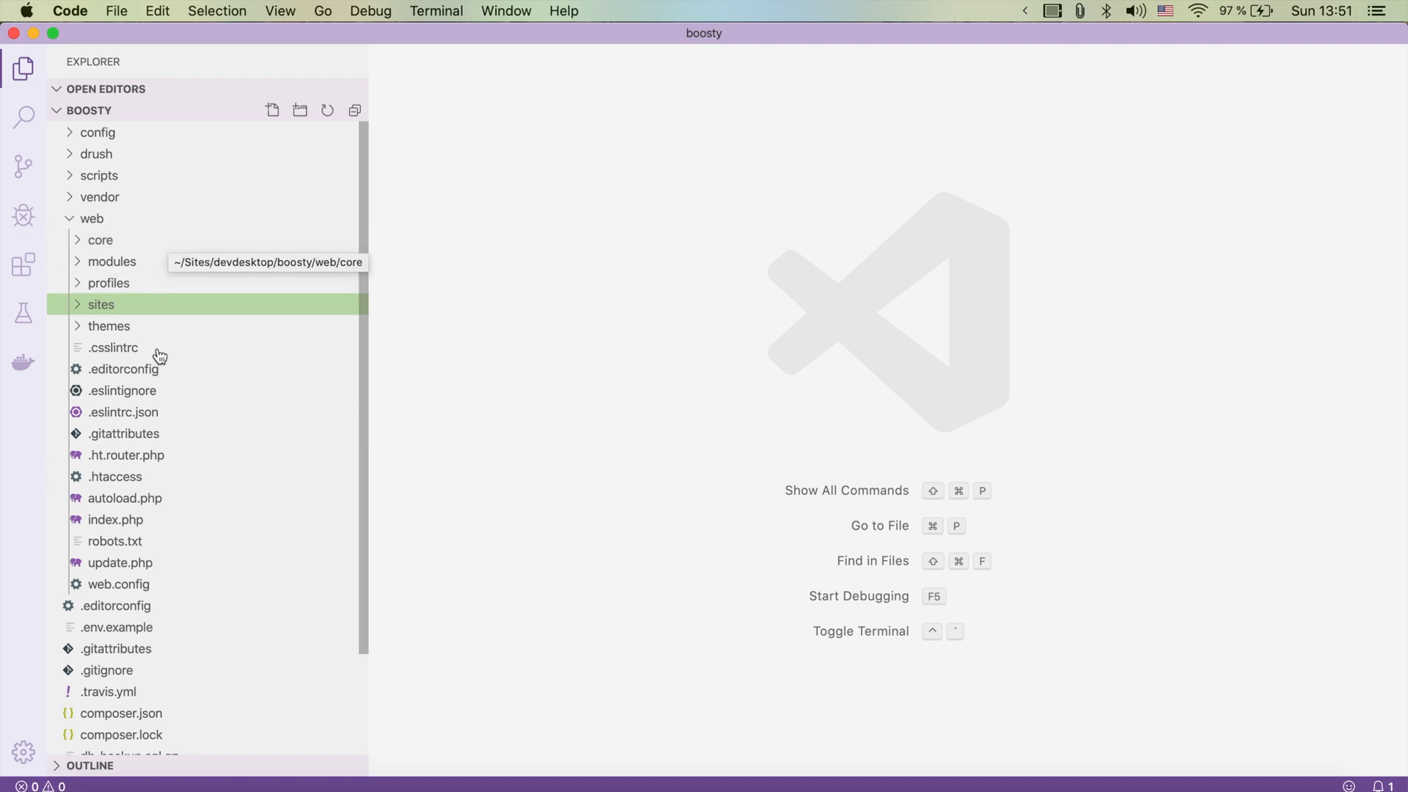
pyautogui.moveTo(150, 311)
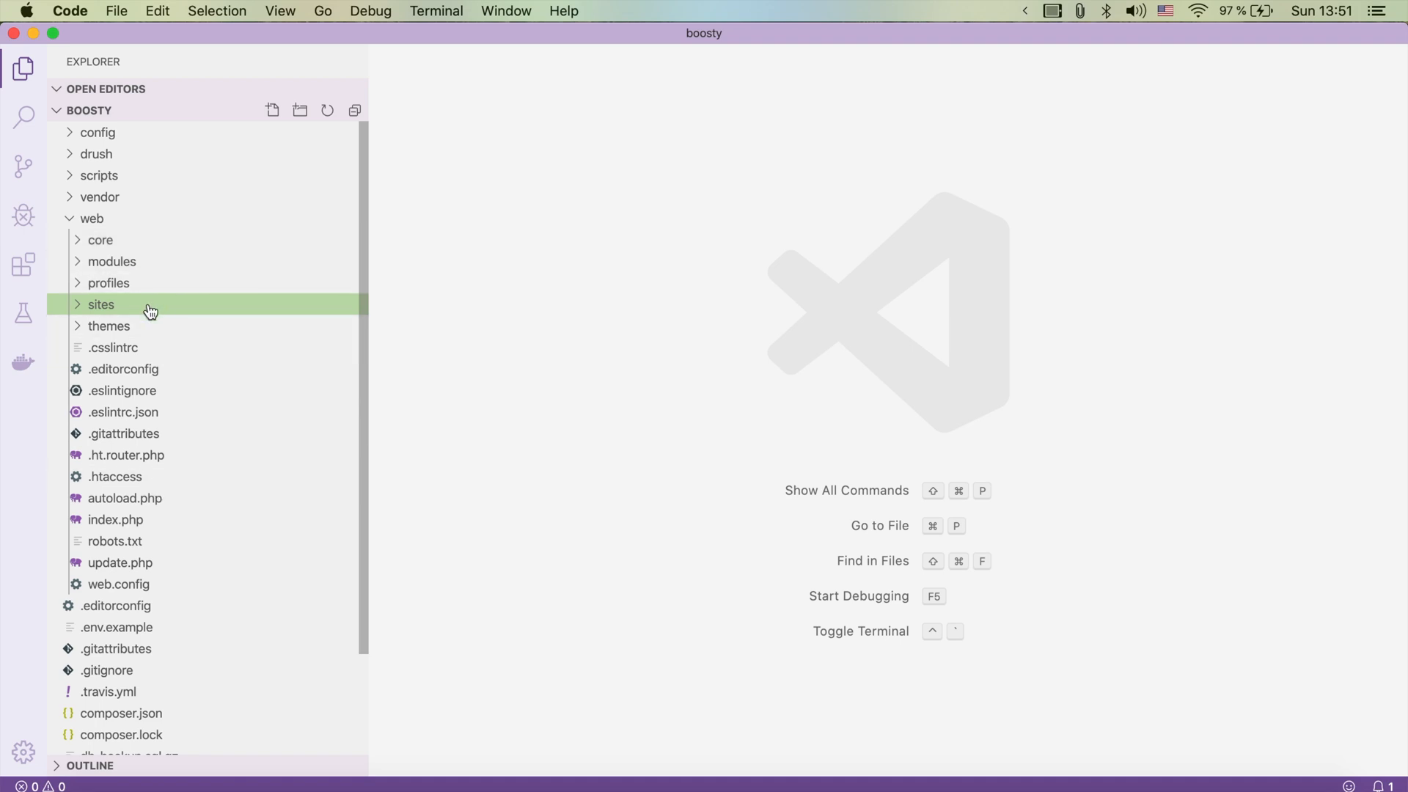
# Step: Expand web/sites in the Explorer to show the default folder with settings.php and services files
pyautogui.click(100, 305)
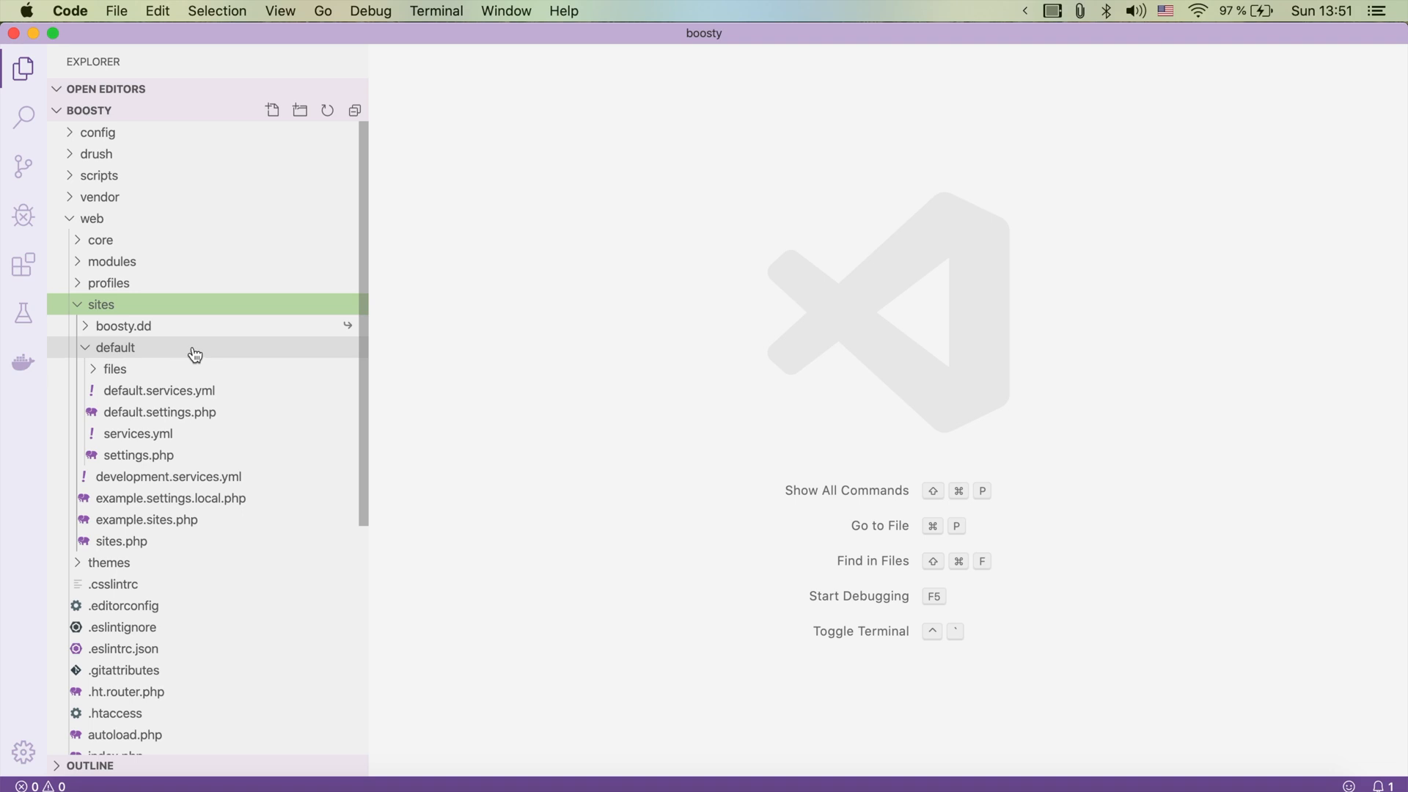
pyautogui.moveTo(194, 352)
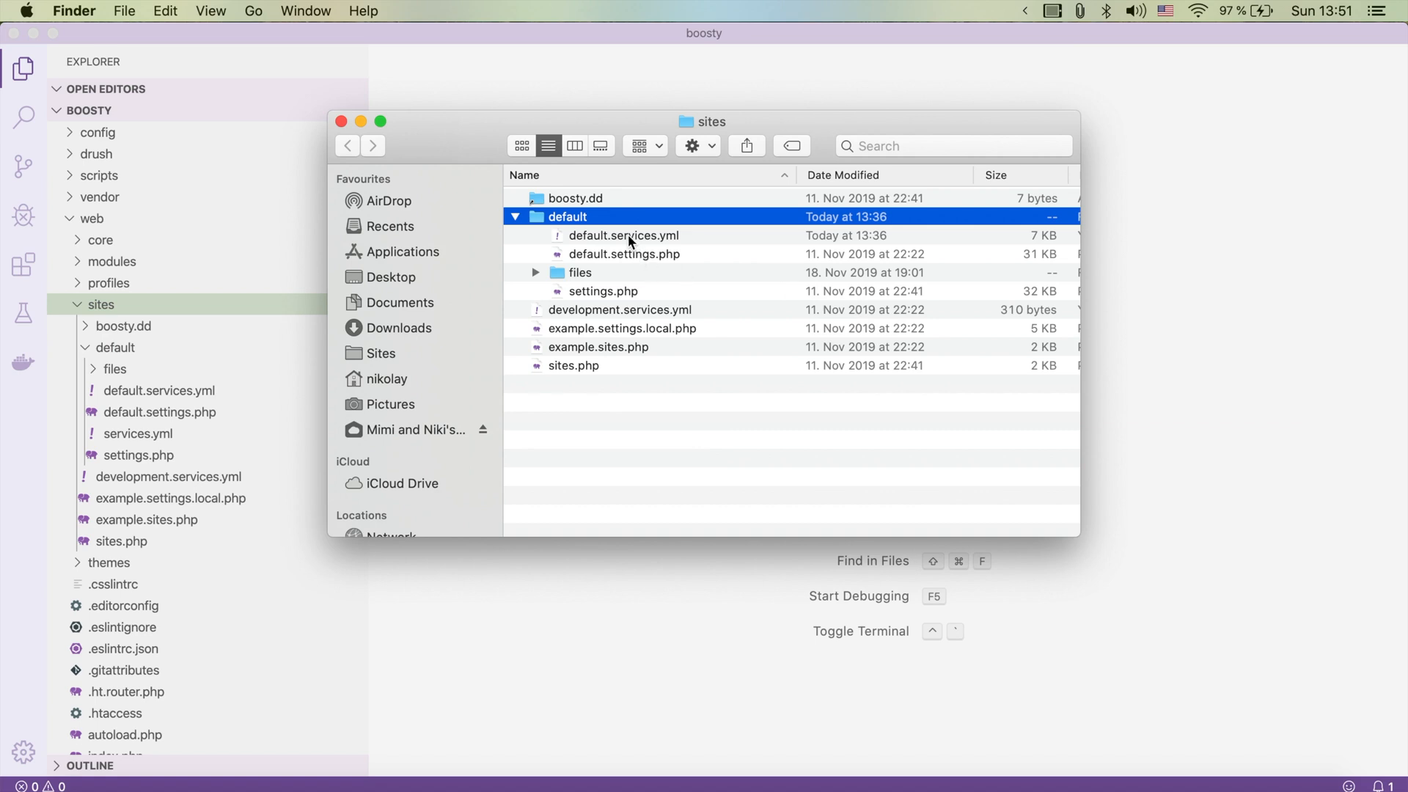
# Step: Duplicate default.services.yml in the default site folder and name the copy services.yml
pyautogui.click(625, 235)
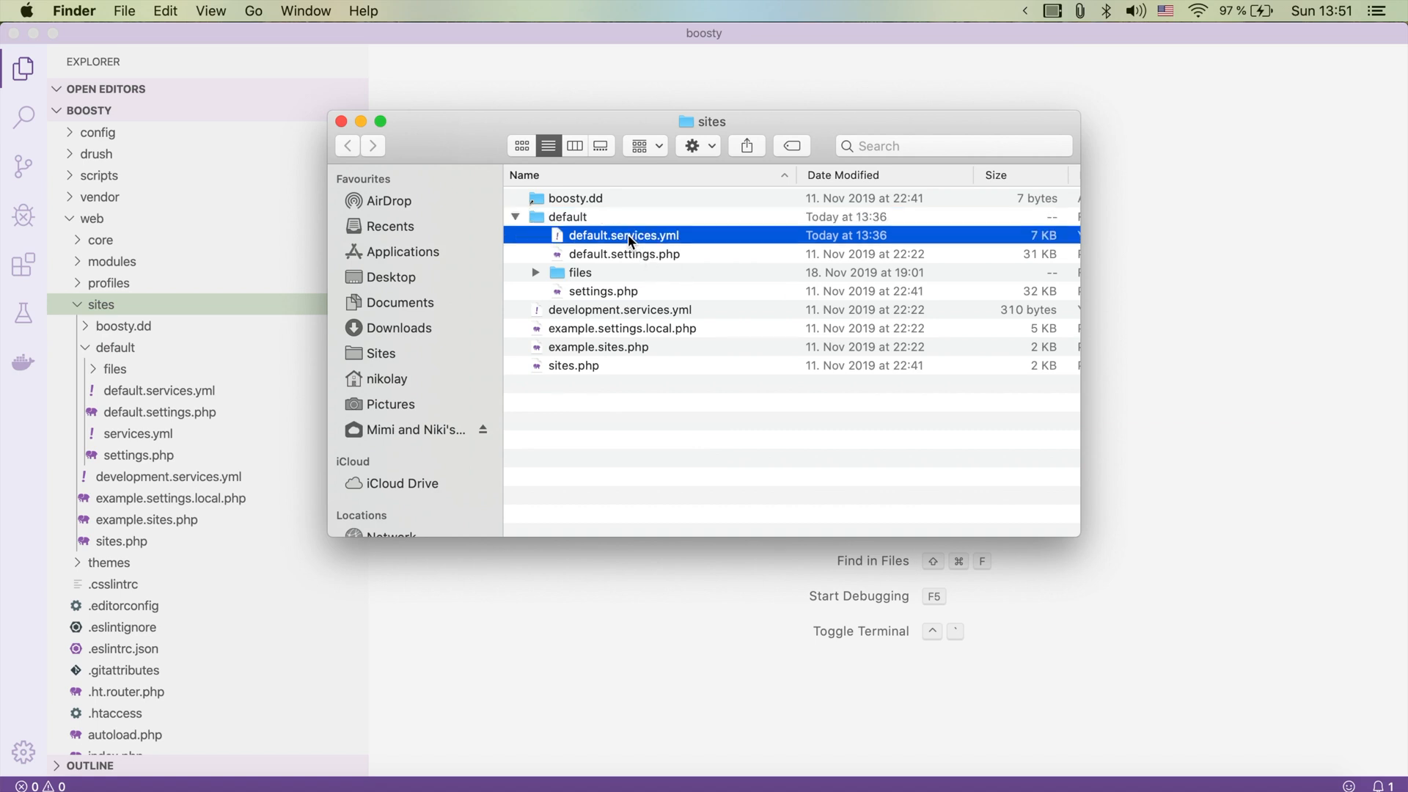
pyautogui.rightClick(631, 234)
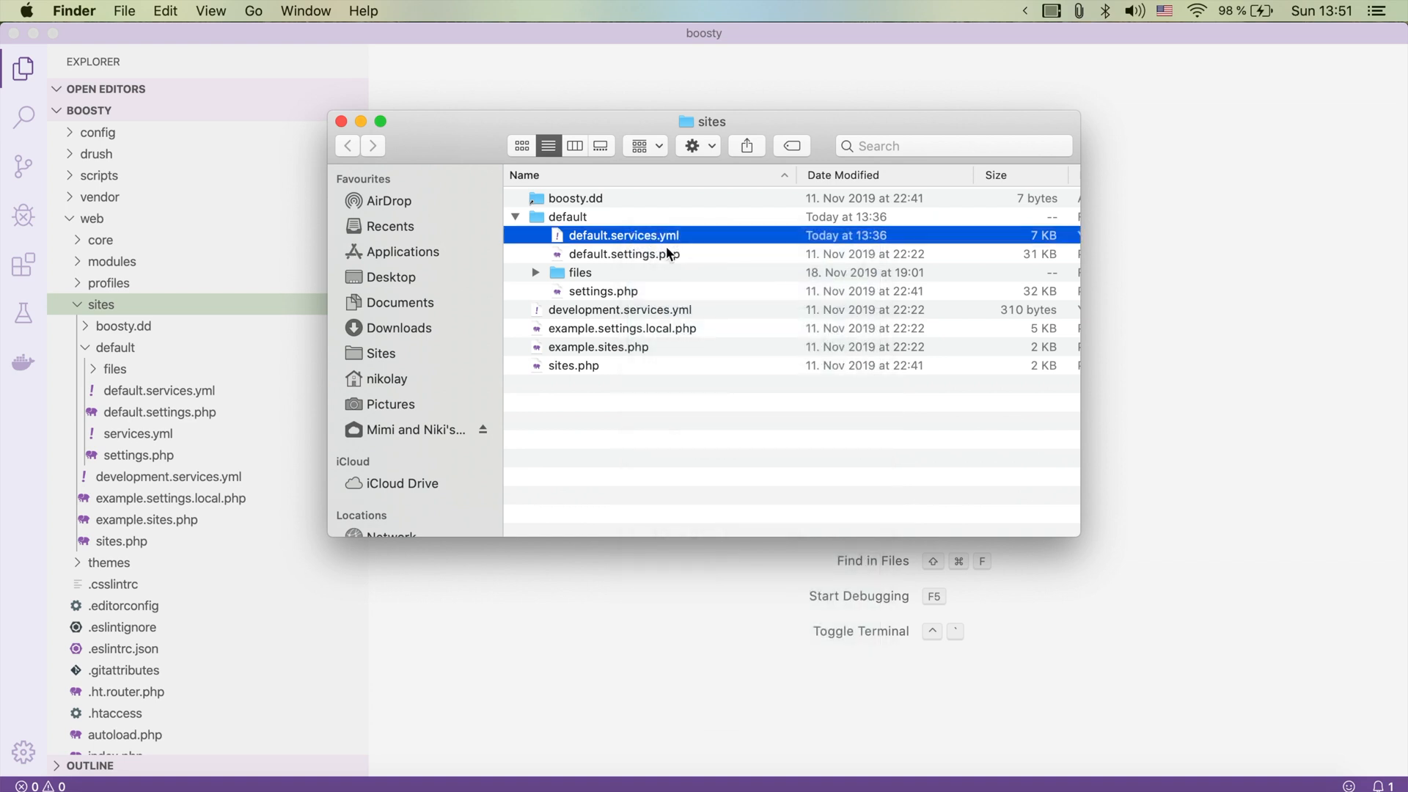
pyautogui.rightClick(566, 217)
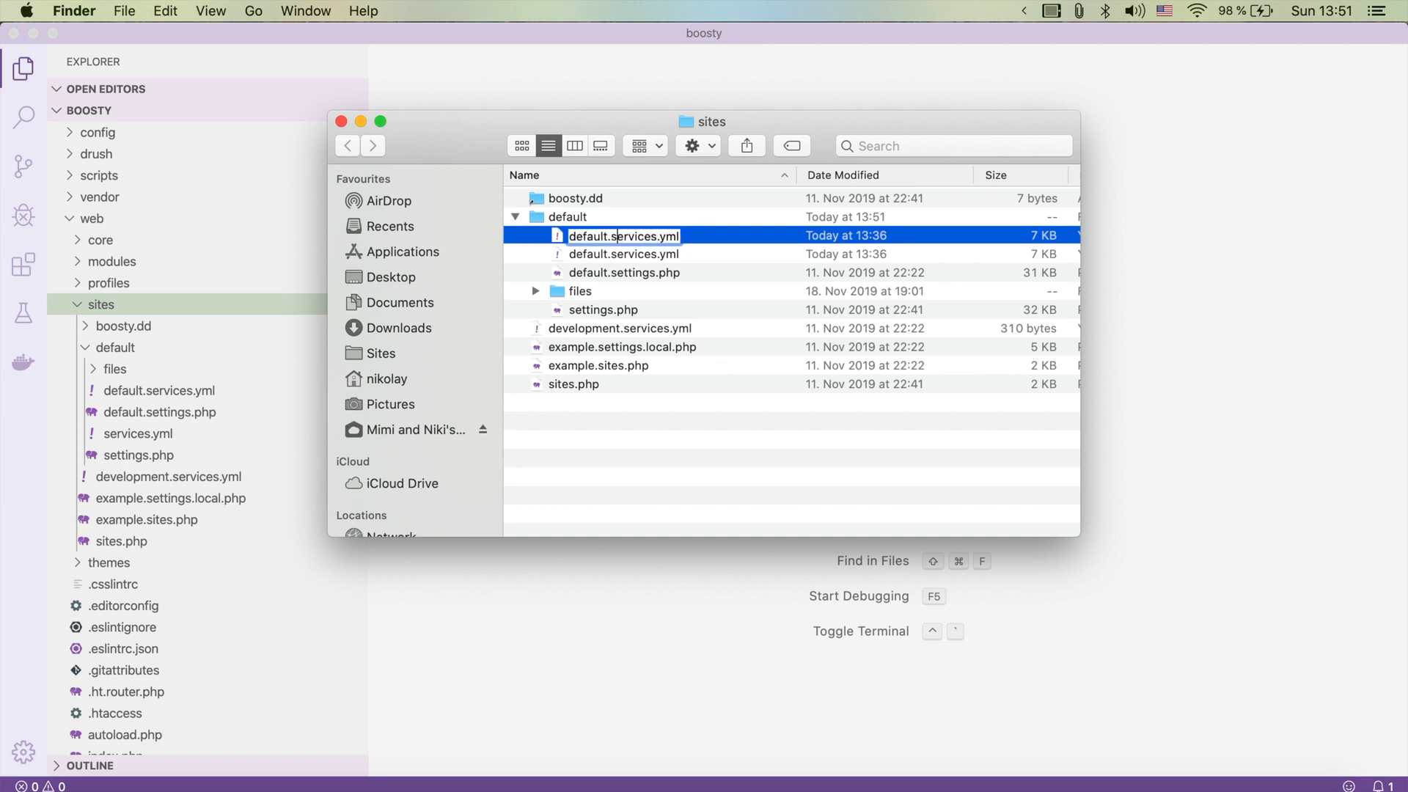
pyautogui.write('services.yml')
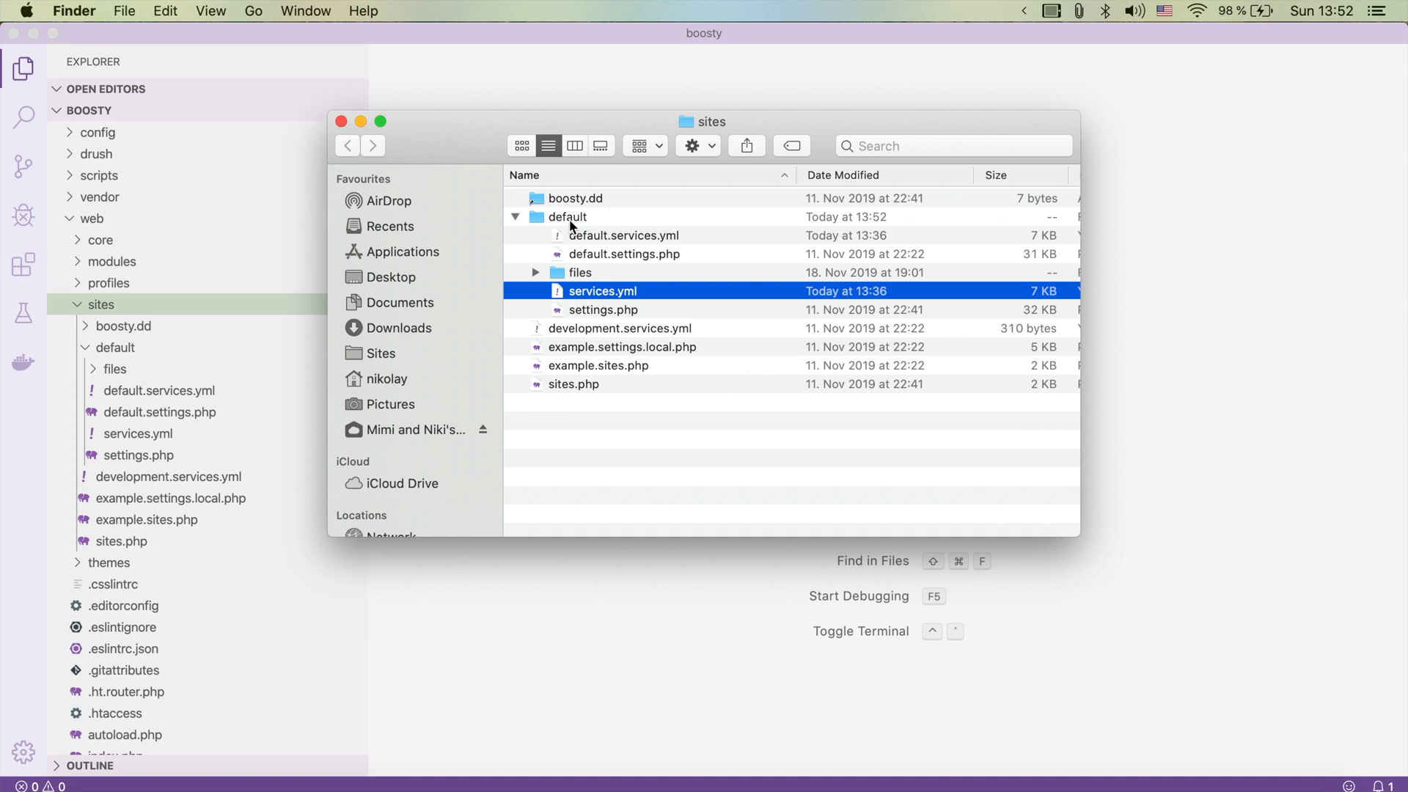
# Step: Drag the new services.yml onto the VS Code window to edit it
pyautogui.click(569, 217)
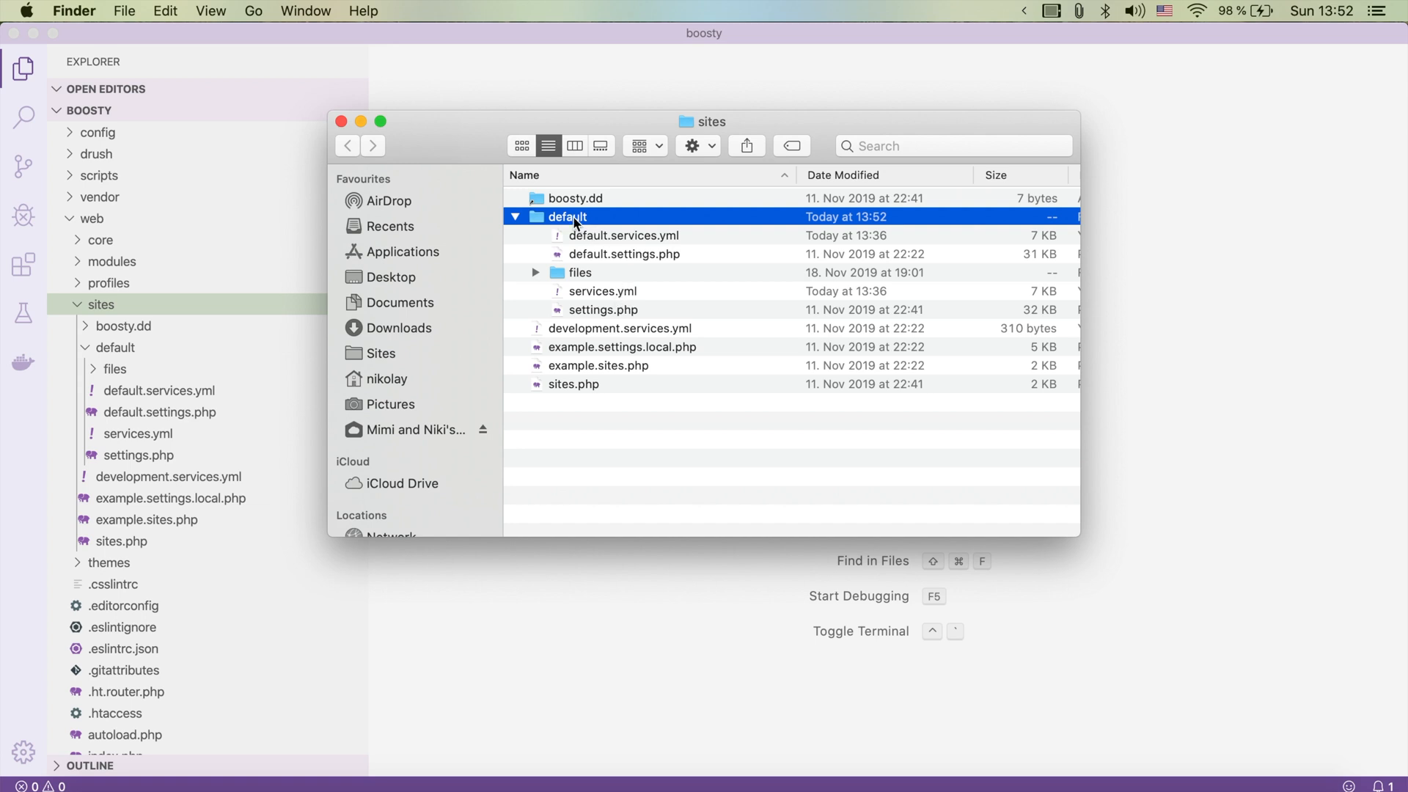
pyautogui.click(601, 290)
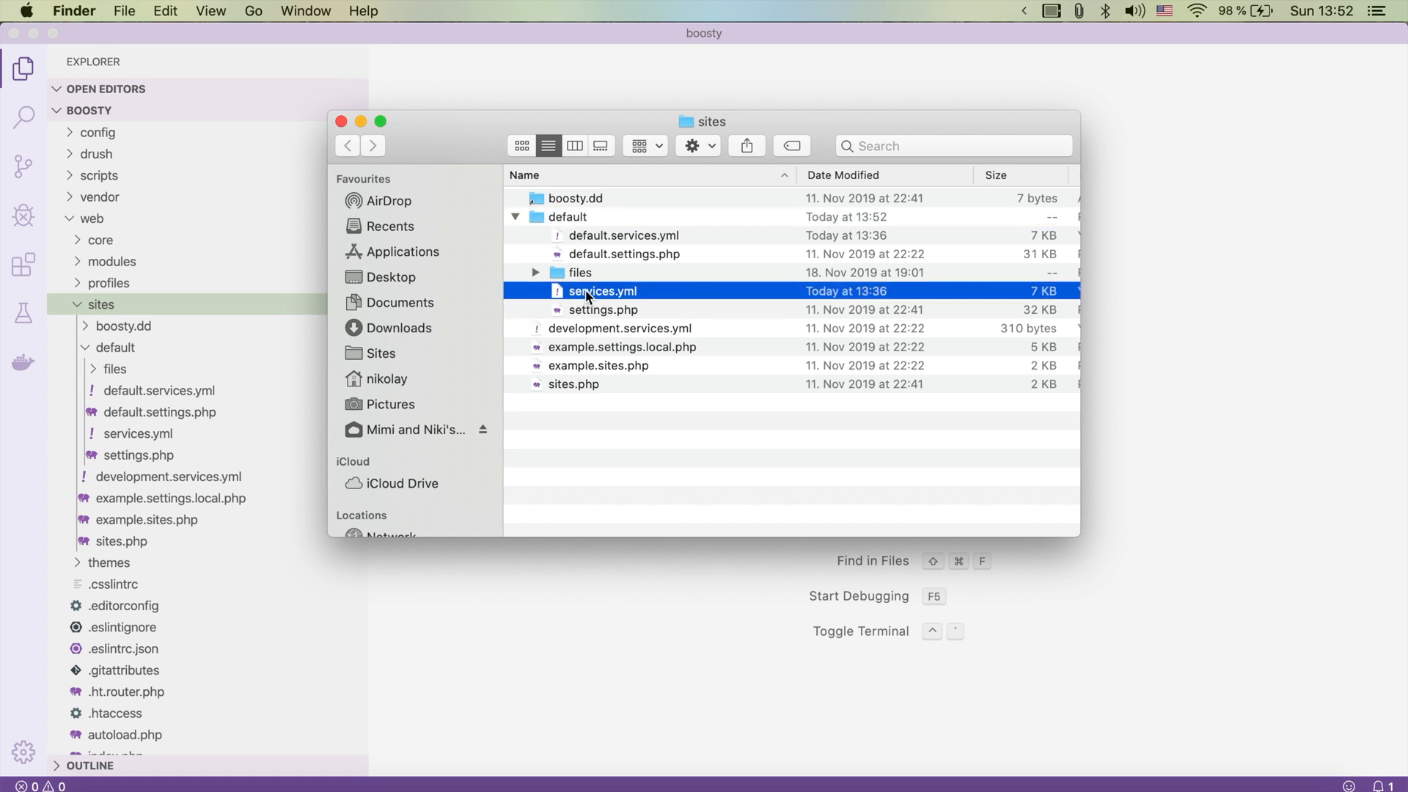
pyautogui.moveTo(597, 296)
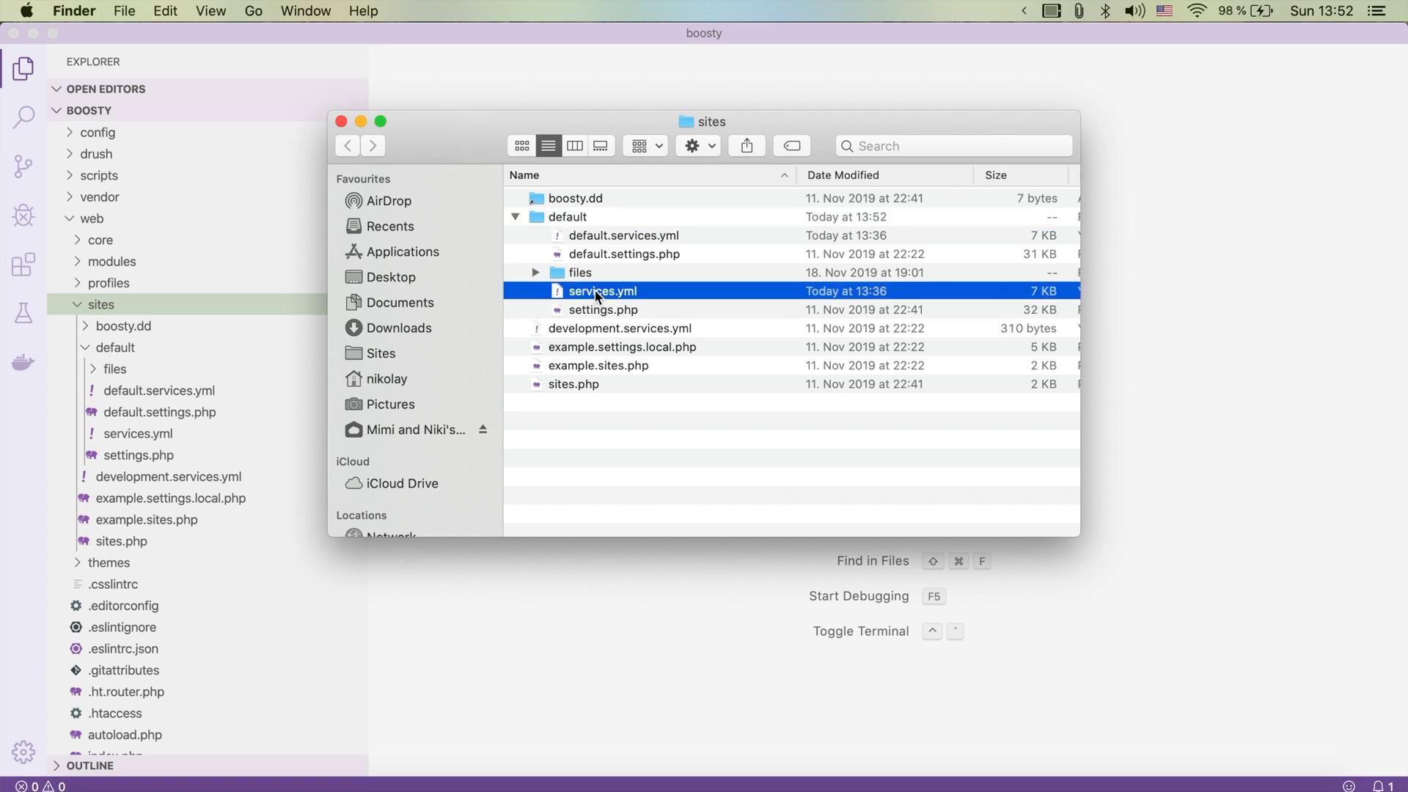
pyautogui.moveTo(602, 290); pyautogui.dragTo(630, 647)
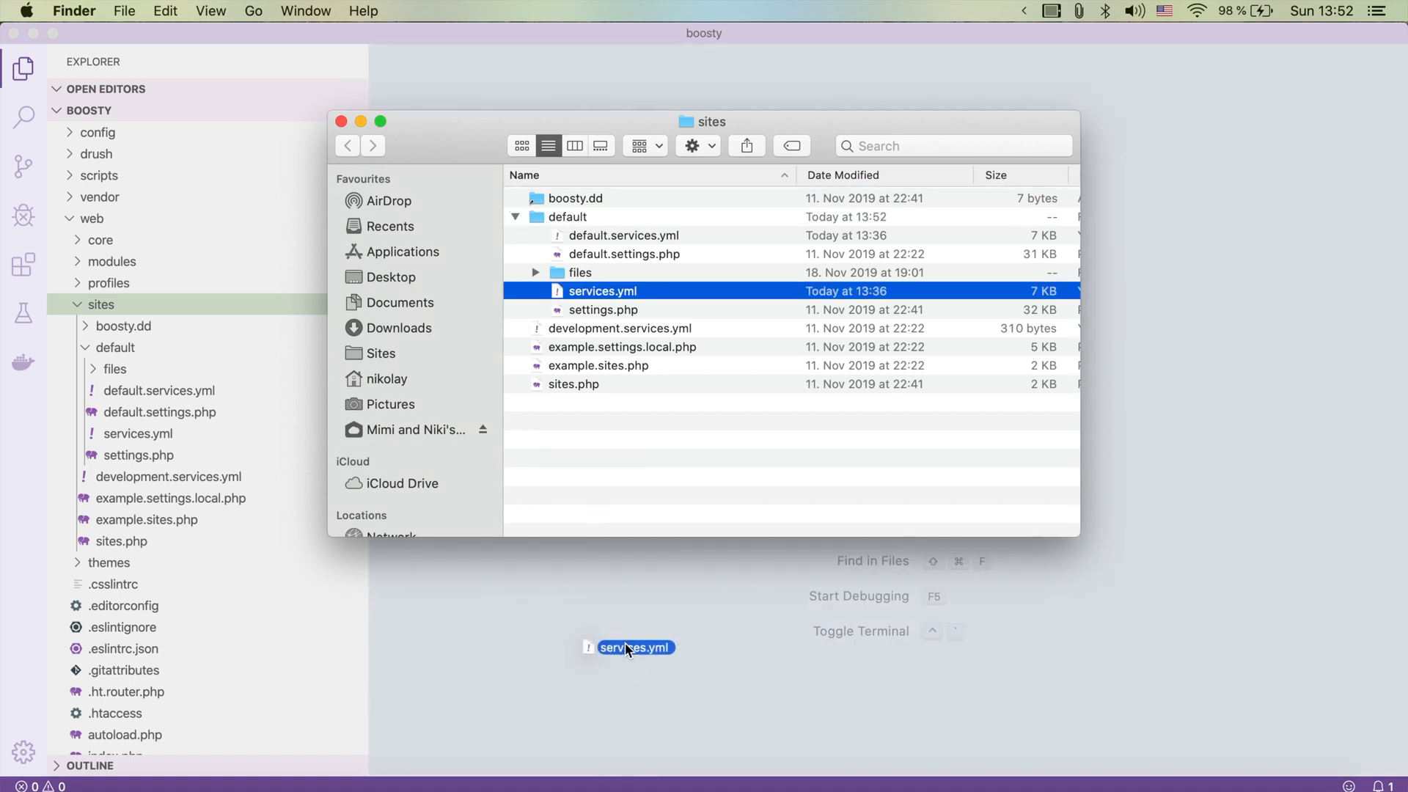
# Step: Under twig.config, change debug from false to true and save services.yml
pyautogui.doubleClick(602, 290)
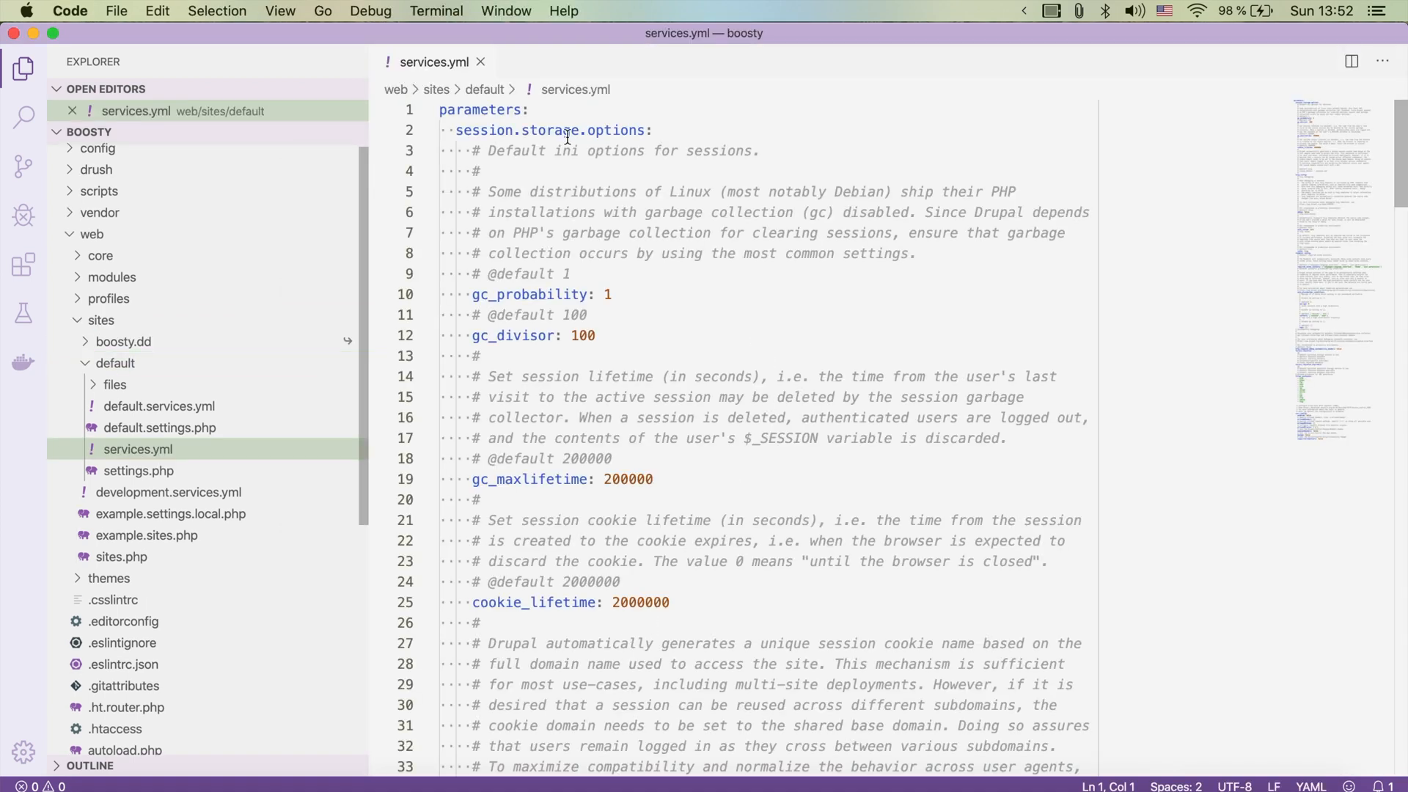
pyautogui.scroll(-3)
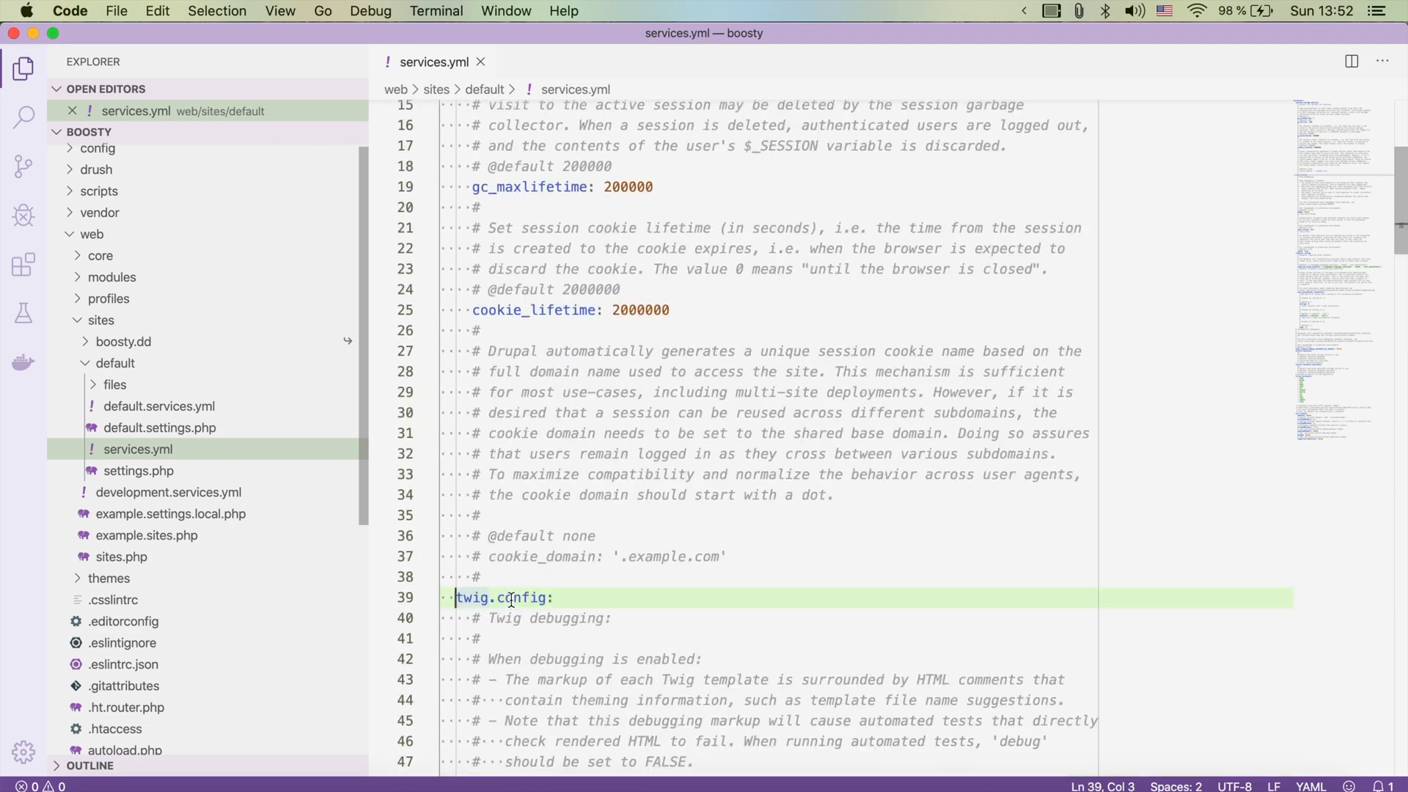
pyautogui.scroll(-3)
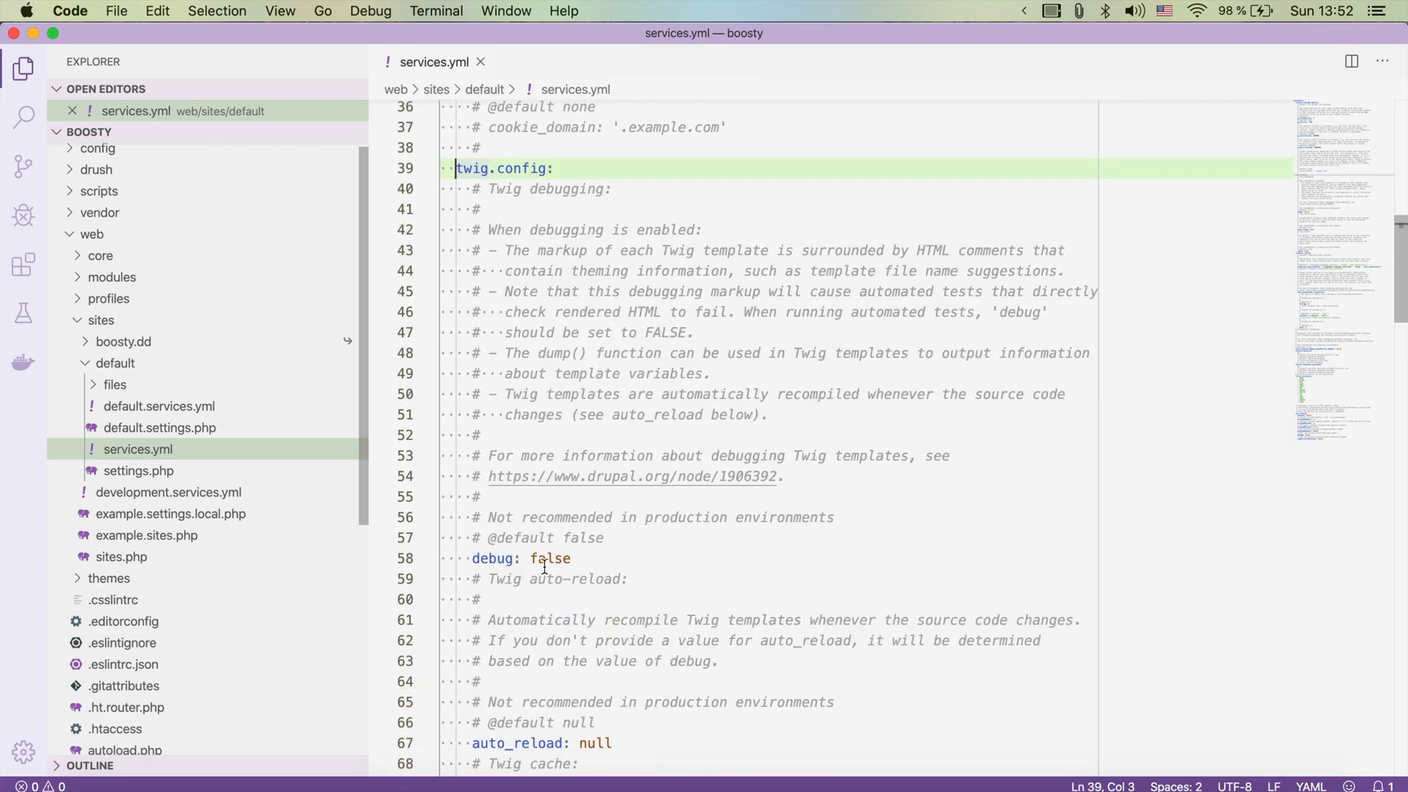
pyautogui.click(560, 558)
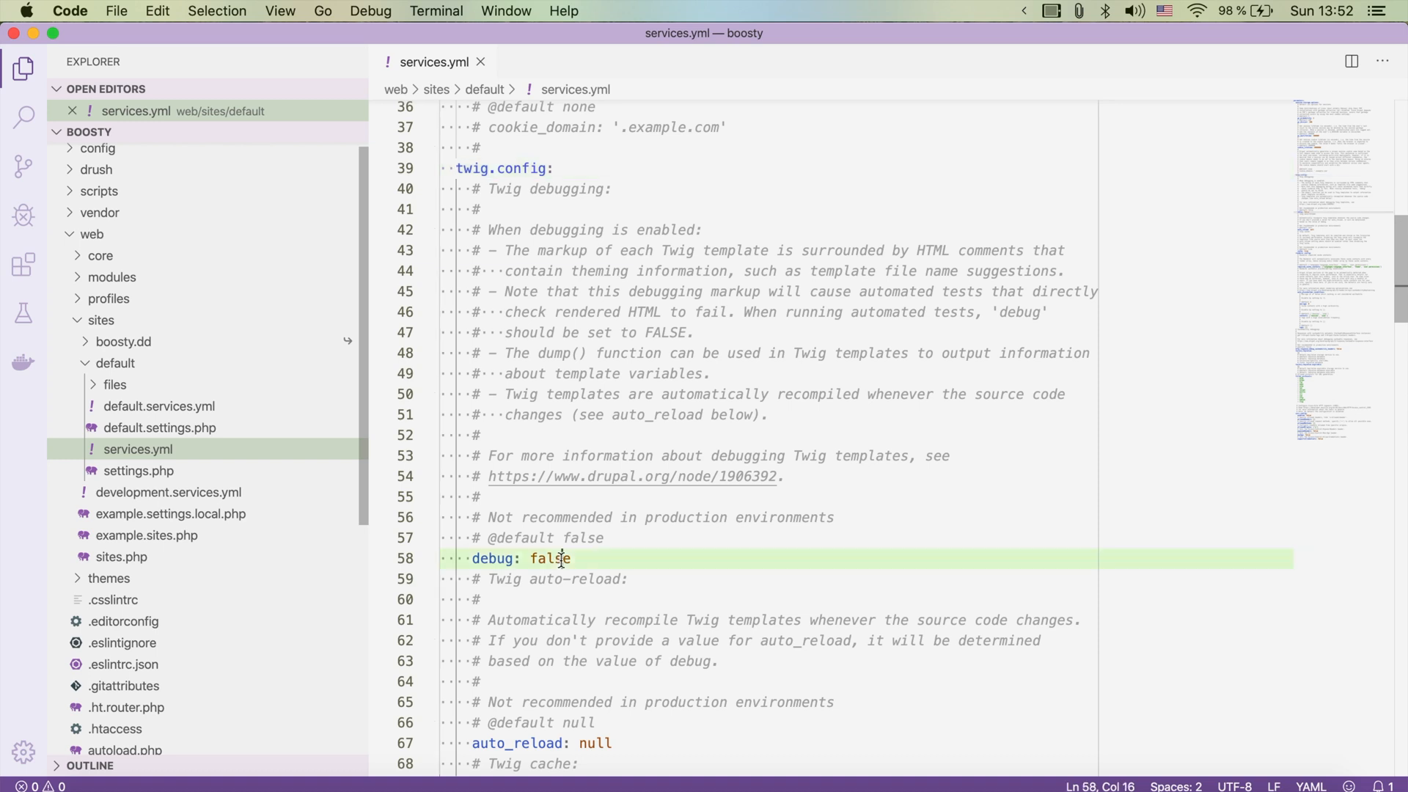
pyautogui.doubleClick(551, 557)
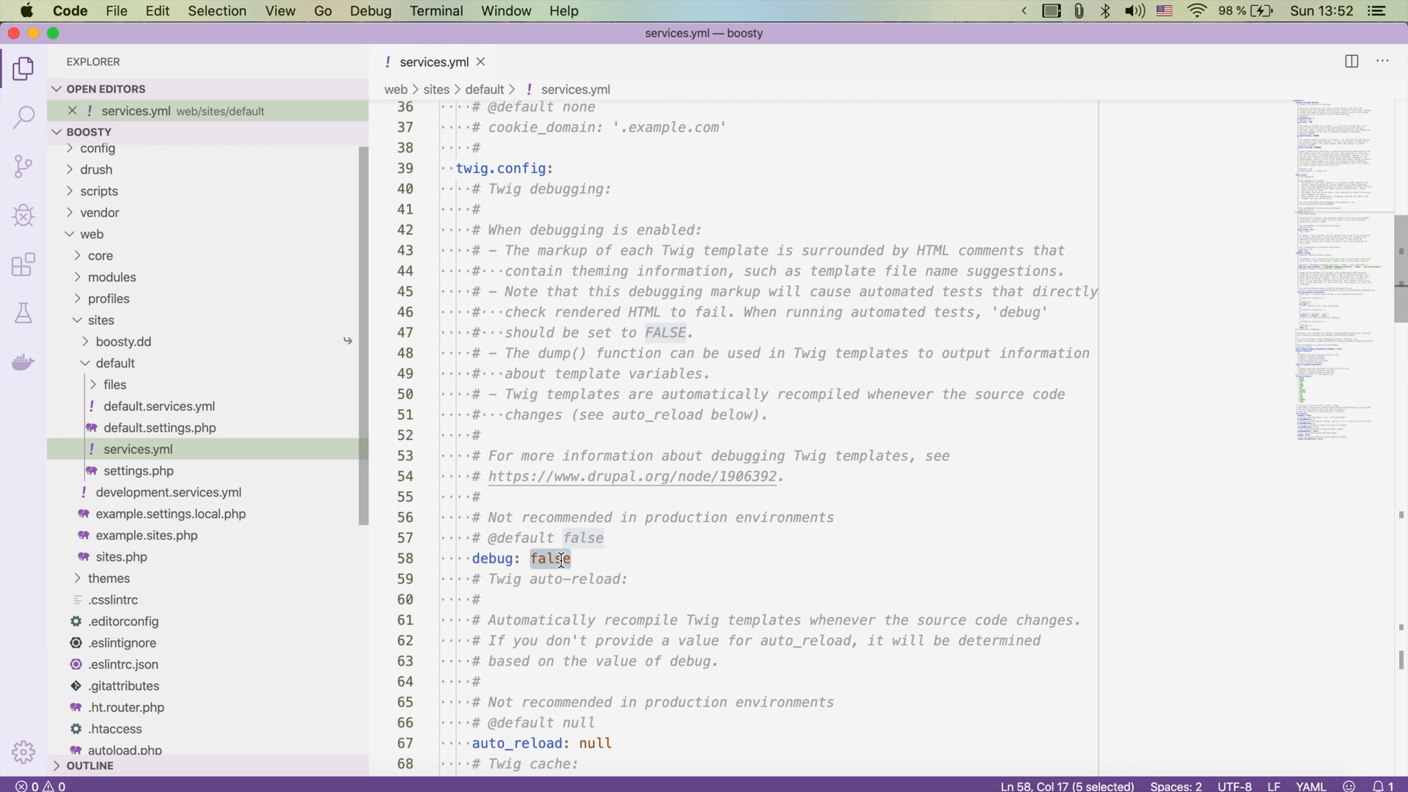
pyautogui.write('true')
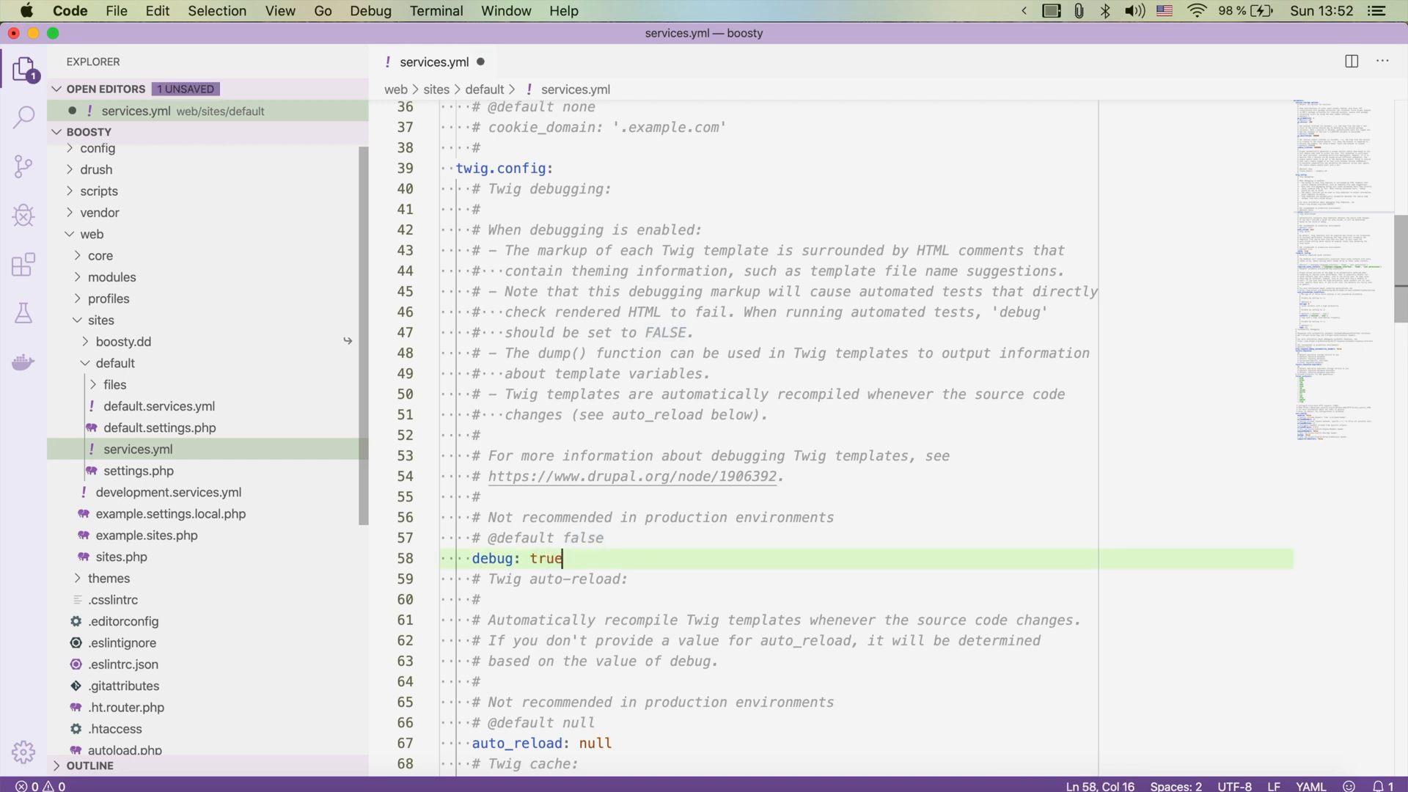
pyautogui.press('Cmd+S')
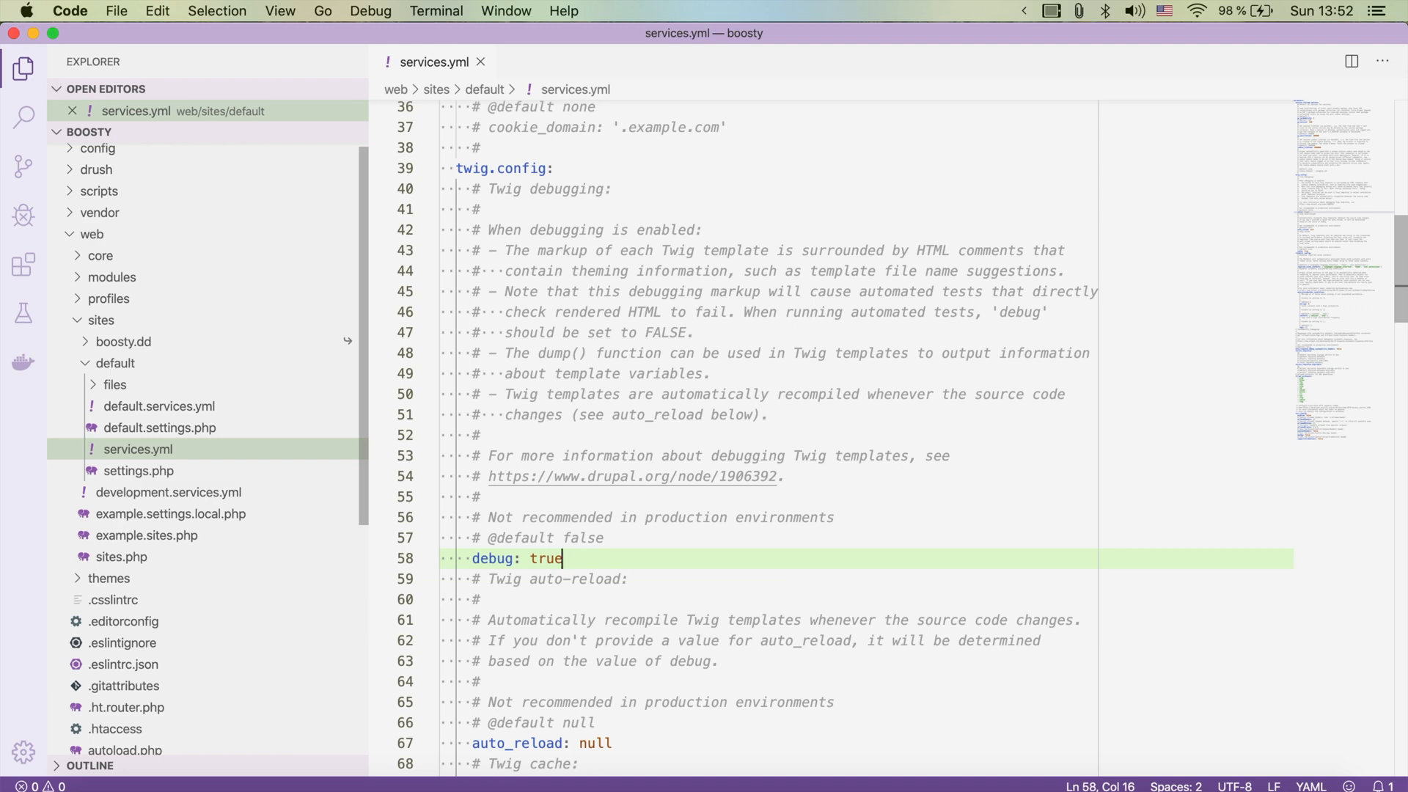
pyautogui.moveTo(249, 768)
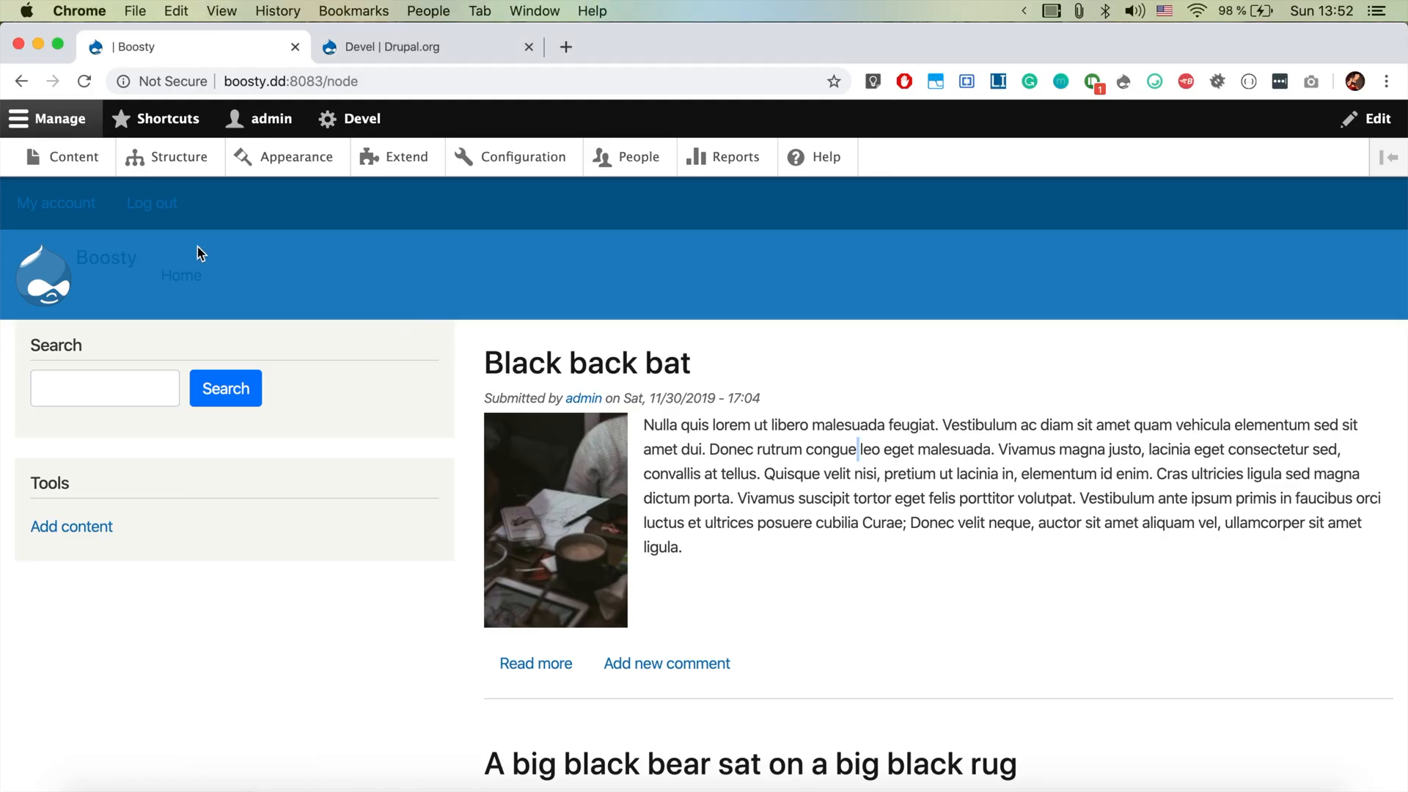
# Step: Clear the Drupal caches via Devel > Cache clear, then bring up the context menu on the article body
pyautogui.click(362, 118)
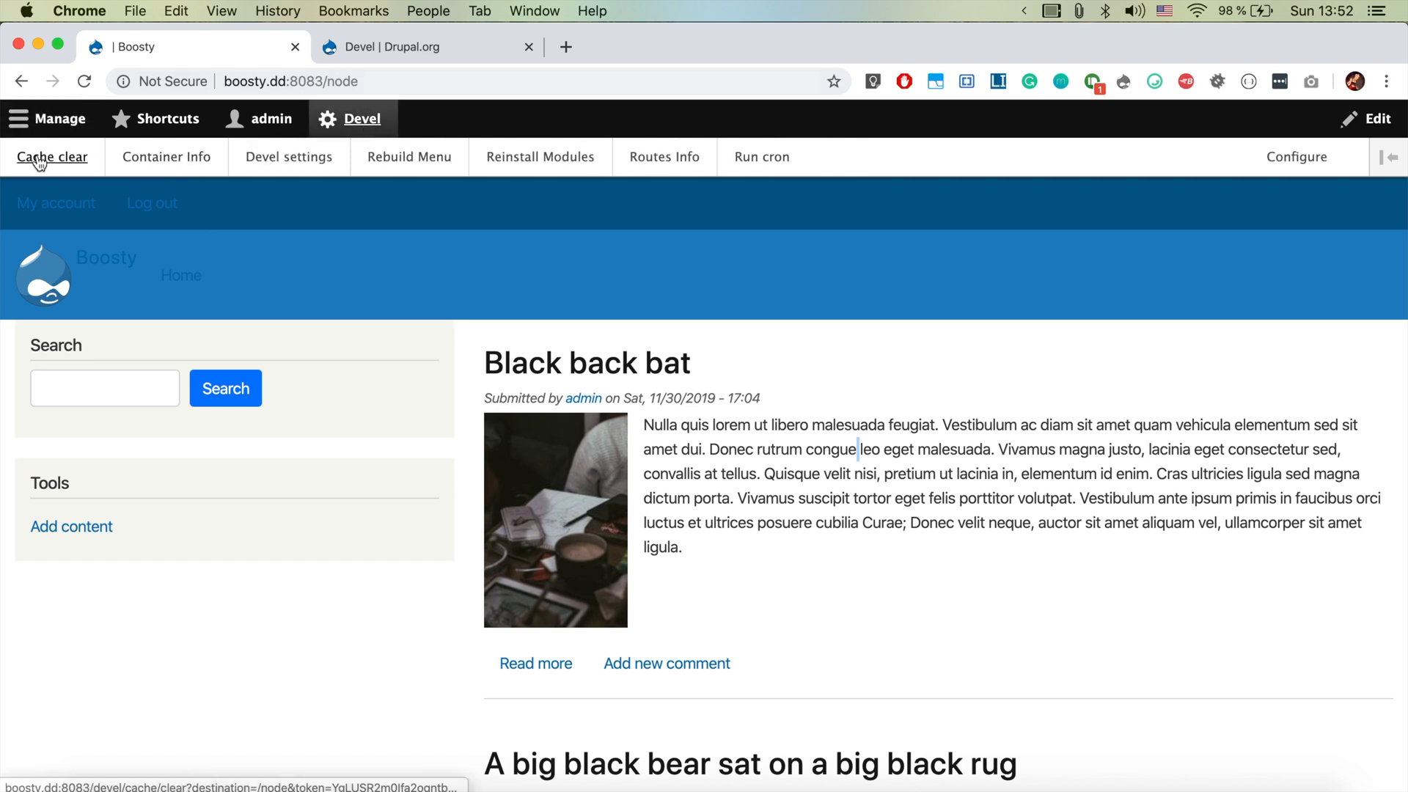
pyautogui.click(52, 156)
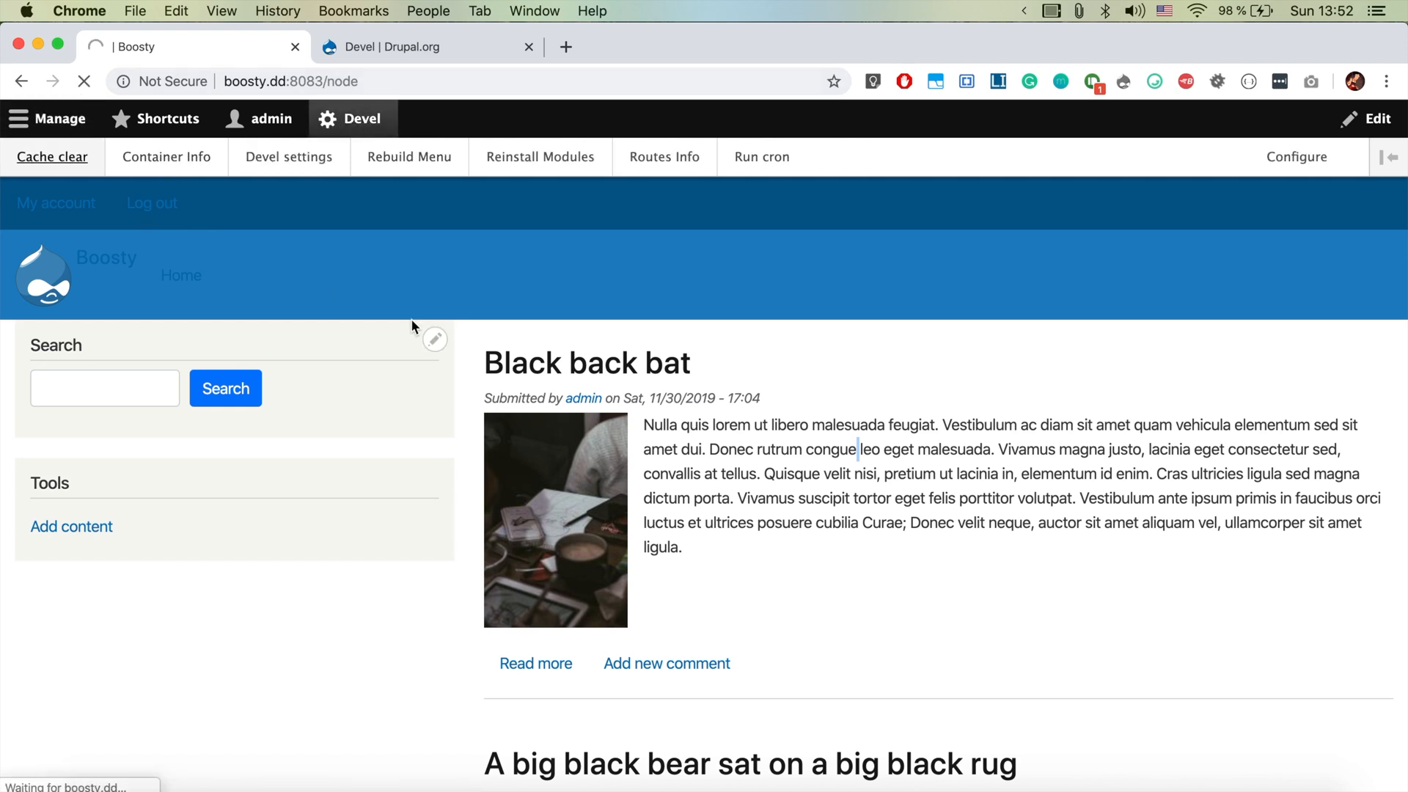
pyautogui.click(52, 157)
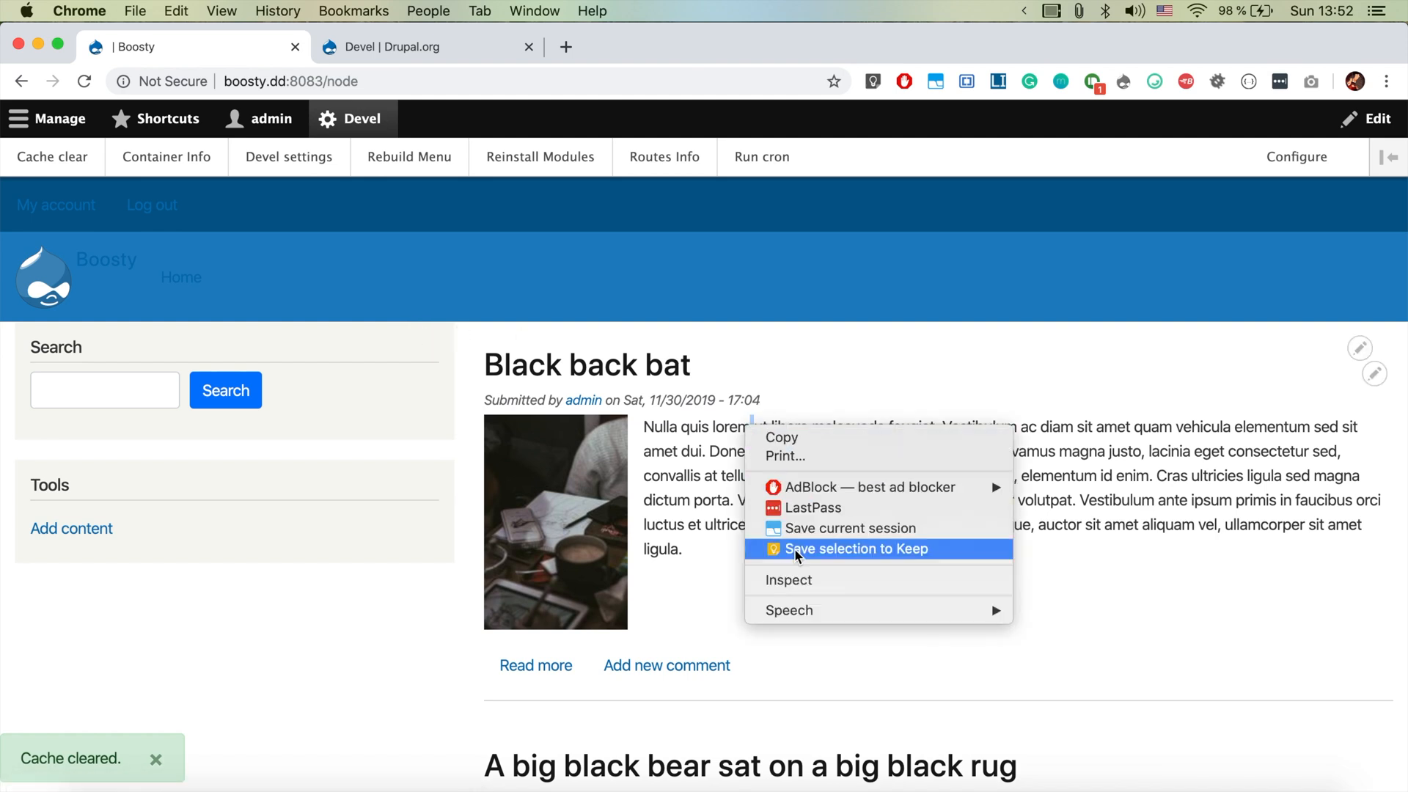
# Step: Inspect the article body to read the Twig FILE NAME SUGGESTIONS comments in the Elements panel
pyautogui.click(787, 580)
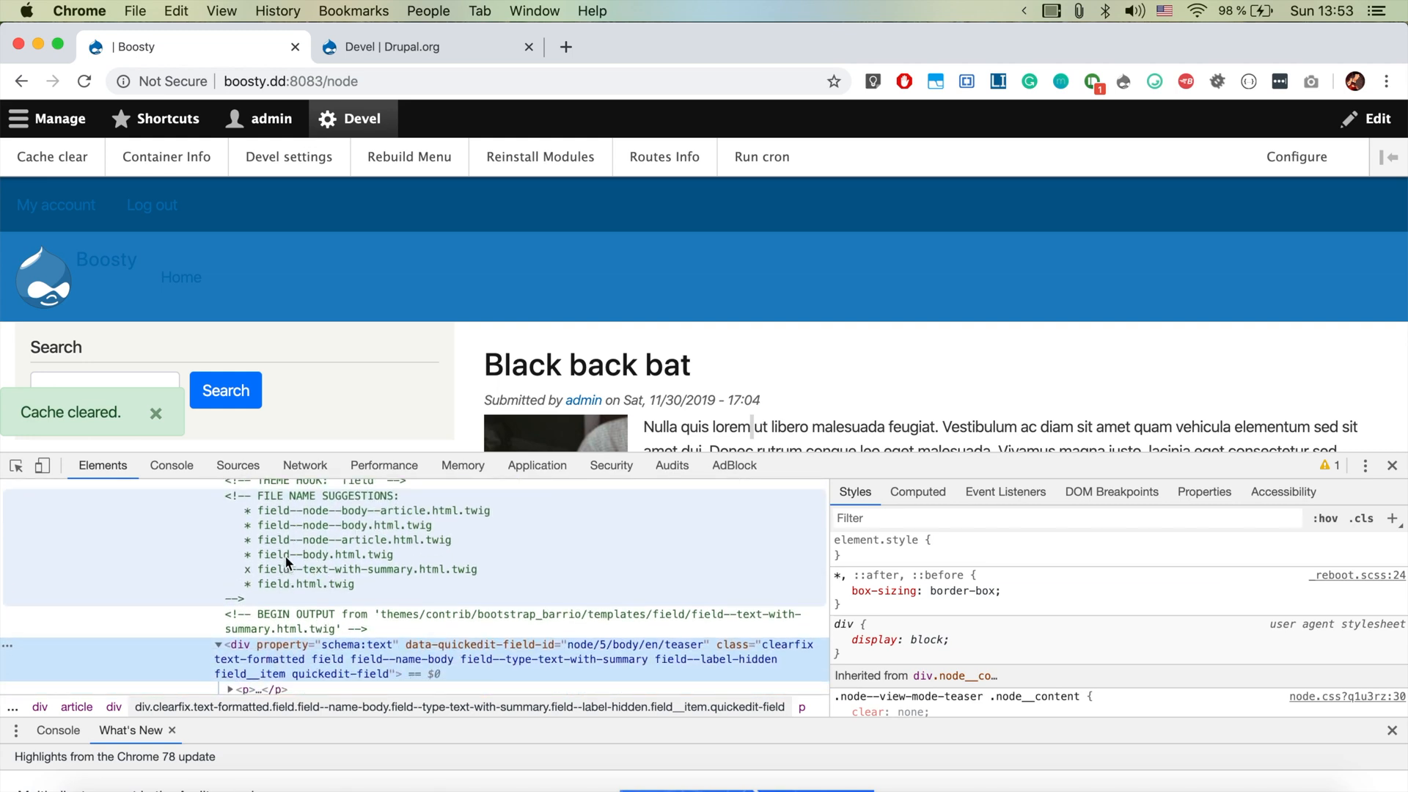
pyautogui.moveTo(492, 604)
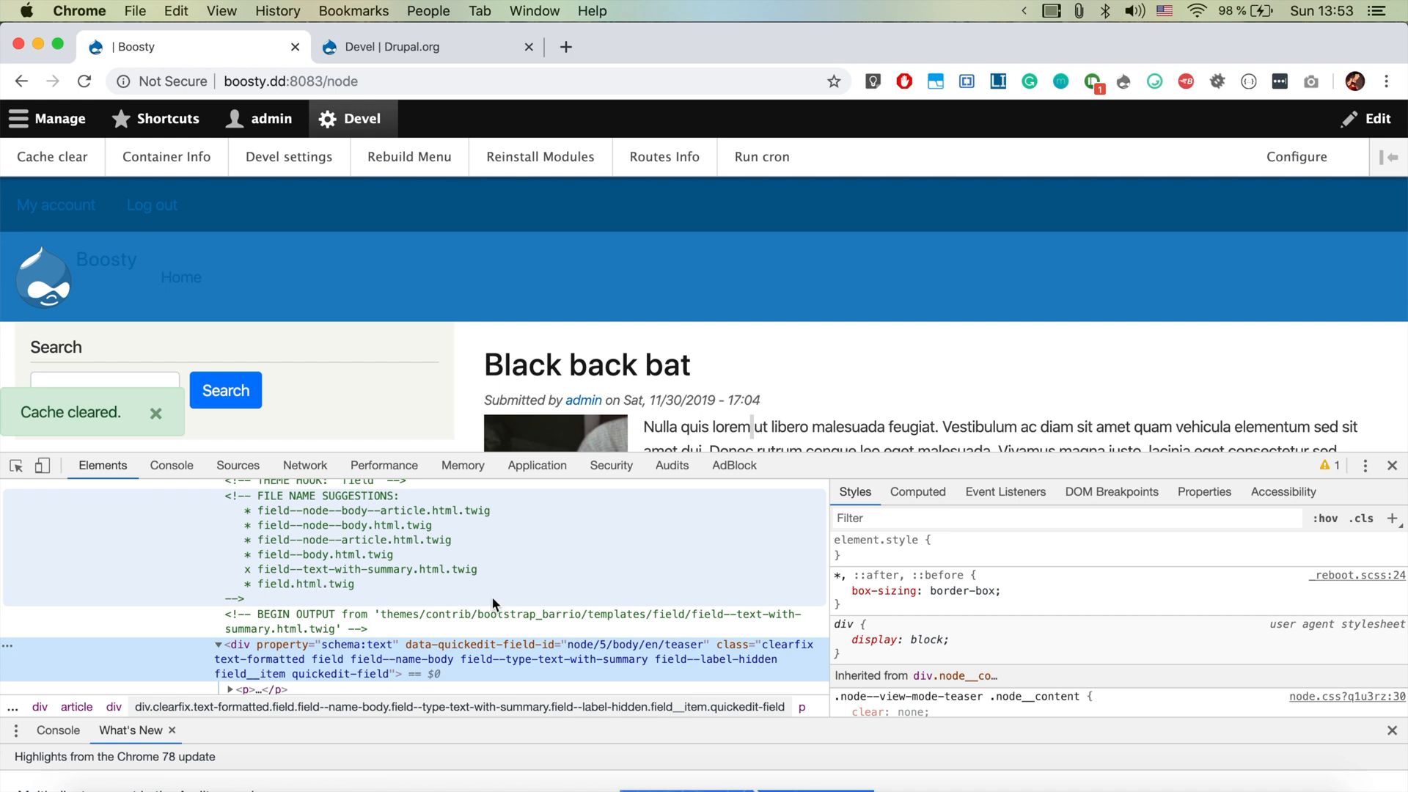
pyautogui.moveTo(482, 622)
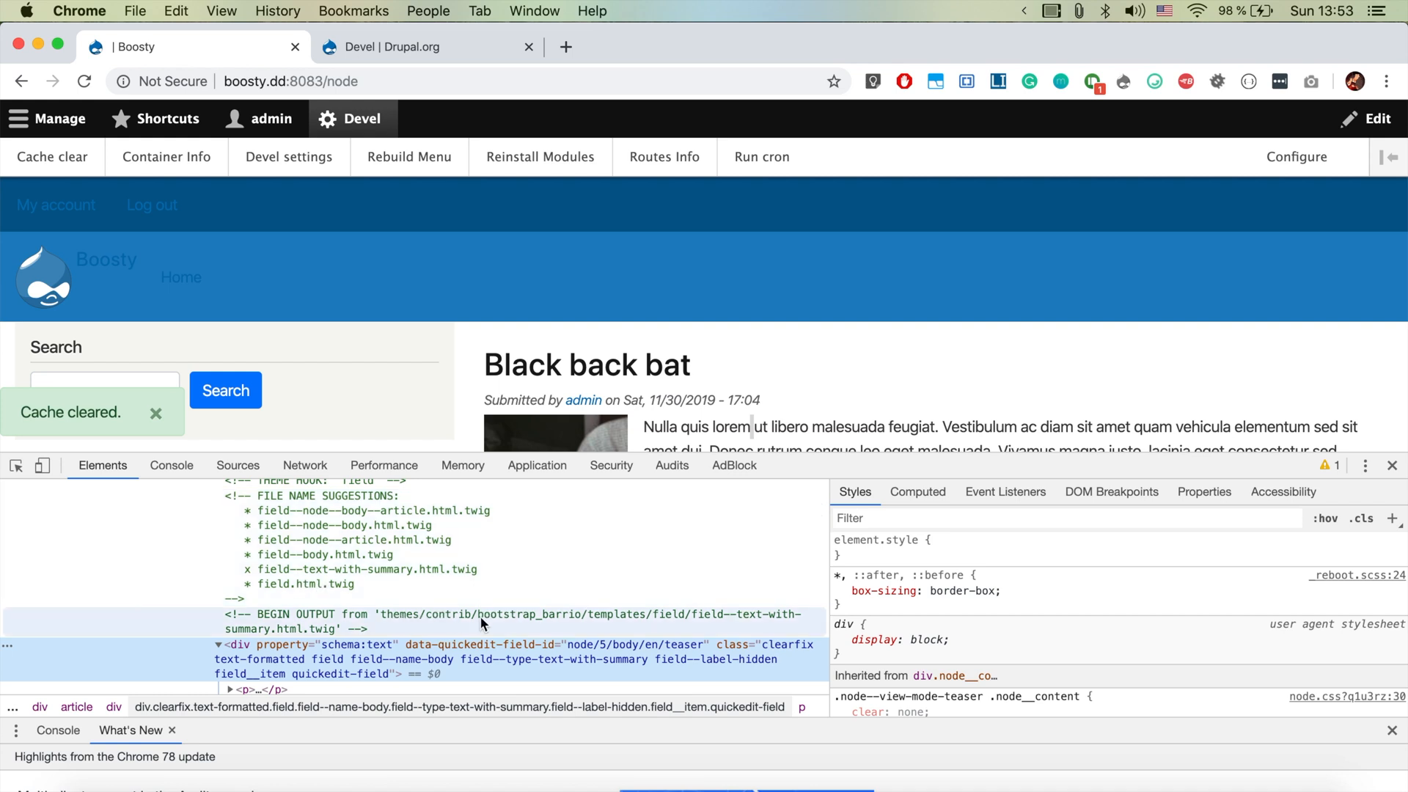
pyautogui.moveTo(411, 627)
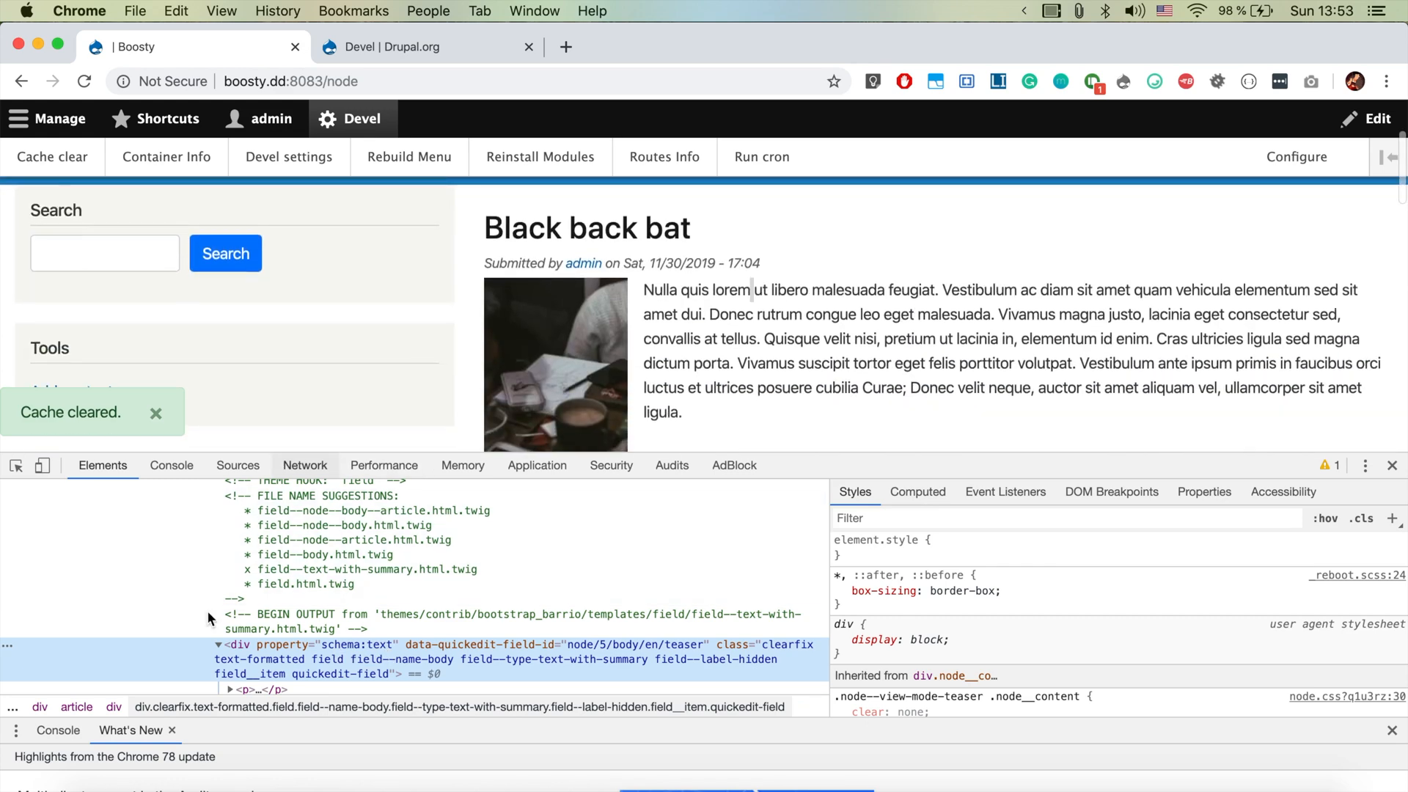
pyautogui.moveTo(258, 657)
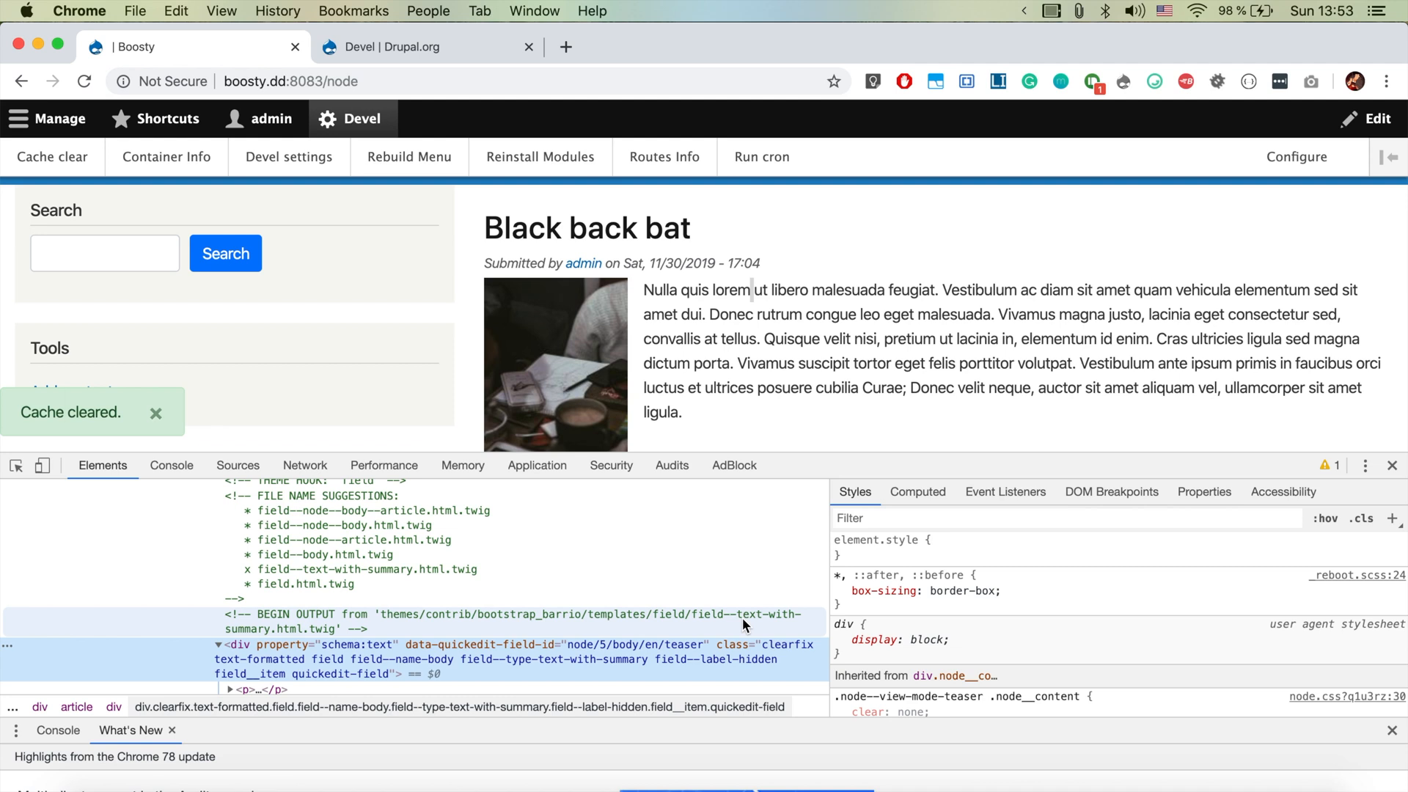
pyautogui.moveTo(314, 519)
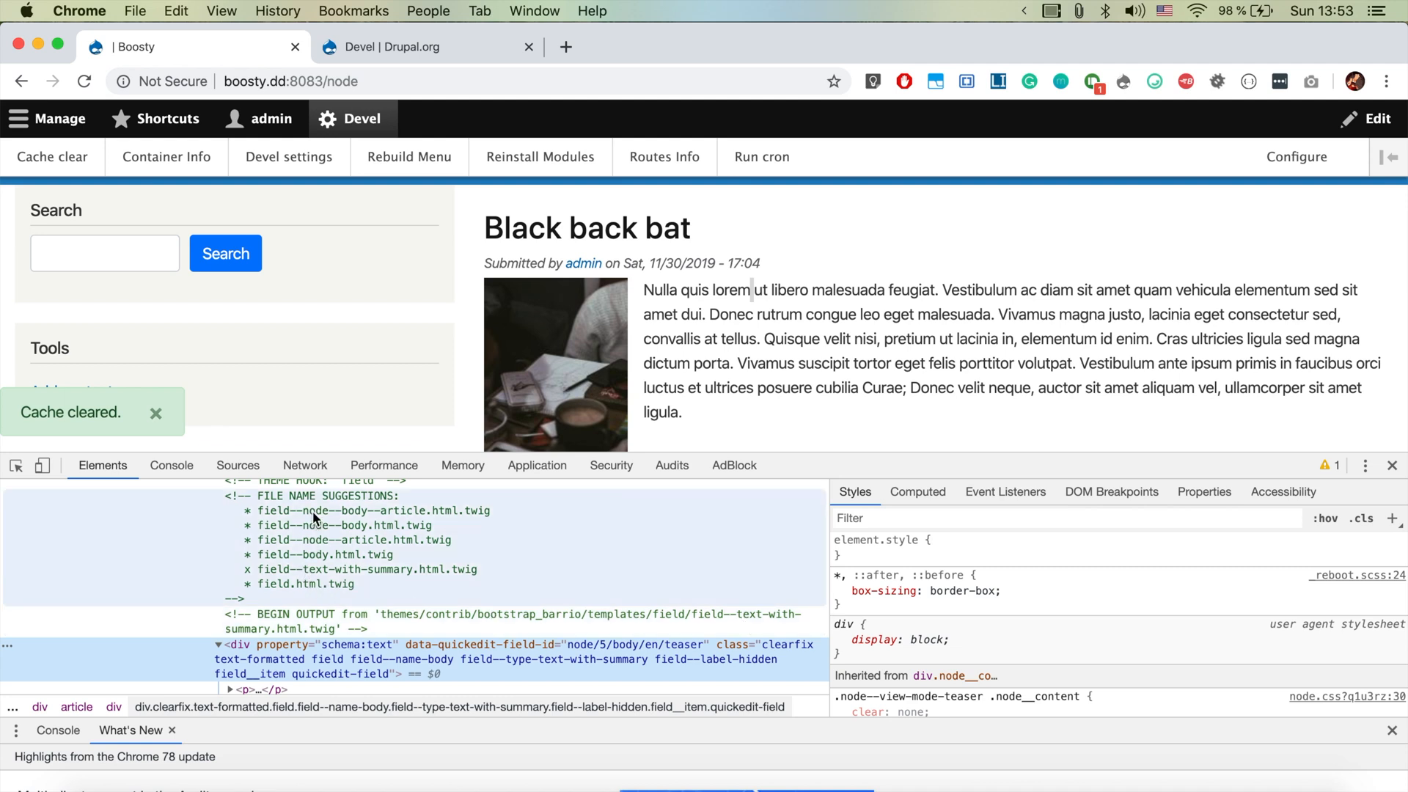
pyautogui.moveTo(315, 586)
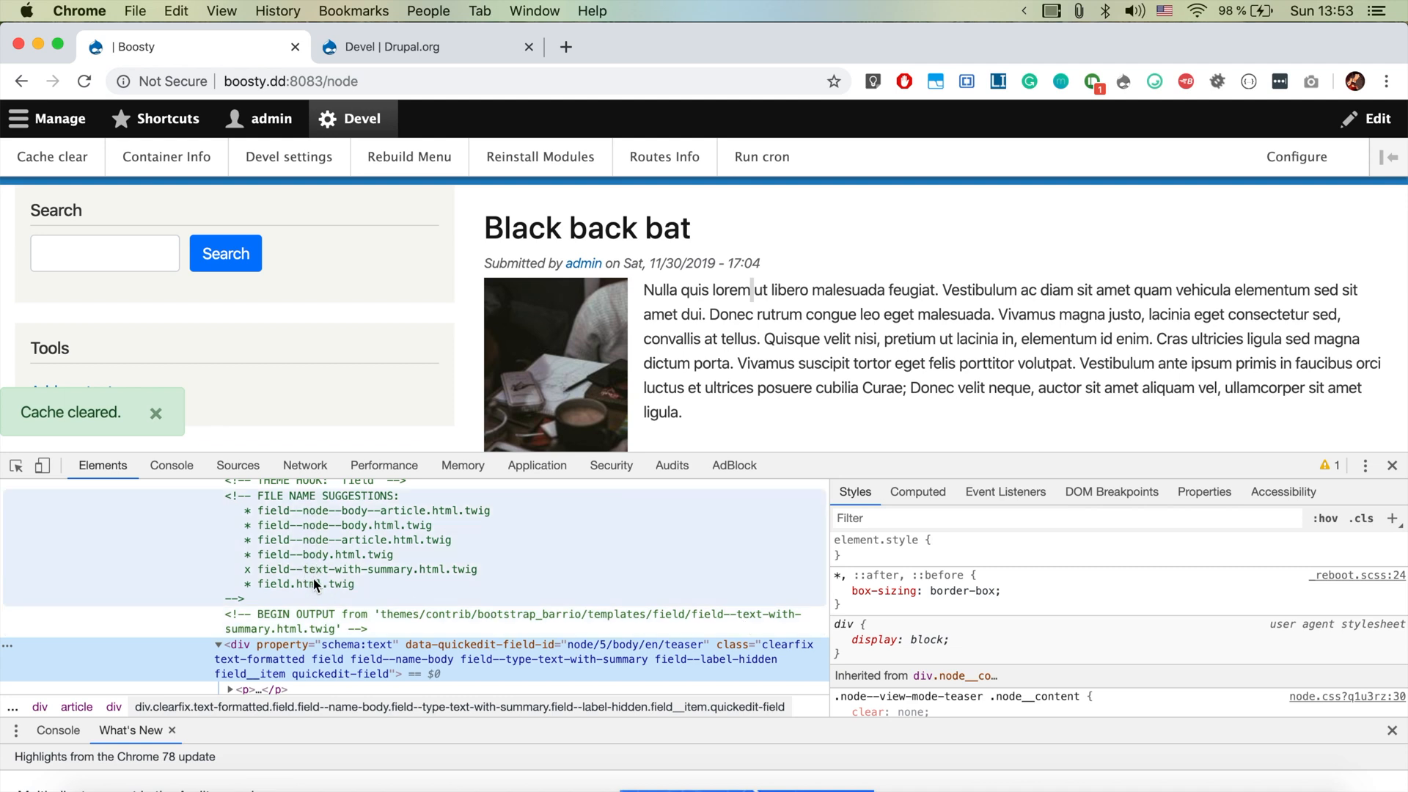
pyautogui.moveTo(326, 579)
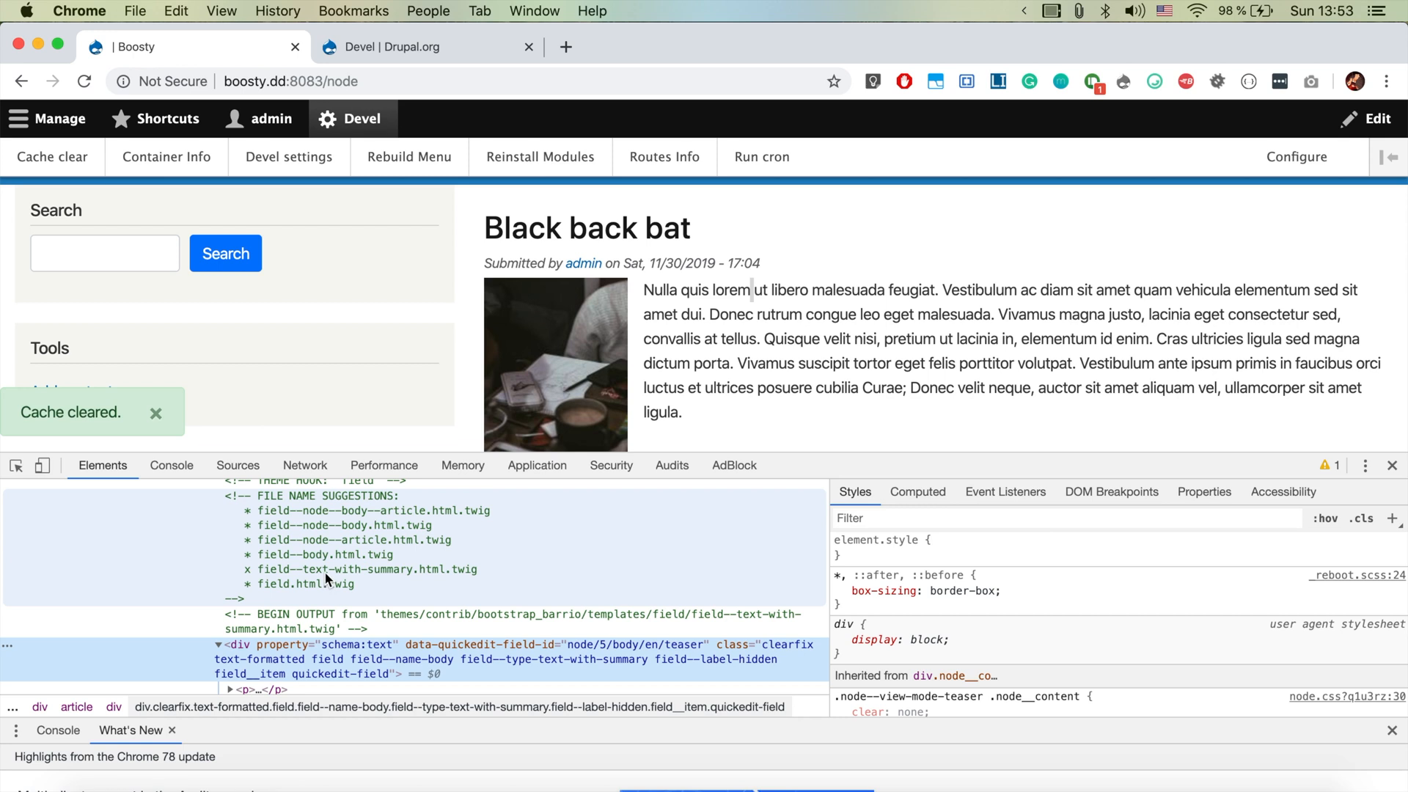
pyautogui.moveTo(1029, 471)
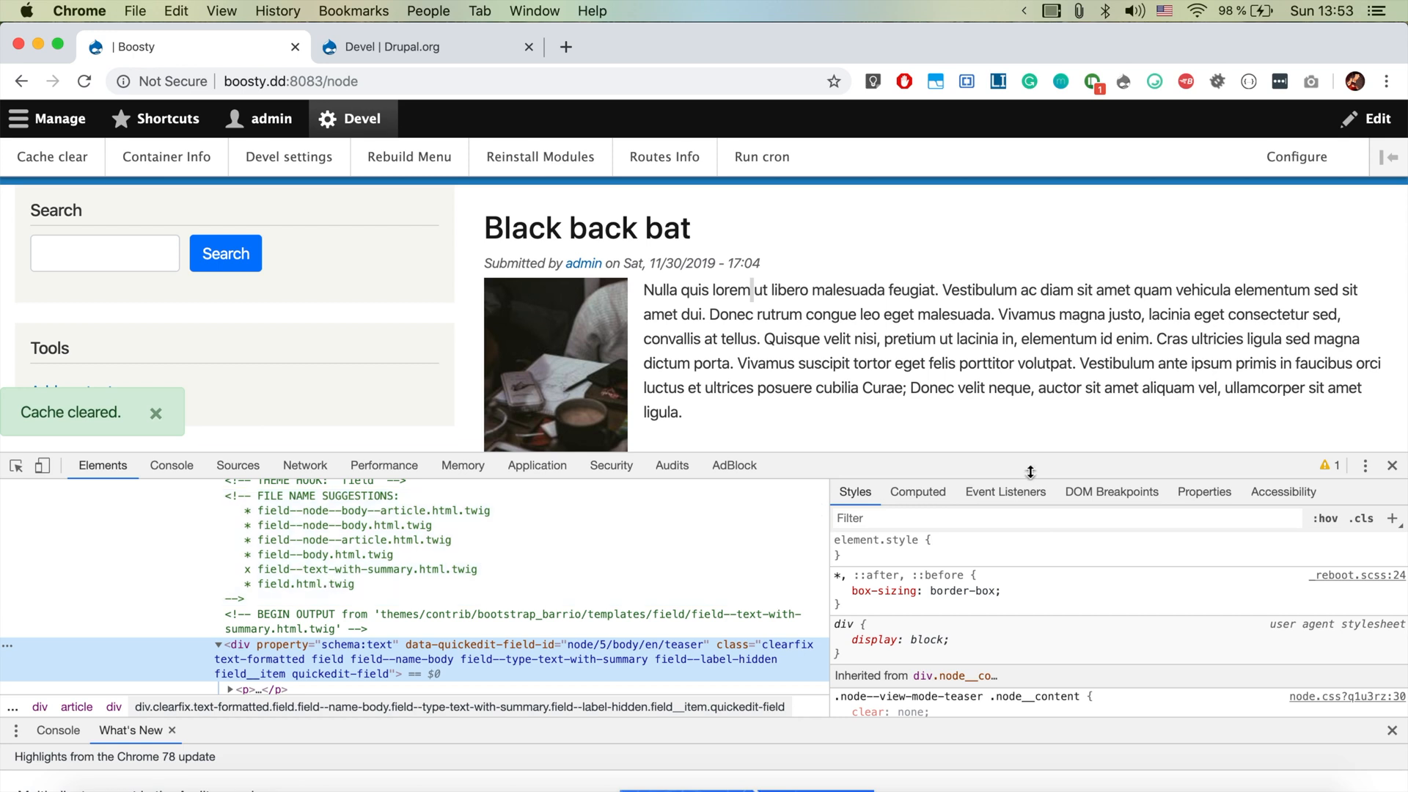
pyautogui.moveTo(1390, 467)
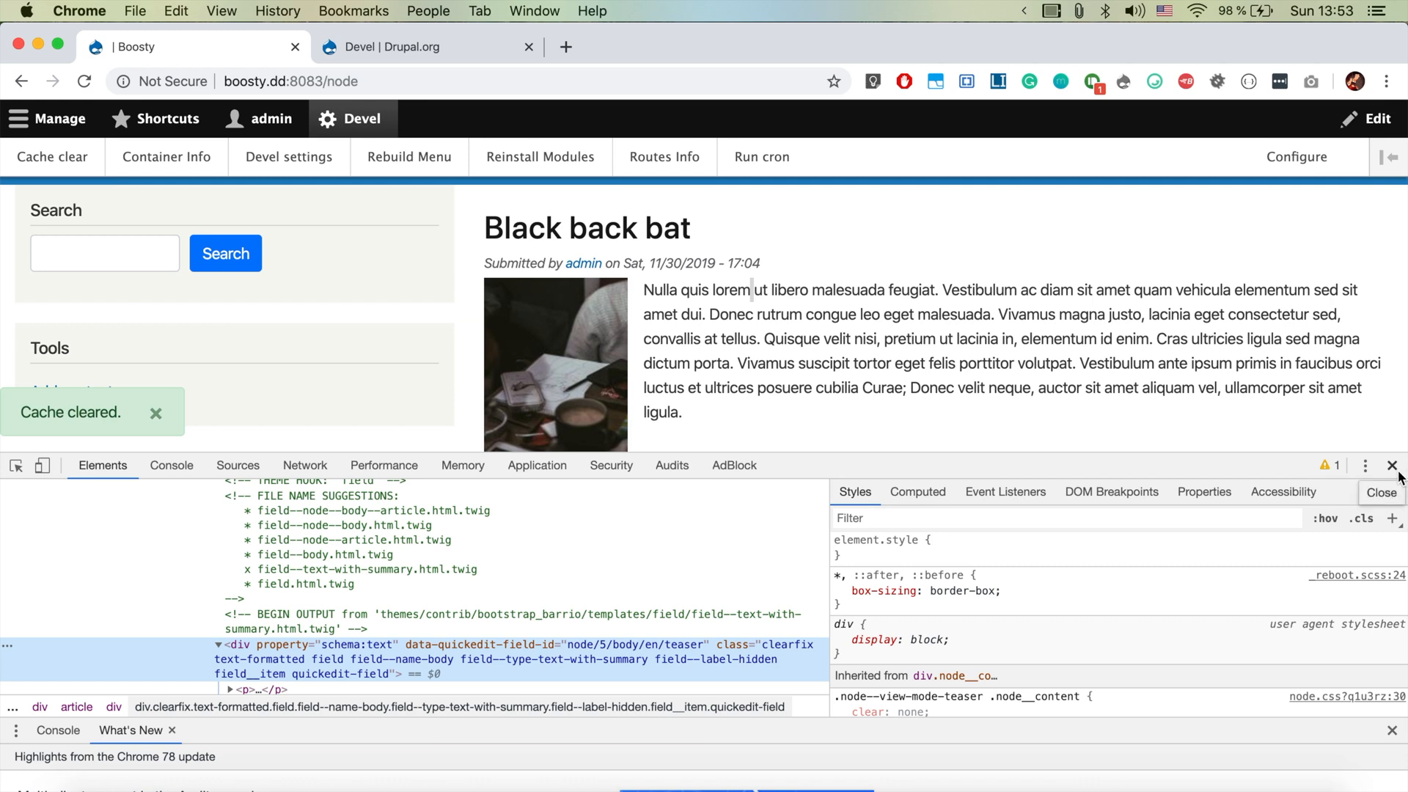